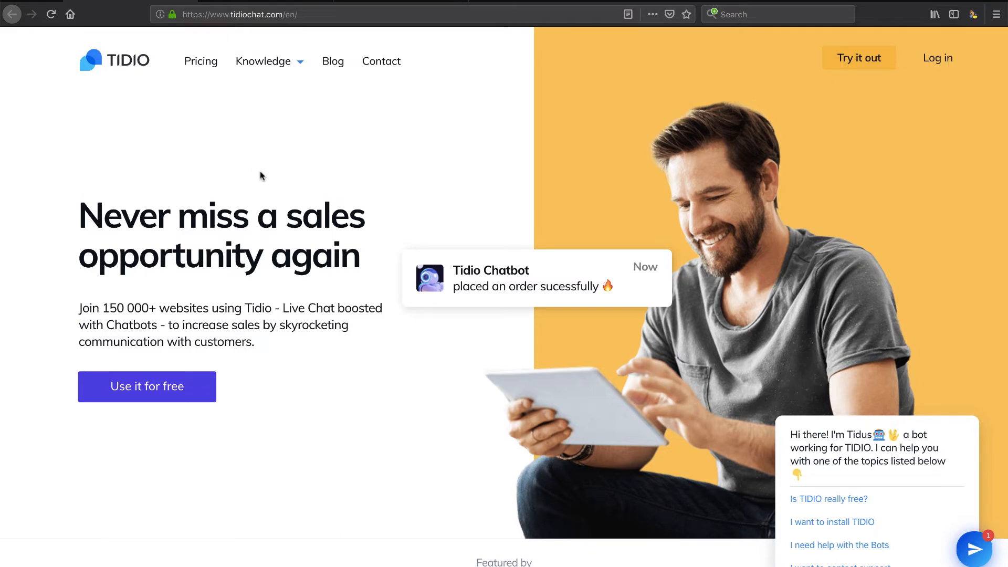
Scroll through the Tidio homepage and go to the Pricing page.
{"action": "scroll", "scroll_direction": "down", "scroll_amount": 3}
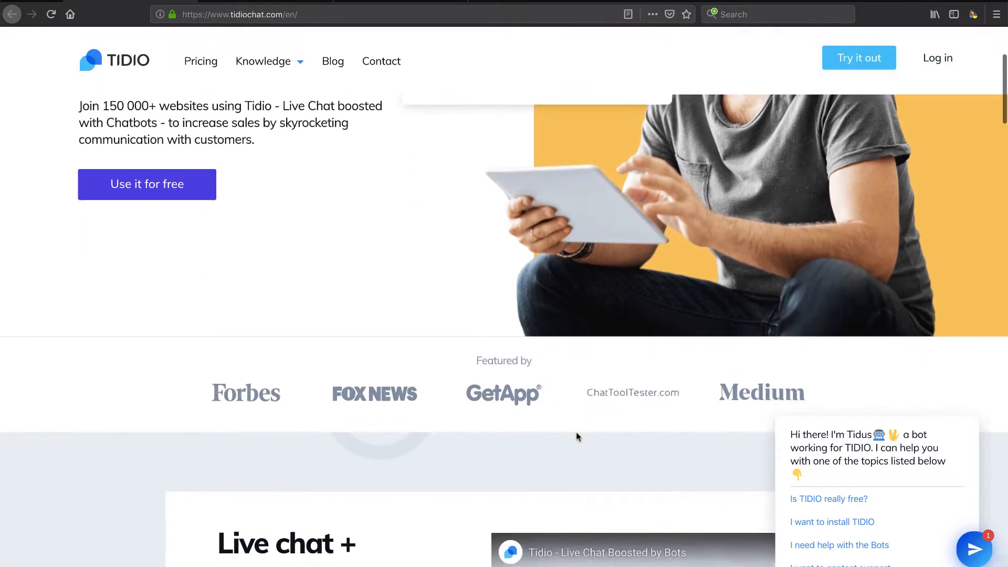
{"action": "scroll", "scroll_direction": "down", "scroll_amount": 3}
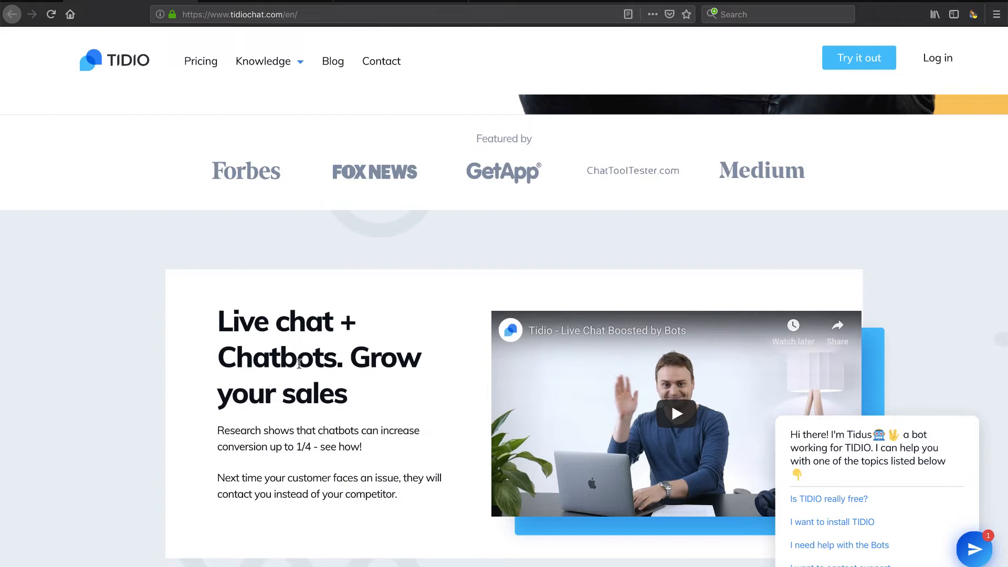
{"action": "scroll", "scroll_direction": "down", "scroll_amount": 3}
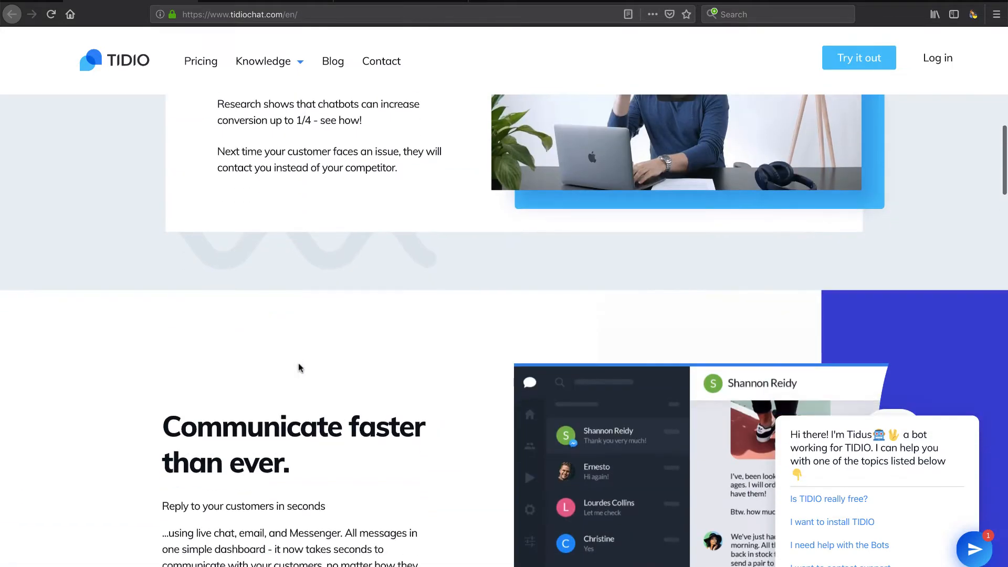
{"action": "scroll", "scroll_direction": "down", "scroll_amount": 3}
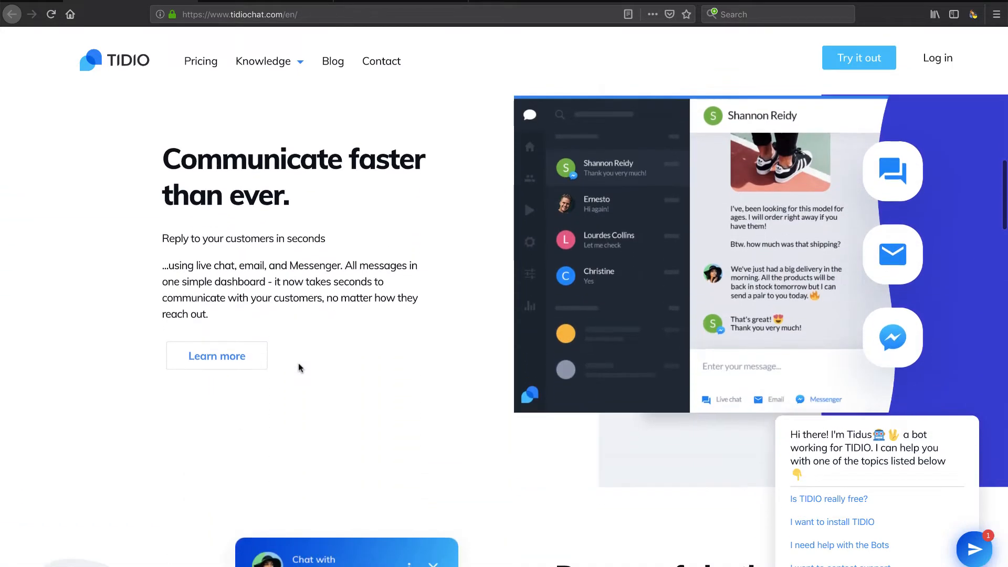
{"action": "scroll", "scroll_direction": "down", "scroll_amount": 3}
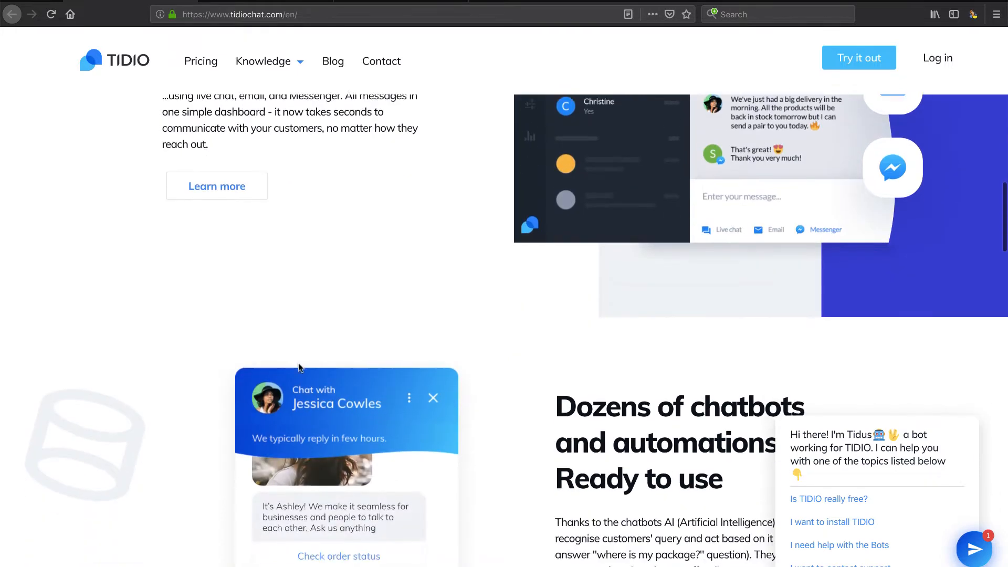
{"action": "scroll", "scroll_direction": "down", "scroll_amount": 3}
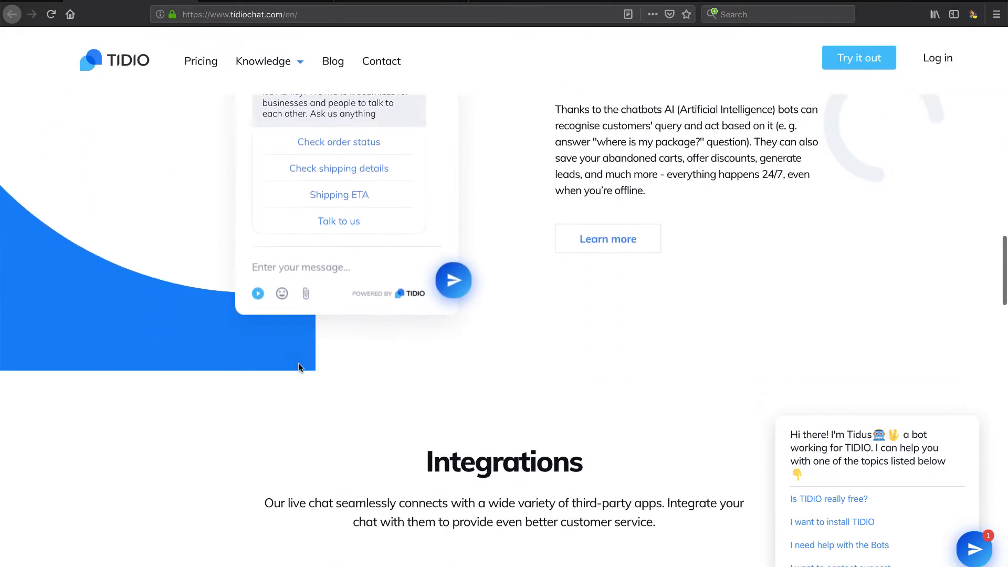
{"action": "scroll", "scroll_direction": "down", "scroll_amount": 3}
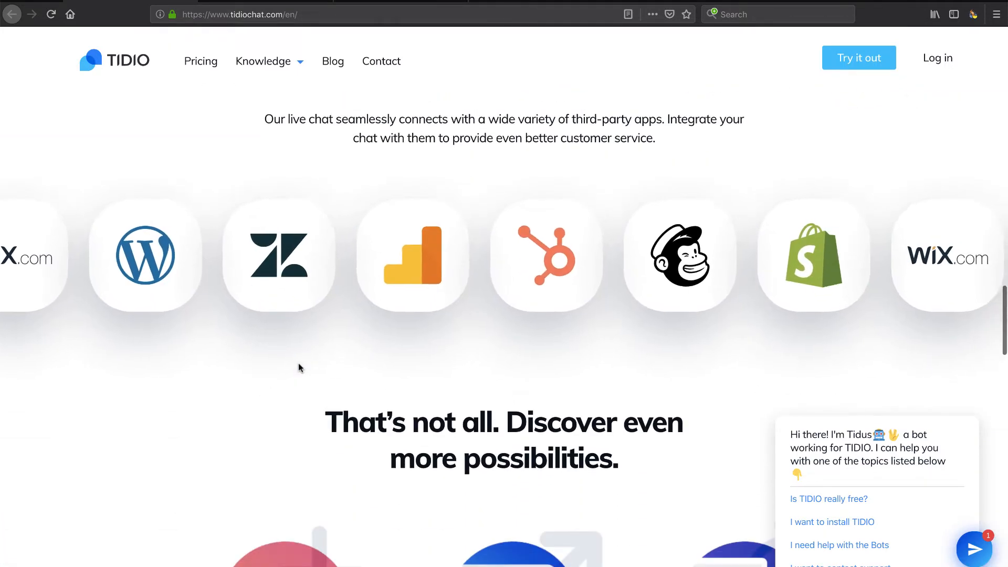
{"action": "scroll", "scroll_direction": "down", "scroll_amount": 3}
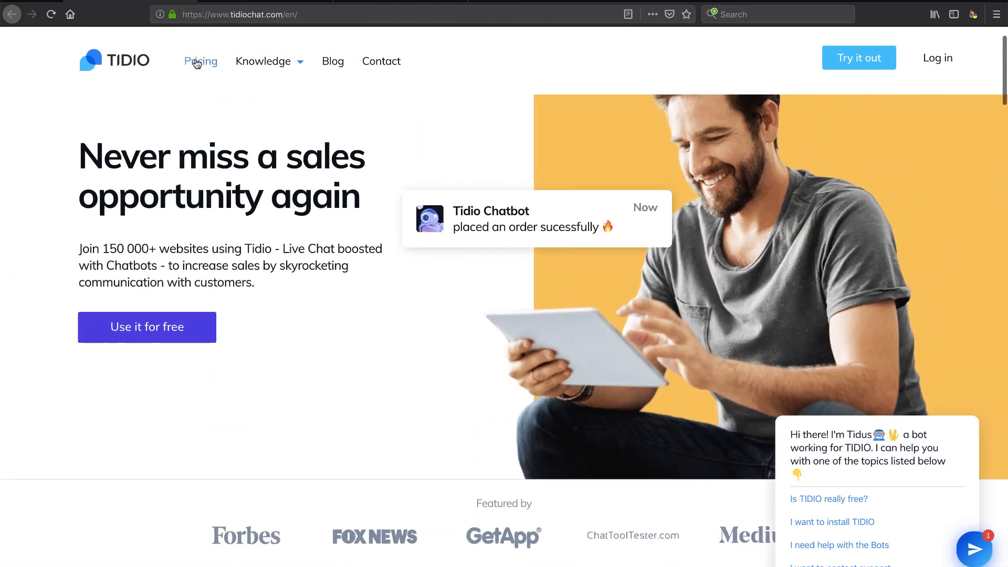
{"action": "left_click", "coordinate": [199, 61]}
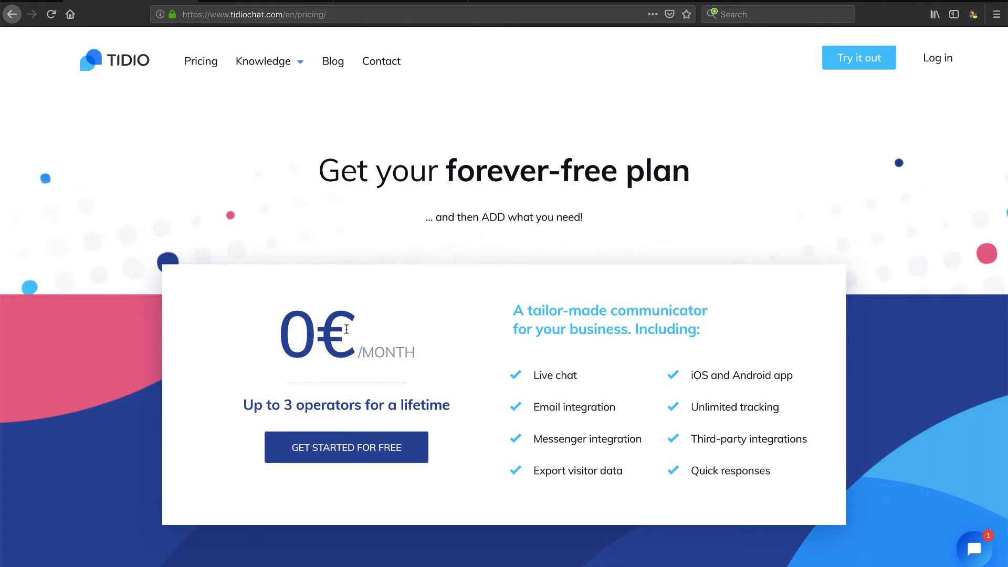
{"action": "mouse_move", "coordinate": [340, 351]}
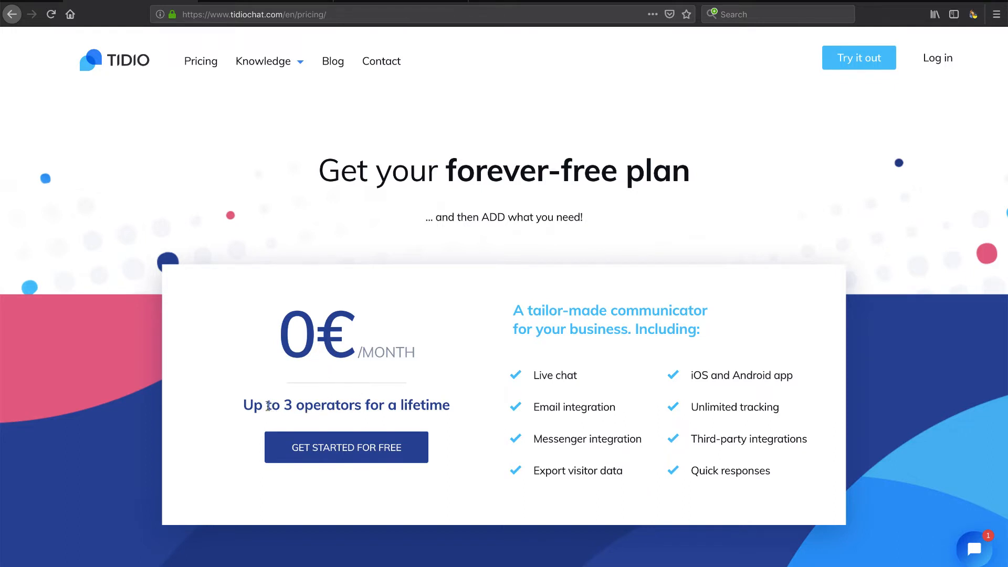
Highlight the free-plan tagline and preview Communicator's Viewed Pages and Live Typing features.
{"action": "left_click_drag", "start_coordinate": [281, 405], "coordinate": [425, 406]}
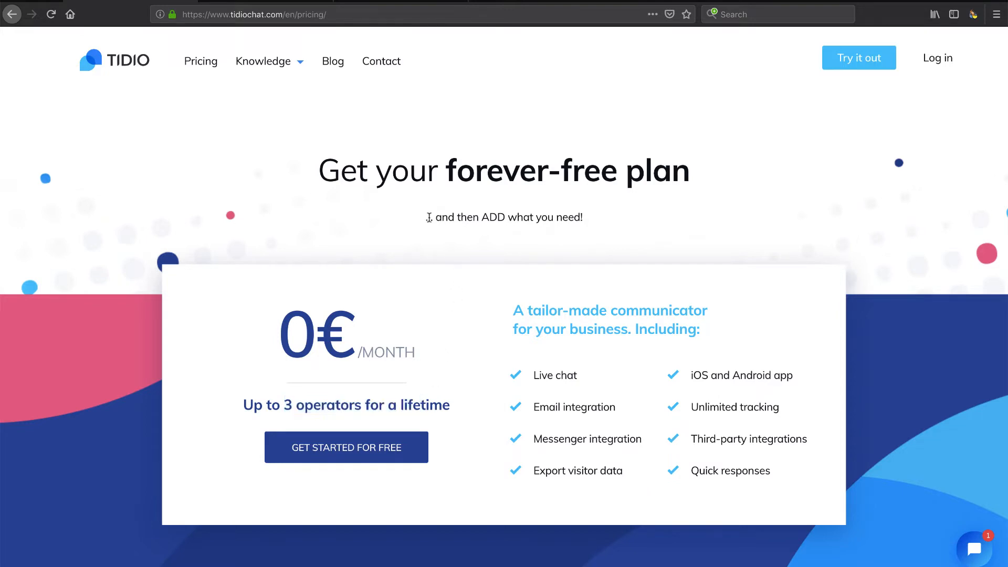
{"action": "left_click_drag", "start_coordinate": [427, 217], "coordinate": [582, 217]}
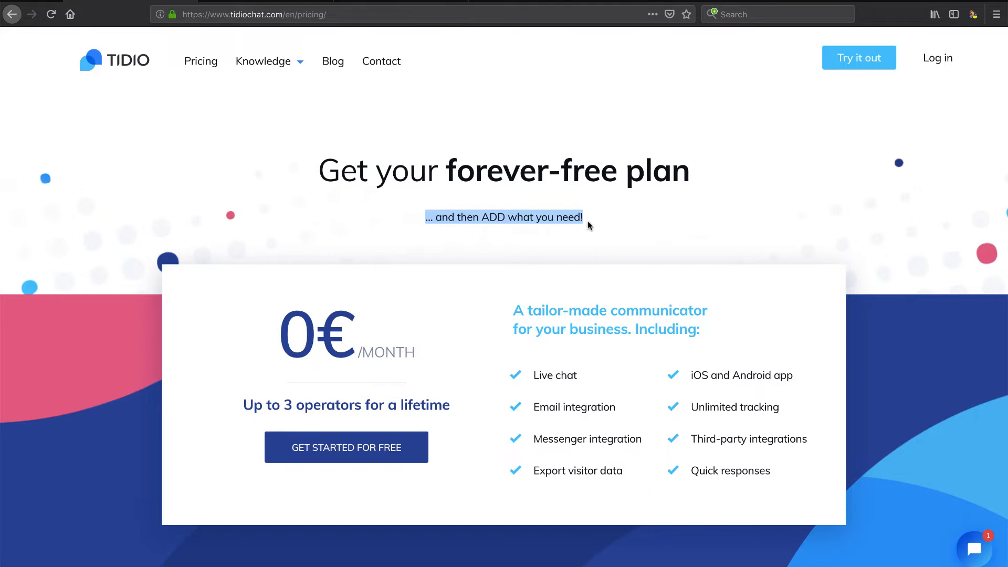
{"action": "mouse_move", "coordinate": [640, 429]}
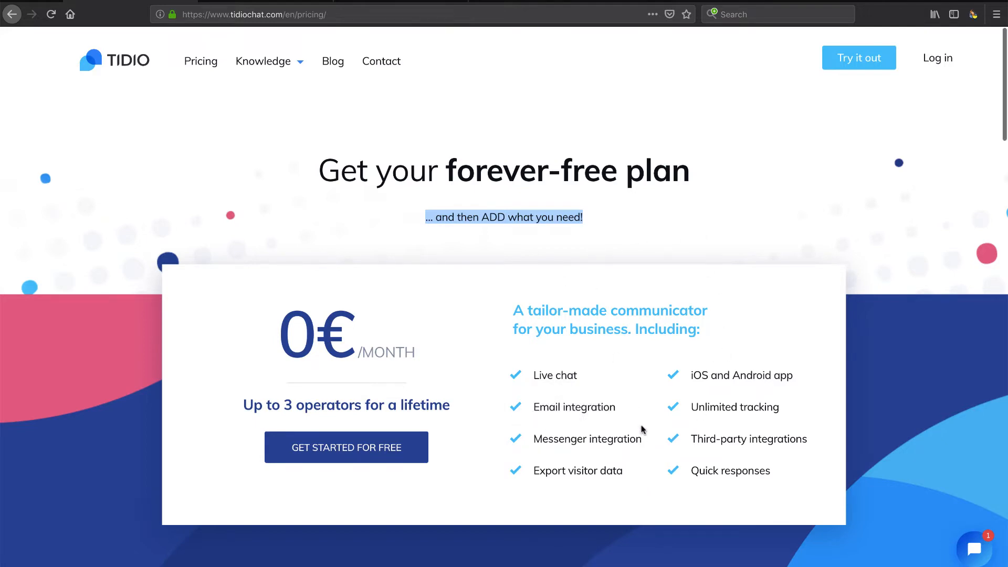
{"action": "scroll", "scroll_direction": "down", "scroll_amount": 3}
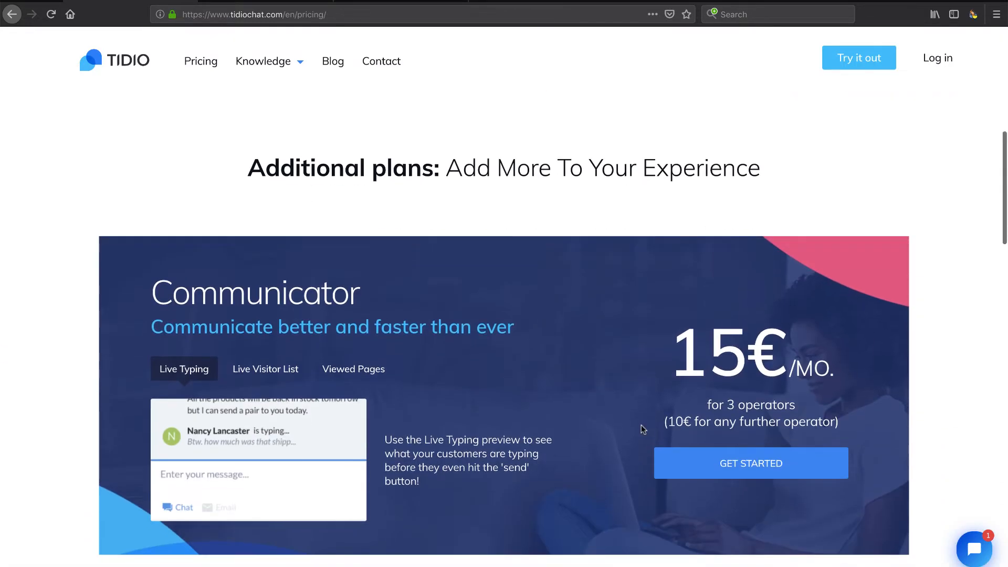
{"action": "scroll", "scroll_direction": "down", "scroll_amount": 3}
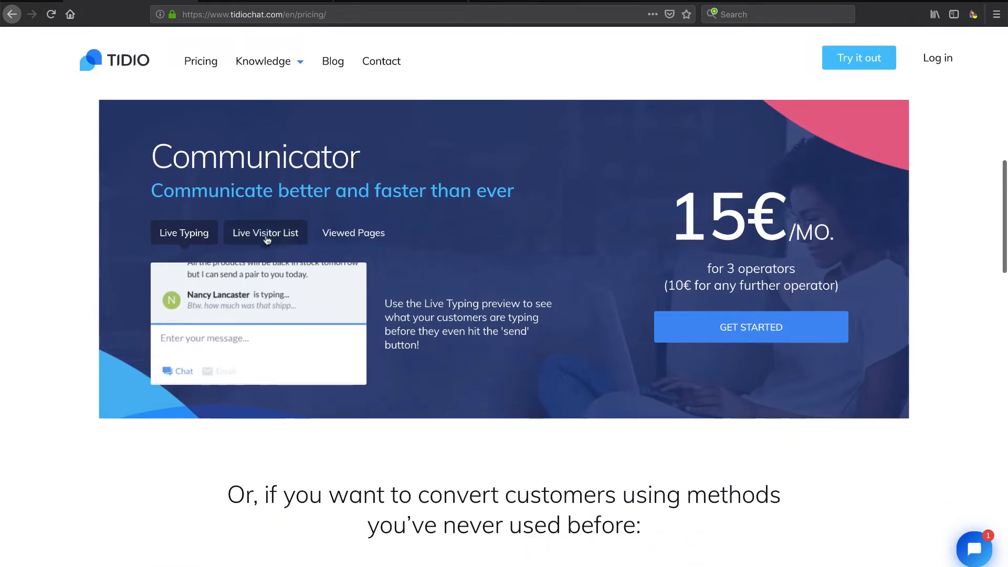
{"action": "left_click", "coordinate": [353, 233]}
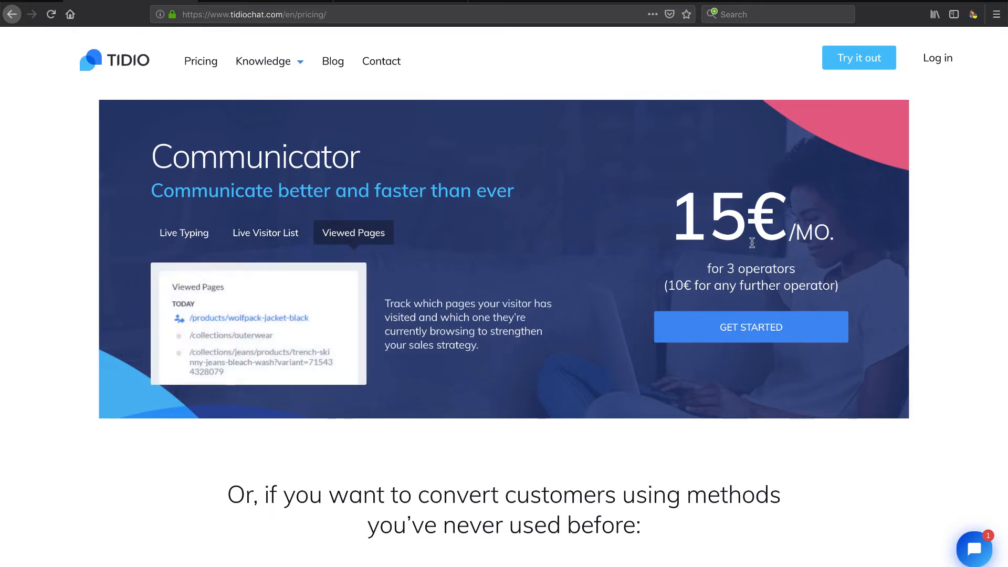
{"action": "left_click", "coordinate": [184, 233]}
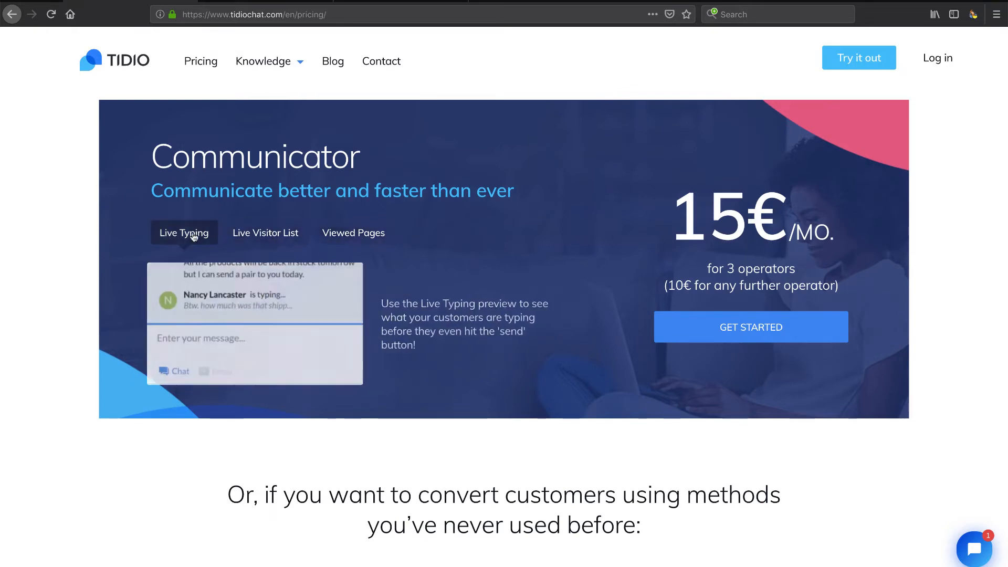
Preview the Automation welcome message for new visitors, skim the FAQ and return to the top.
{"action": "scroll", "scroll_direction": "down", "scroll_amount": 3}
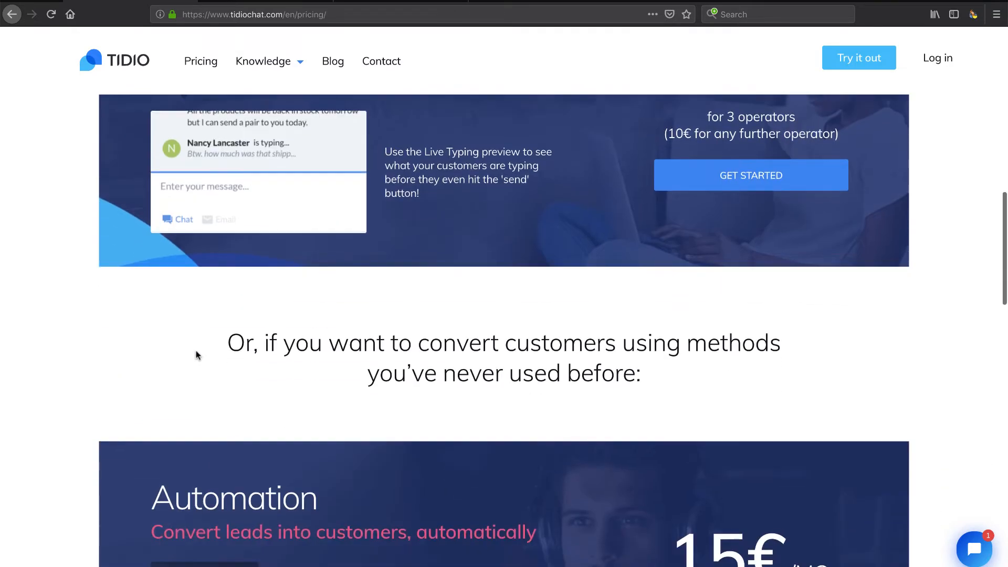
{"action": "scroll", "scroll_direction": "down", "scroll_amount": 3}
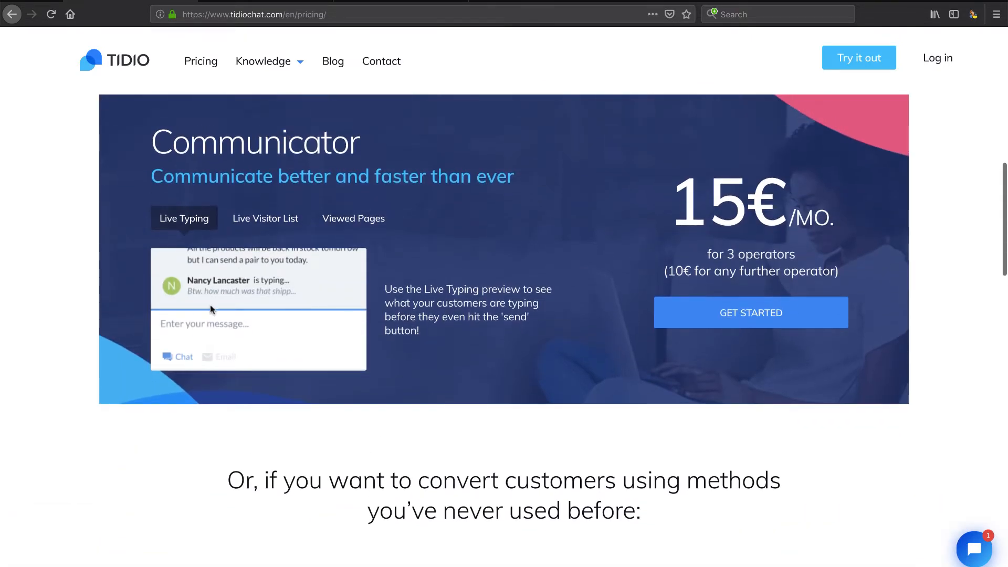
{"action": "scroll", "scroll_direction": "down", "scroll_amount": 3}
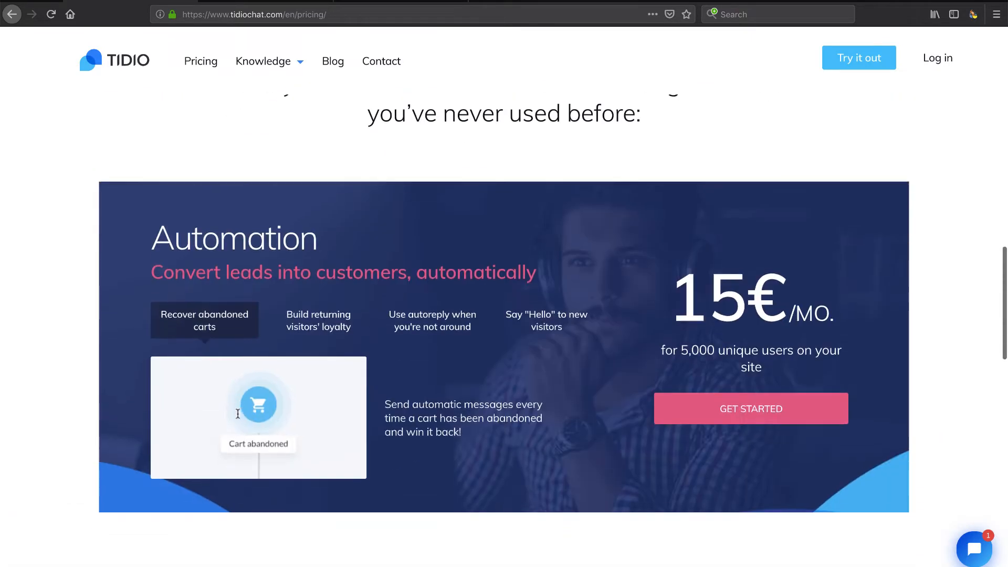
{"action": "mouse_move", "coordinate": [540, 335]}
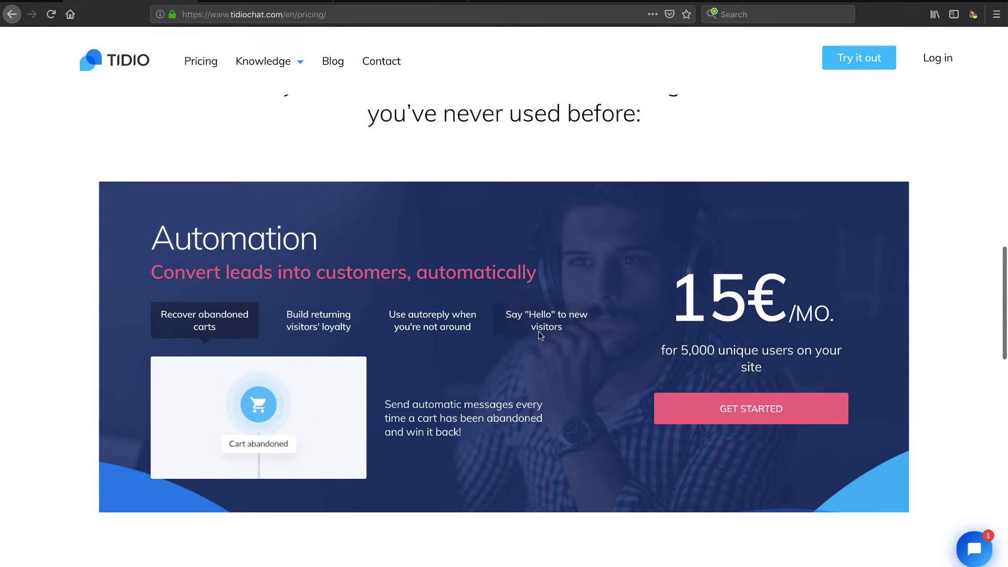
{"action": "mouse_move", "coordinate": [375, 366]}
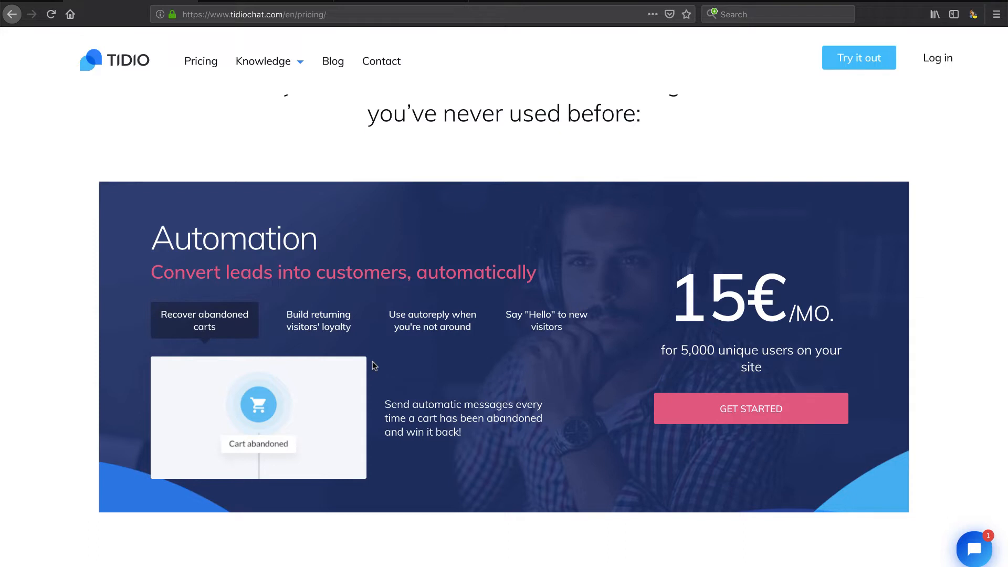
{"action": "mouse_move", "coordinate": [536, 325]}
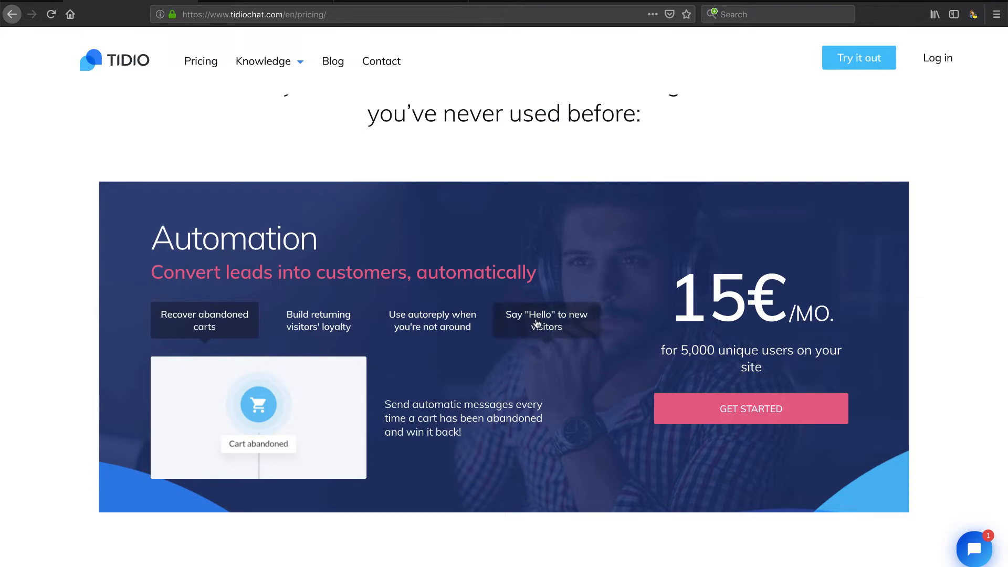
{"action": "left_click", "coordinate": [546, 320]}
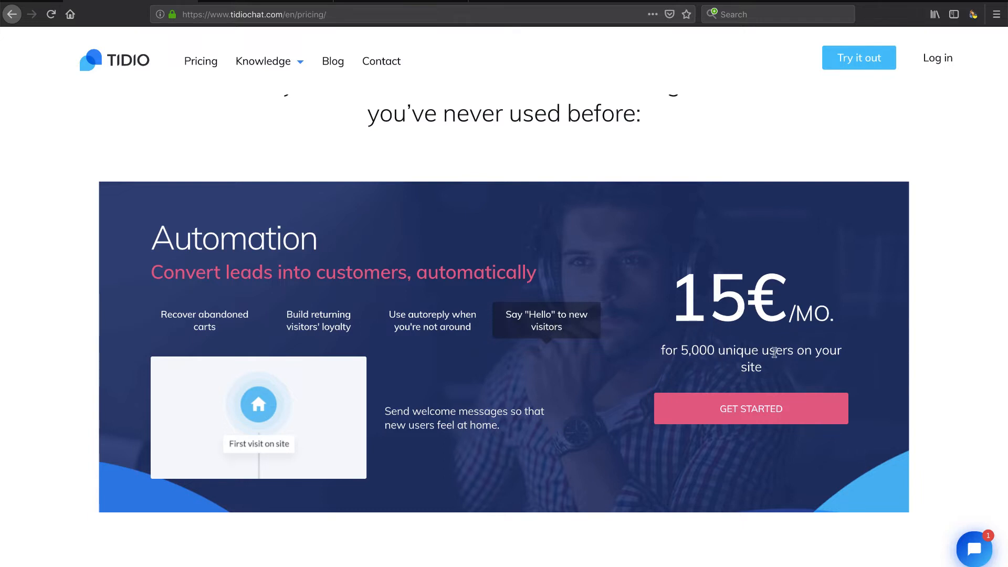
{"action": "scroll", "scroll_direction": "down", "scroll_amount": 3}
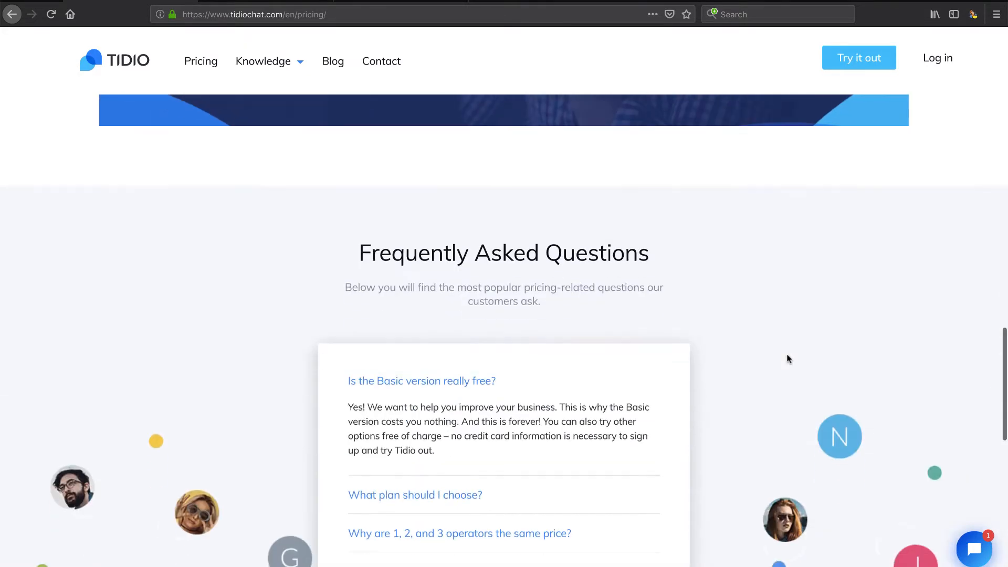
{"action": "scroll", "scroll_direction": "down", "scroll_amount": 3}
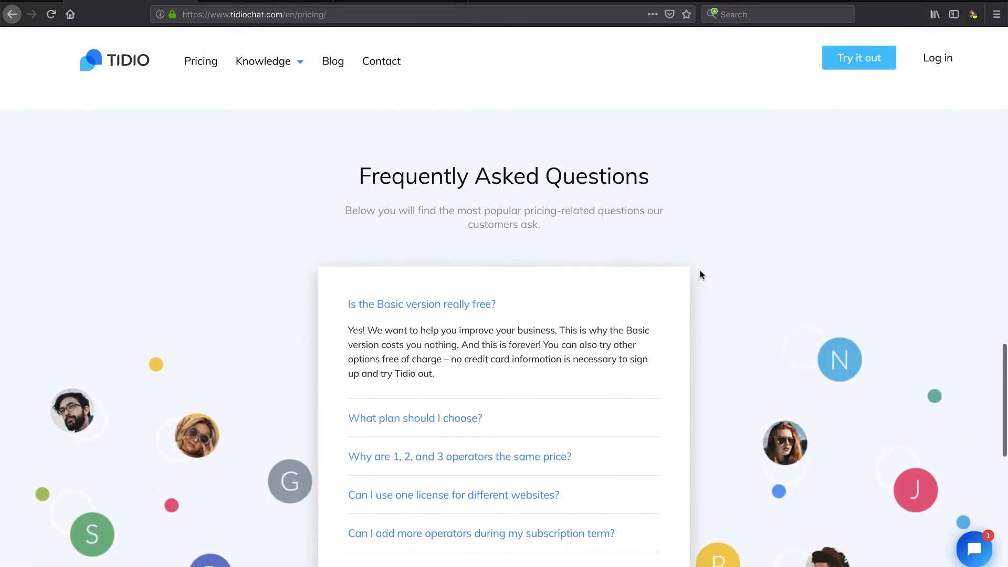
{"action": "scroll", "scroll_direction": "up", "scroll_amount": 3}
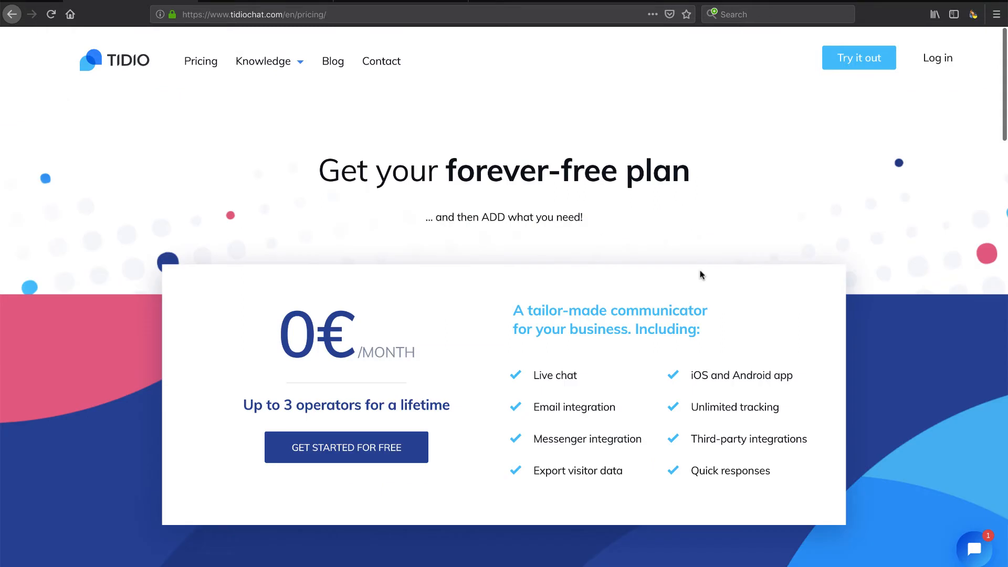
{"action": "mouse_move", "coordinate": [295, 91]}
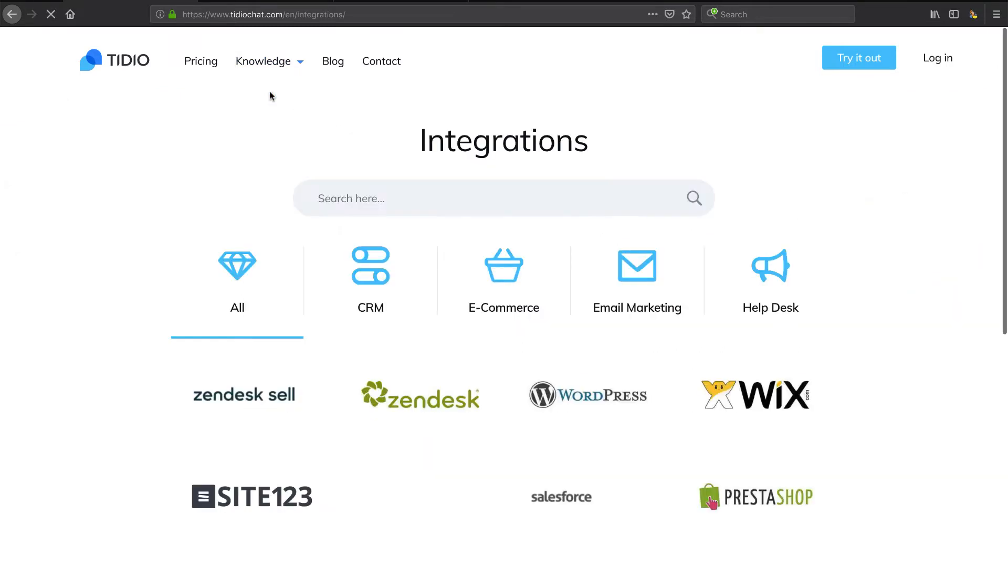
Filter the integrations to the CRM and Help Desk categories, then head to 'Try it out' sign-up.
{"action": "scroll", "scroll_direction": "down", "scroll_amount": 3}
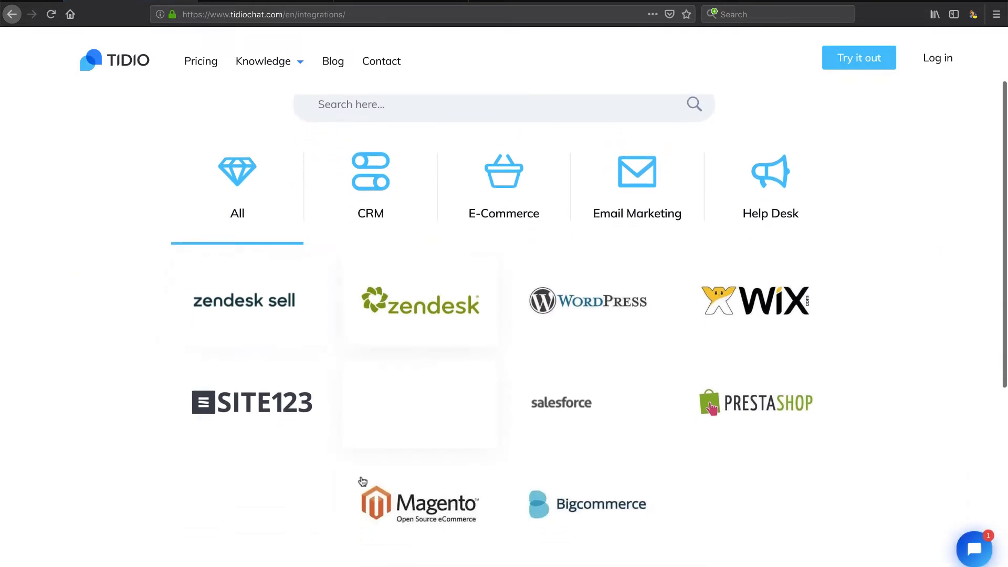
{"action": "scroll", "scroll_direction": "down", "scroll_amount": 3}
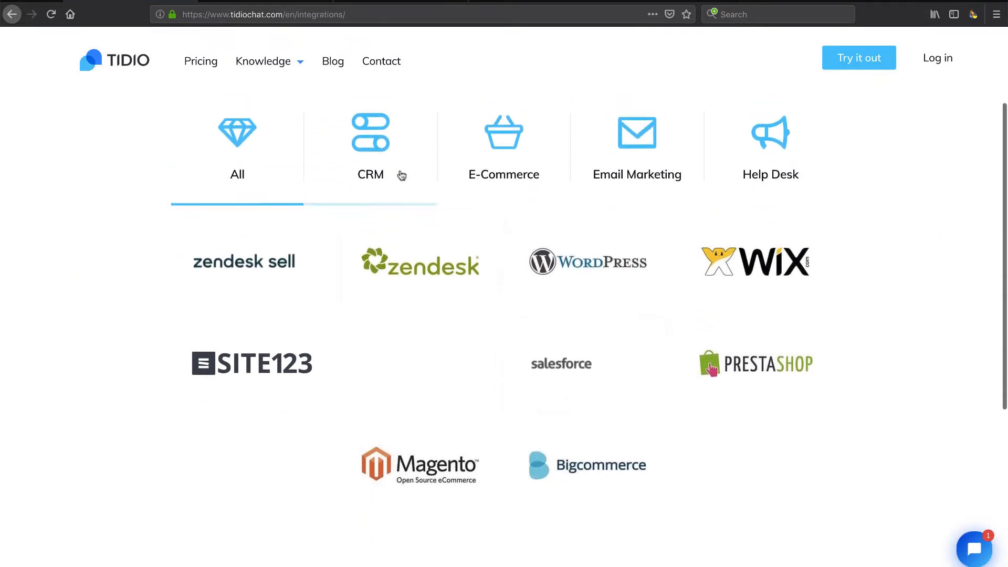
{"action": "left_click", "coordinate": [371, 174]}
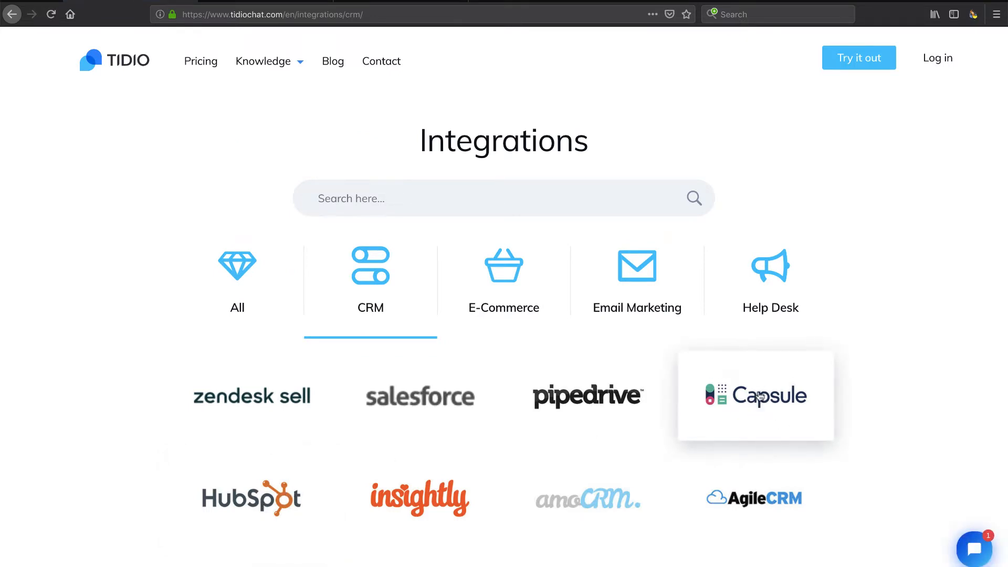
{"action": "mouse_move", "coordinate": [420, 498]}
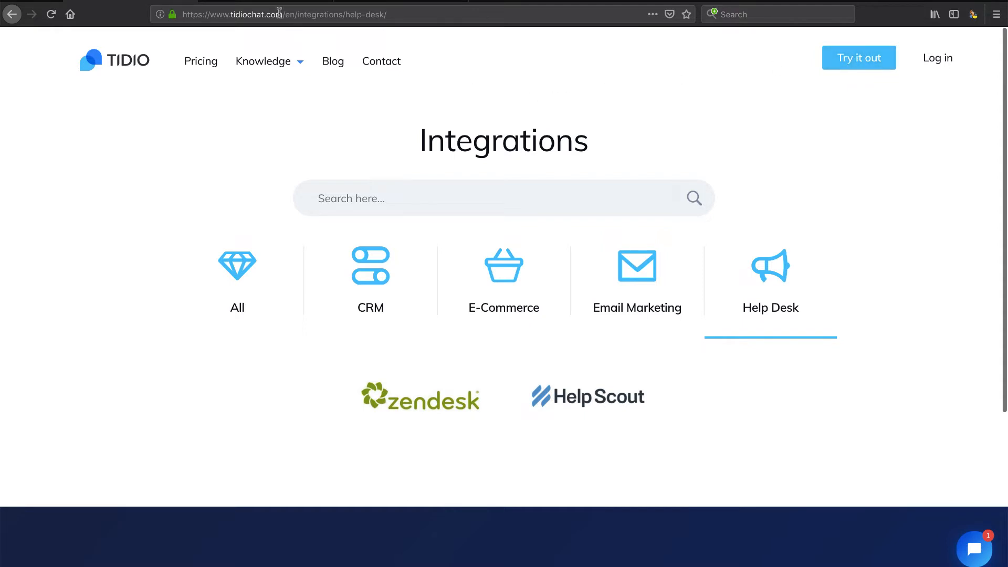
{"action": "left_click", "coordinate": [858, 58]}
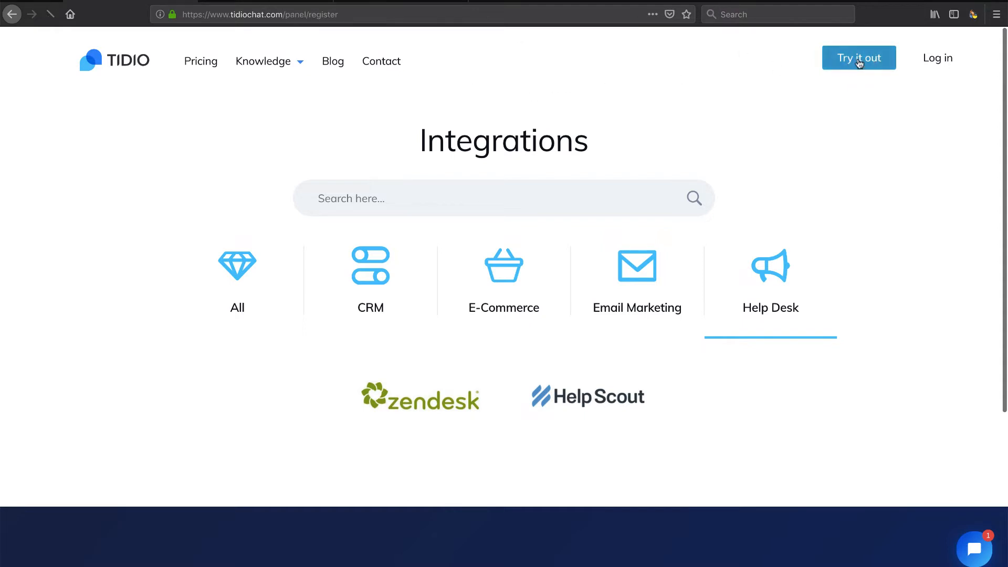
{"action": "left_click", "coordinate": [859, 58]}
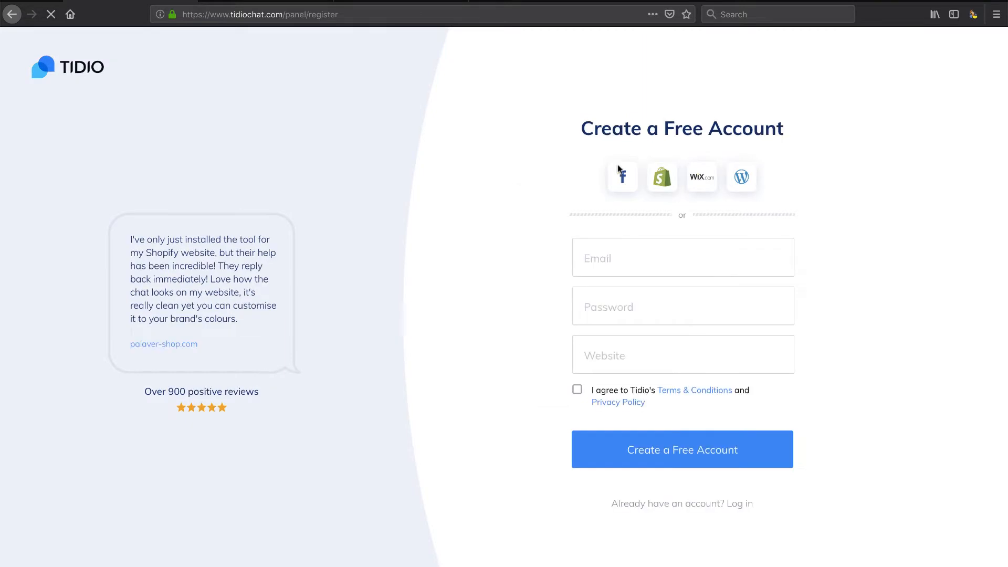
{"action": "left_click", "coordinate": [683, 258]}
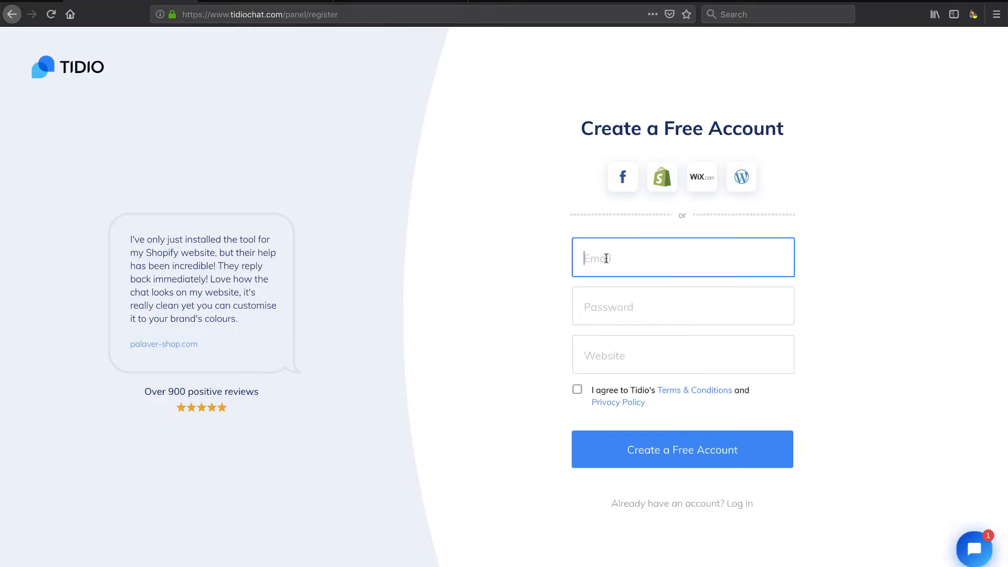
{"action": "type", "text": "davidQ@"}
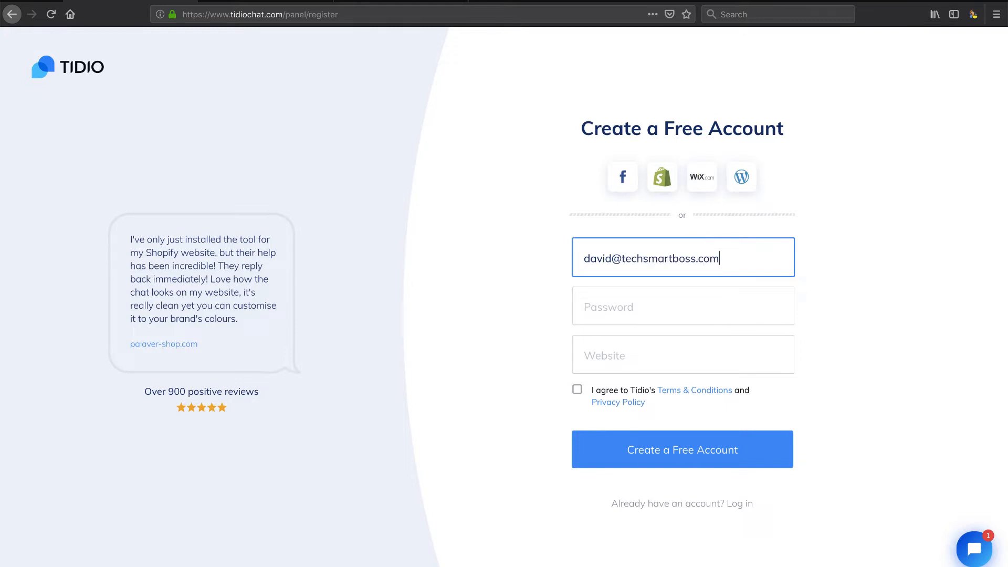
{"action": "type", "text": "•••••"}
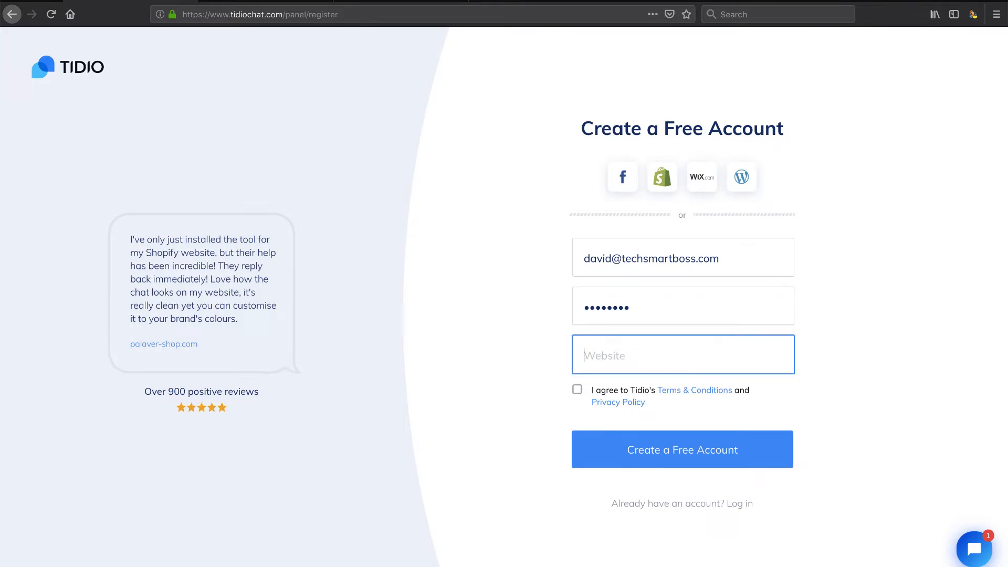
{"action": "type", "text": "www.techsmartboss.com"}
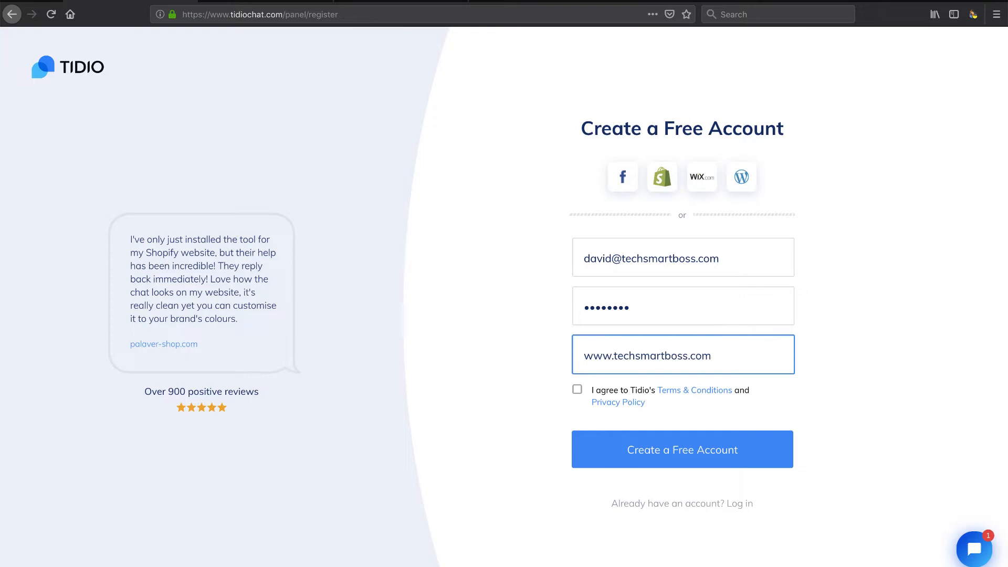
{"action": "left_click", "coordinate": [577, 388]}
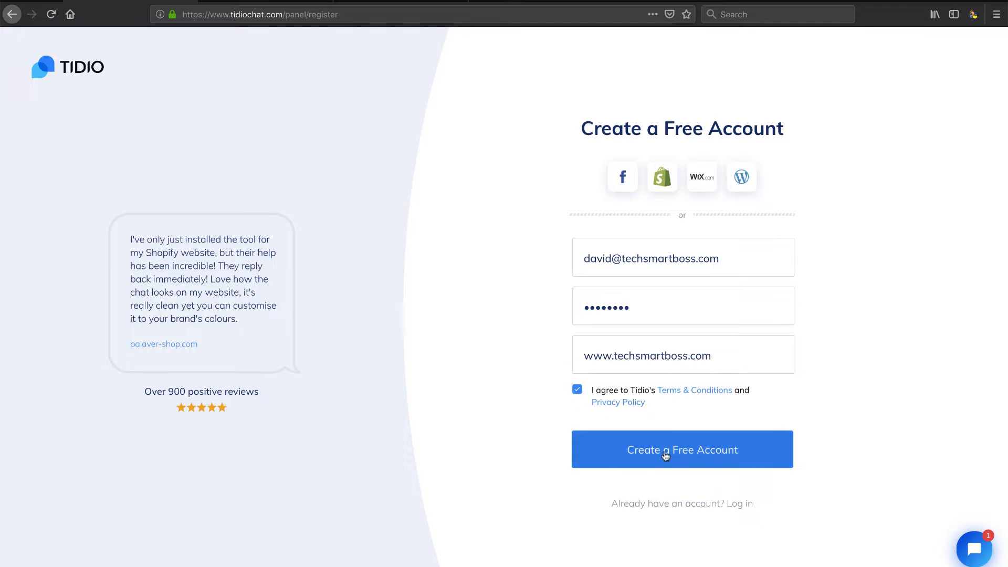
{"action": "mouse_move", "coordinate": [687, 434]}
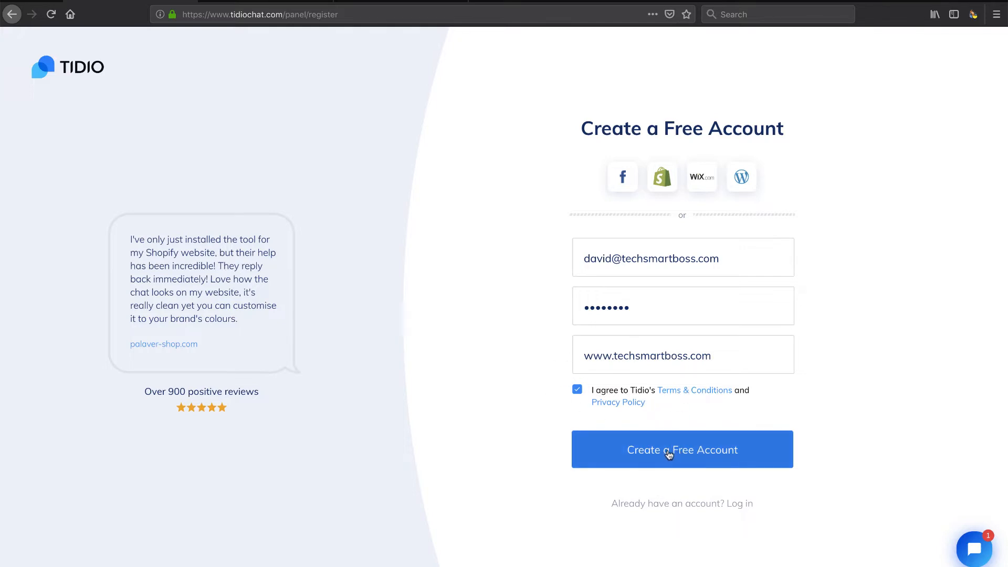
{"action": "left_click", "coordinate": [681, 450]}
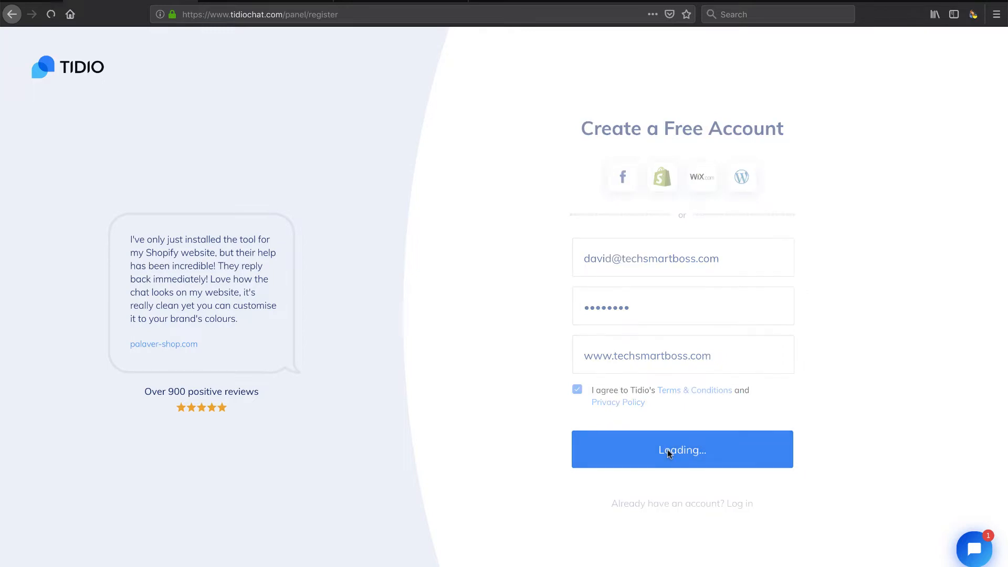
Confirm the registration and wait for the 'Configure your live chat' step to load.
{"action": "left_click", "coordinate": [682, 450]}
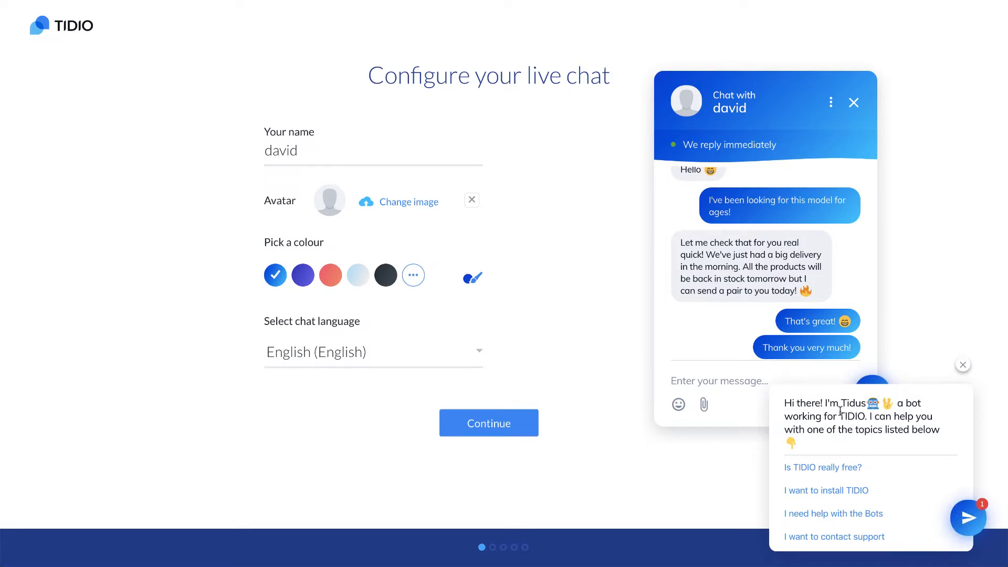
{"action": "mouse_move", "coordinate": [812, 489]}
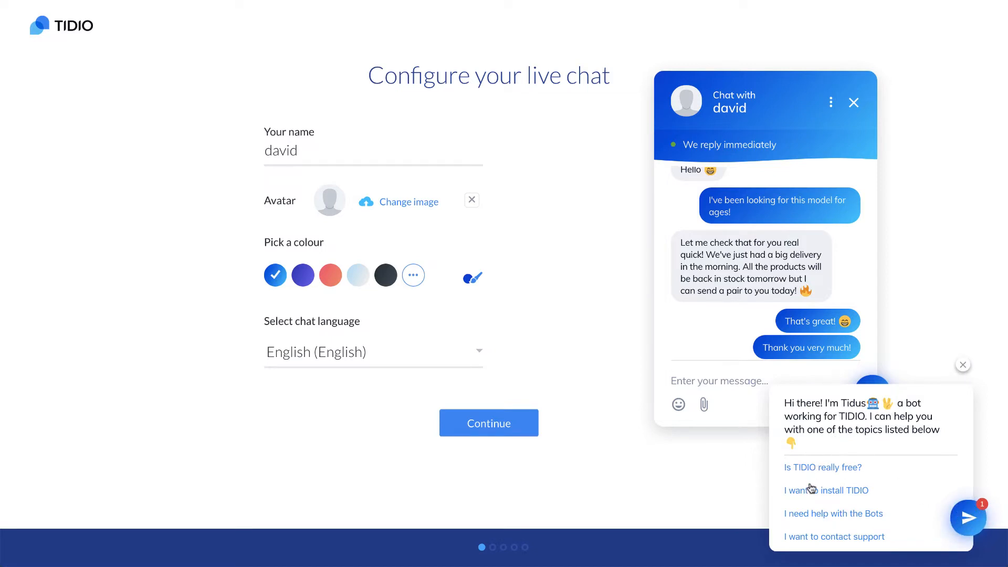
{"action": "mouse_move", "coordinate": [816, 521]}
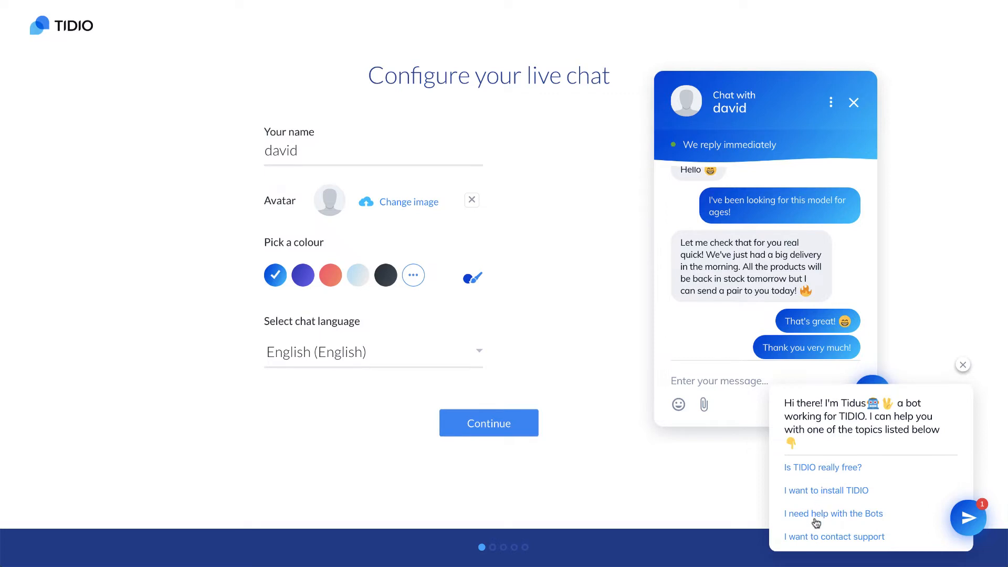
{"action": "mouse_move", "coordinate": [820, 494]}
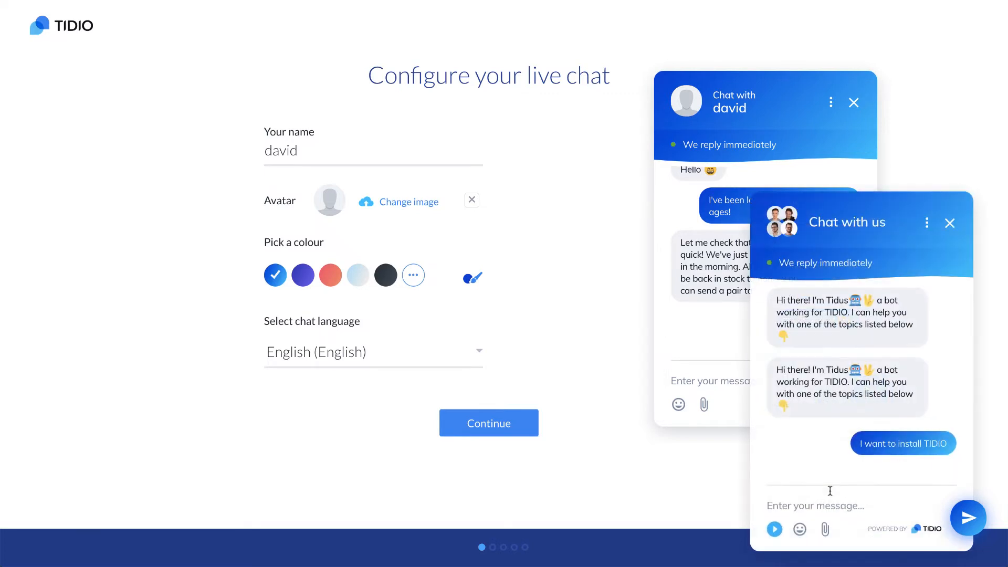
Tell the support bot the site runs on WordPress, say hello, accept the data consent and leave the chat.
{"action": "left_click", "coordinate": [903, 443]}
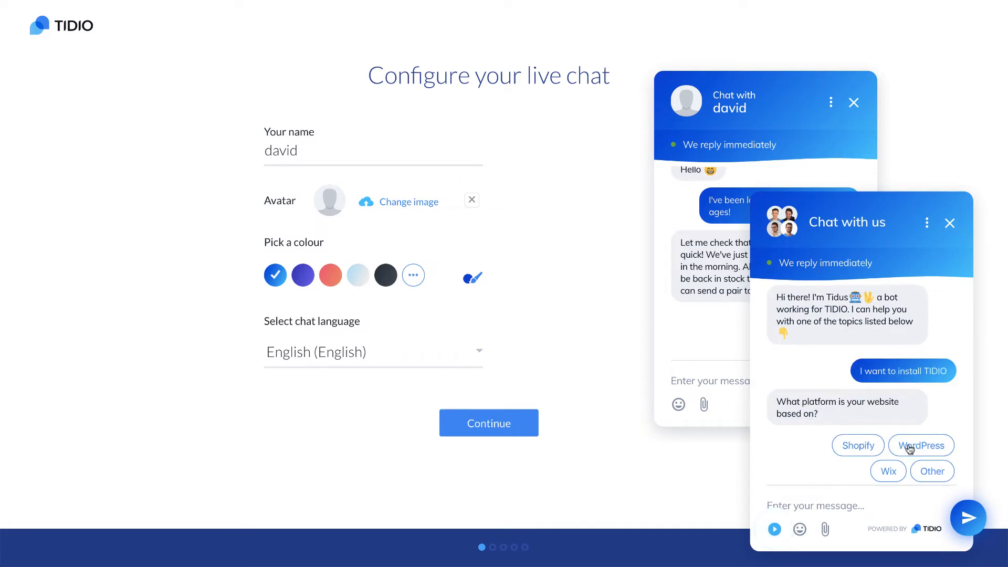
{"action": "mouse_move", "coordinate": [863, 413]}
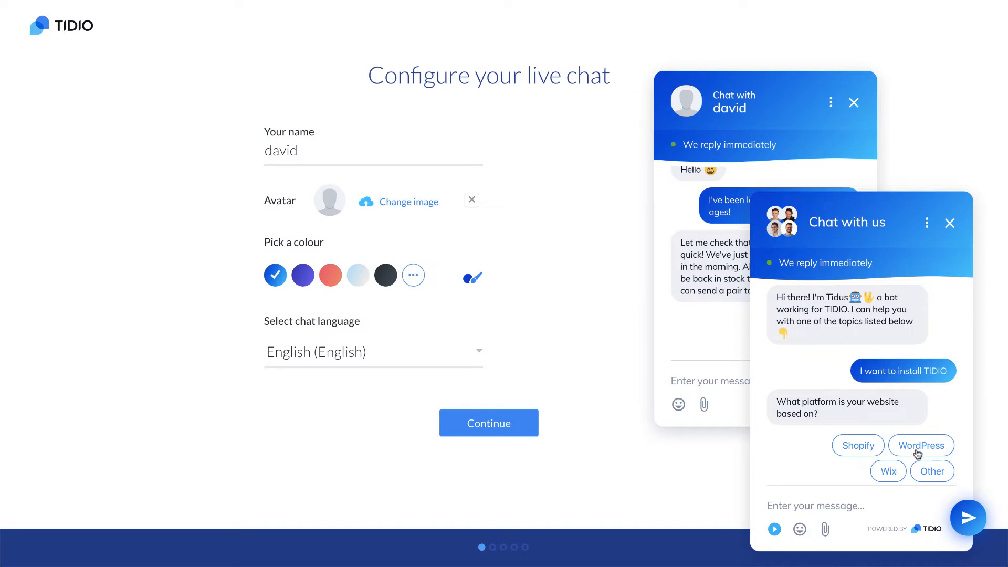
{"action": "mouse_move", "coordinate": [872, 422]}
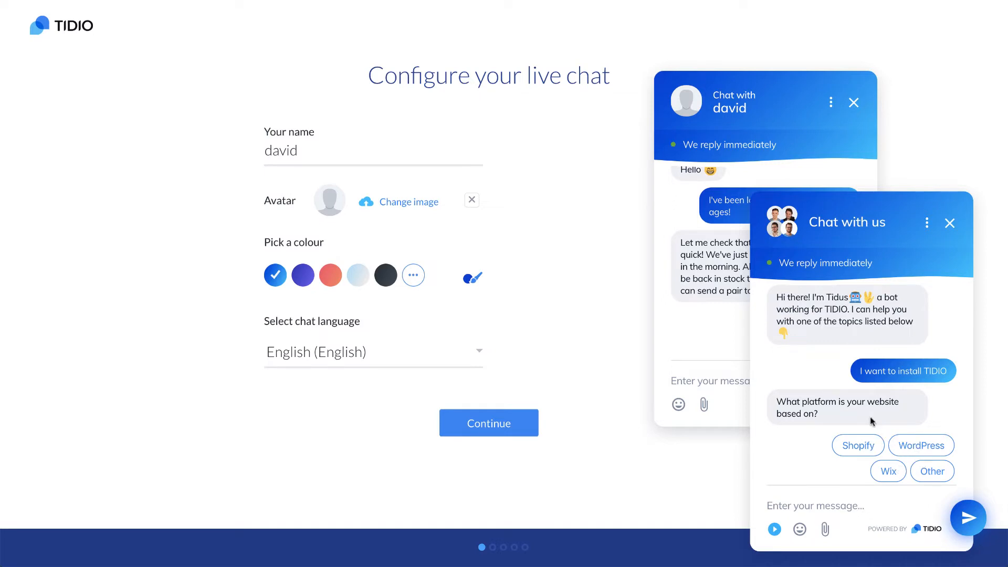
{"action": "left_click", "coordinate": [921, 445]}
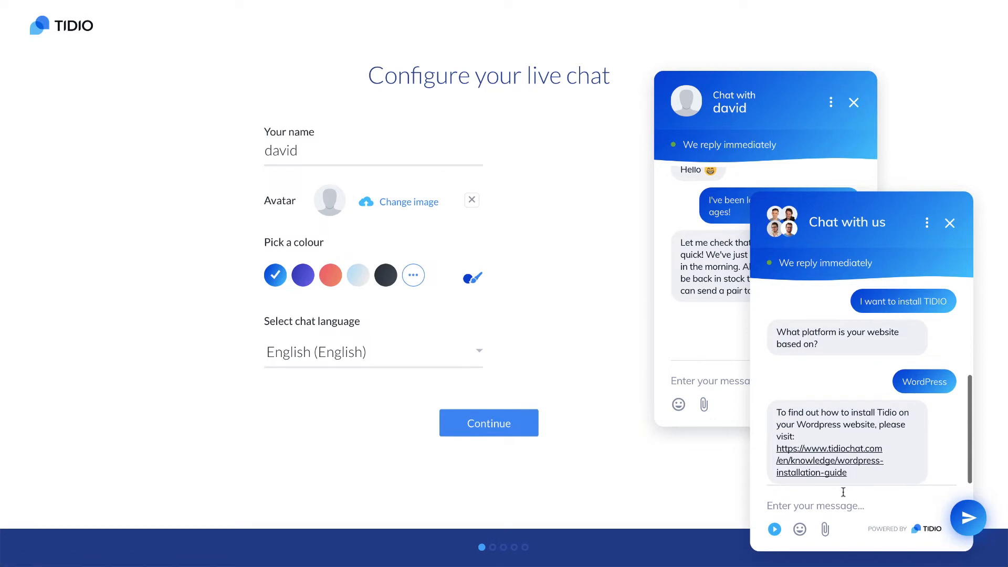
{"action": "type", "text": "hello"}
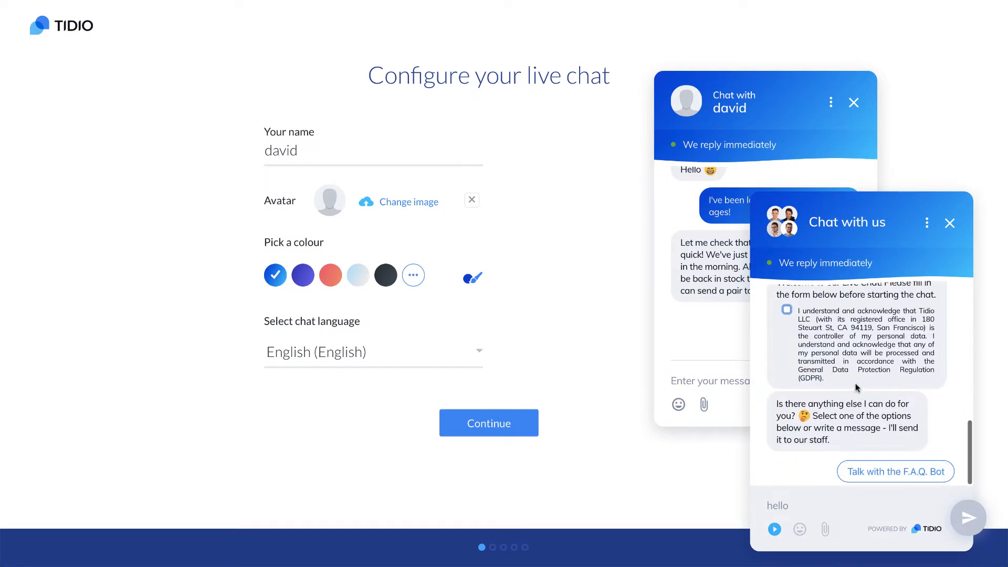
{"action": "left_click", "coordinate": [787, 308]}
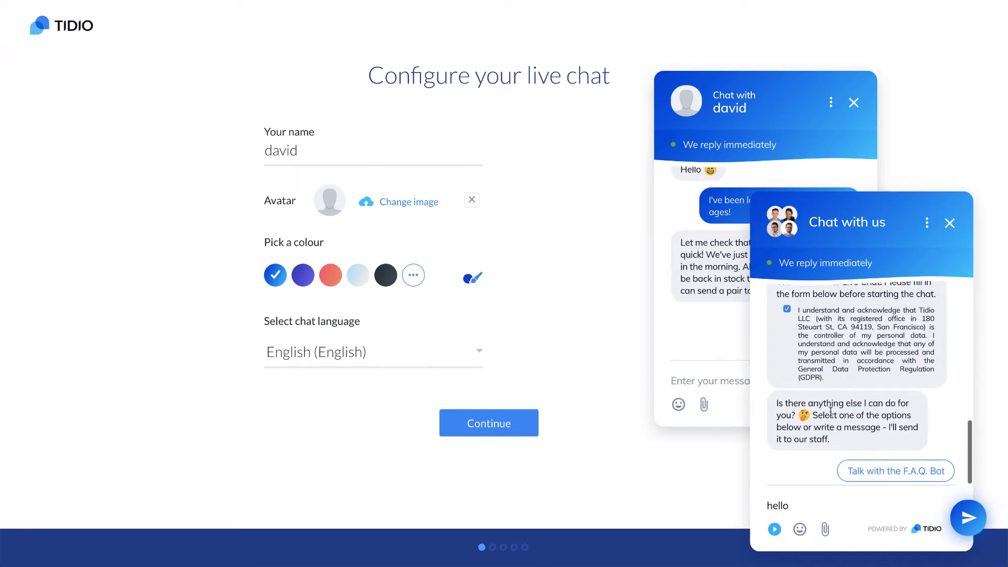
{"action": "mouse_move", "coordinate": [884, 476]}
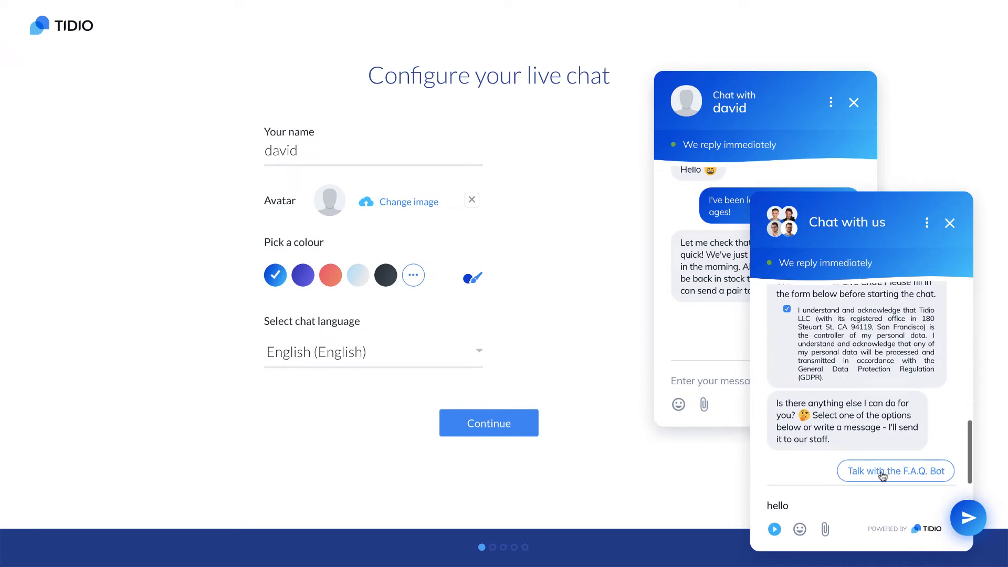
{"action": "left_click", "coordinate": [895, 471]}
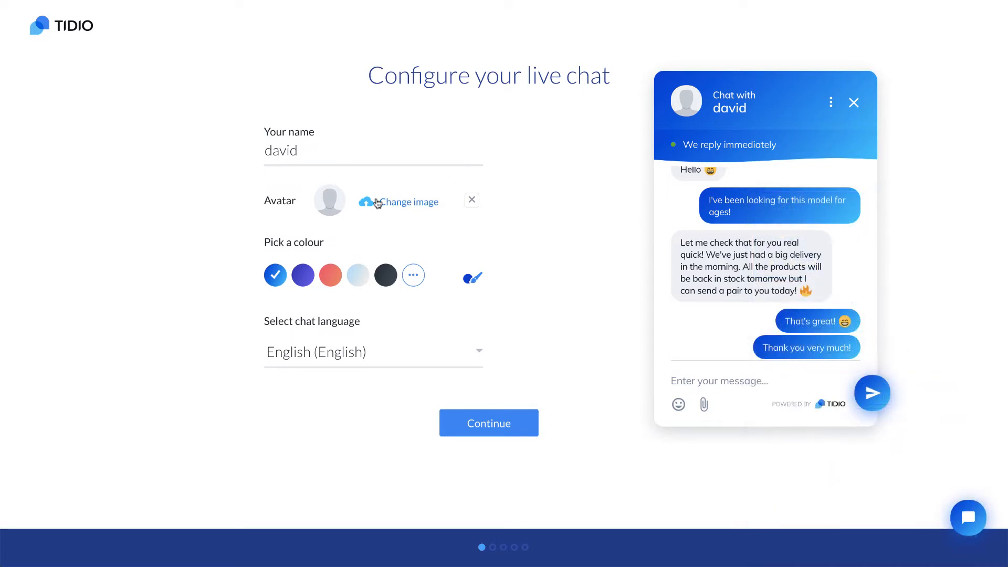
{"action": "type", "text": "Davi"}
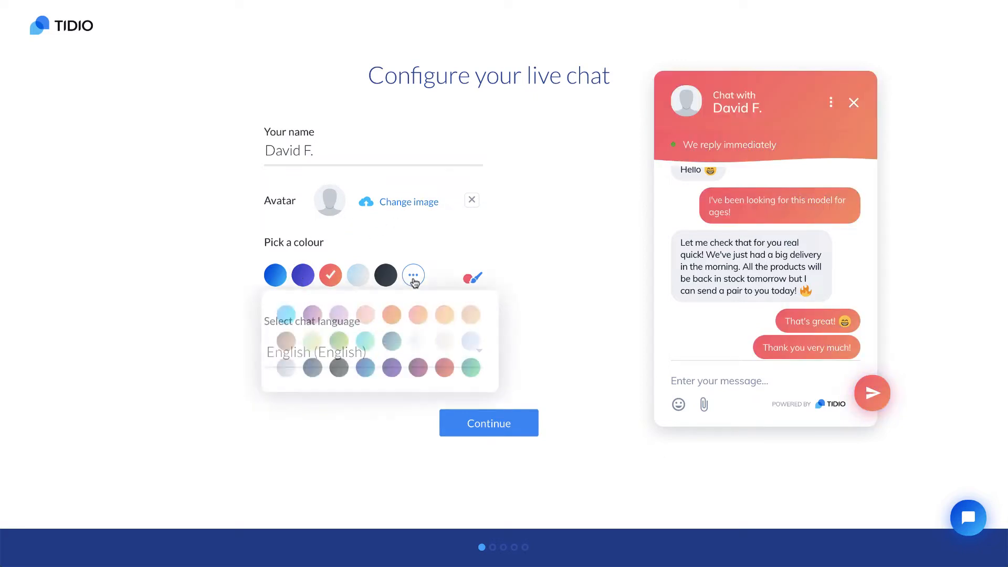
{"action": "left_click", "coordinate": [472, 277]}
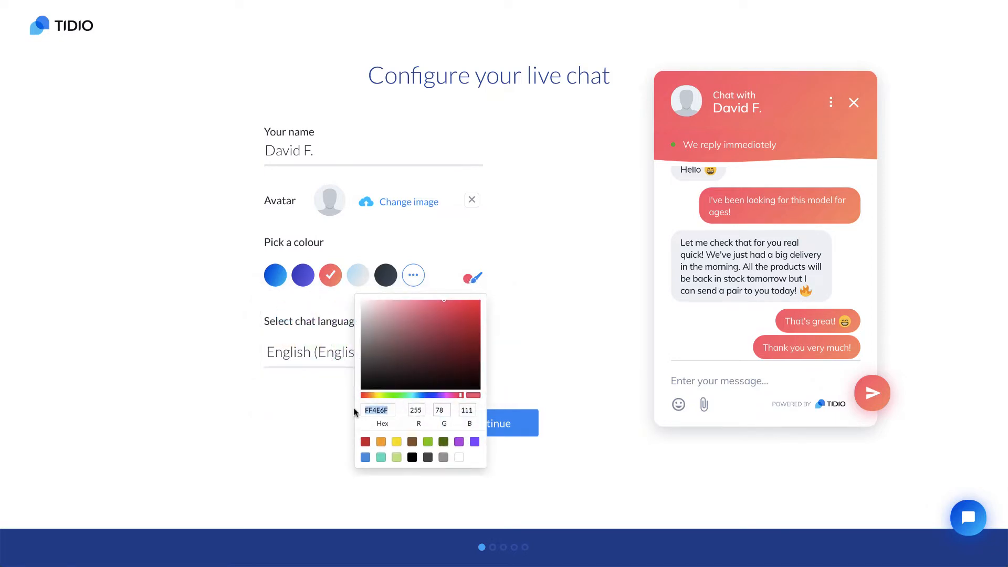
{"action": "left_click", "coordinate": [415, 395]}
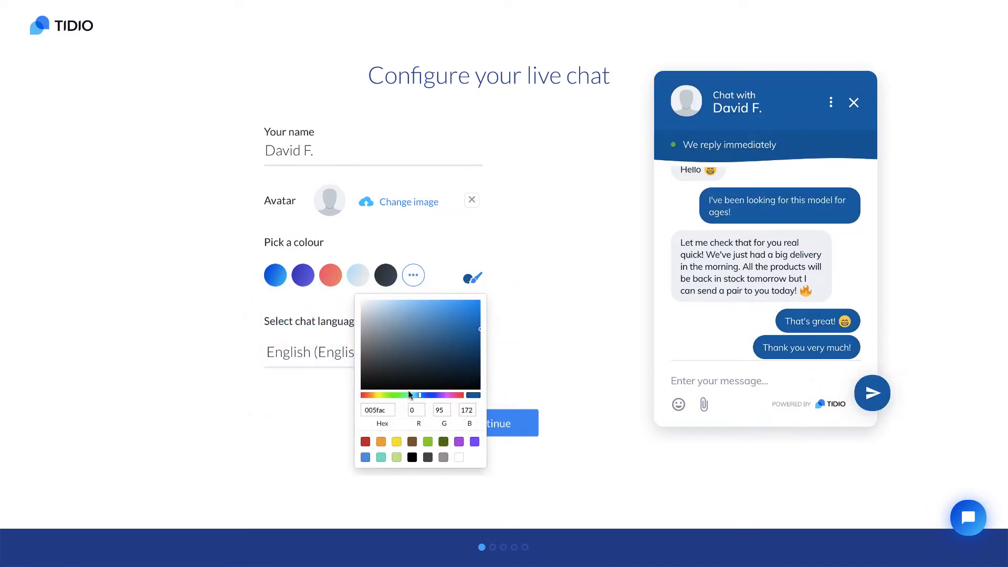
{"action": "left_click", "coordinate": [417, 360]}
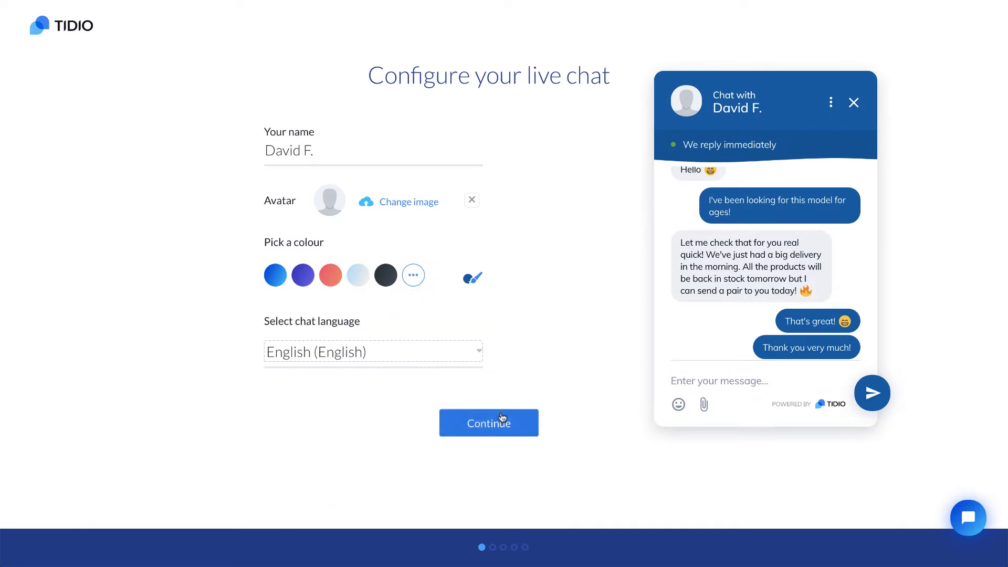
{"action": "left_click", "coordinate": [489, 422]}
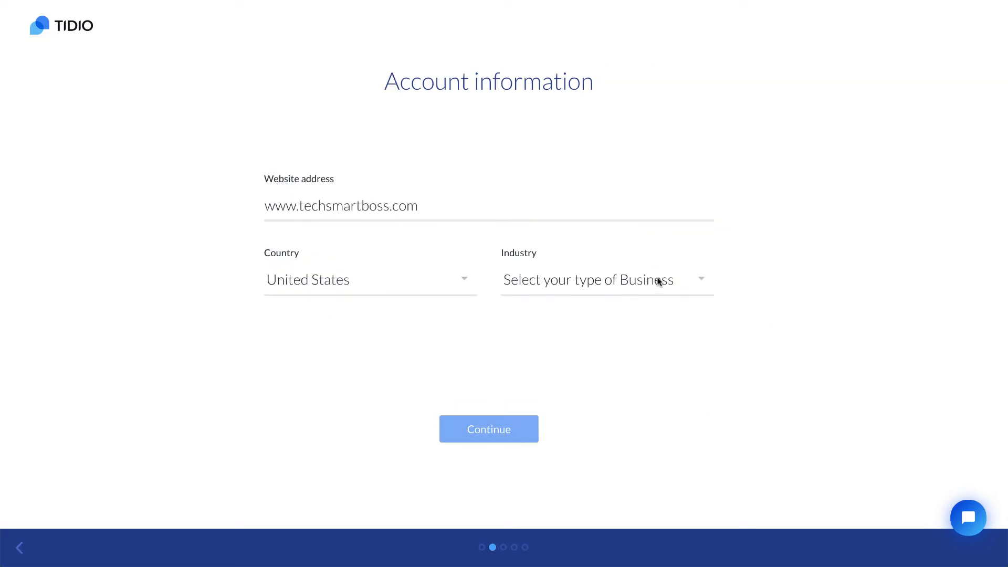
Set the business industry to Education and continue past account information.
{"action": "left_click", "coordinate": [587, 279]}
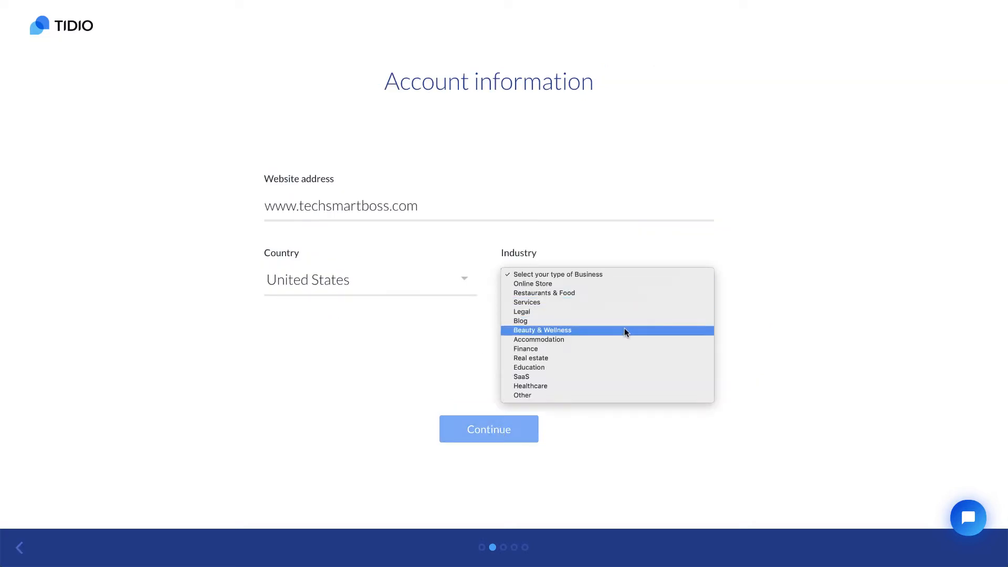
{"action": "left_click", "coordinate": [529, 367]}
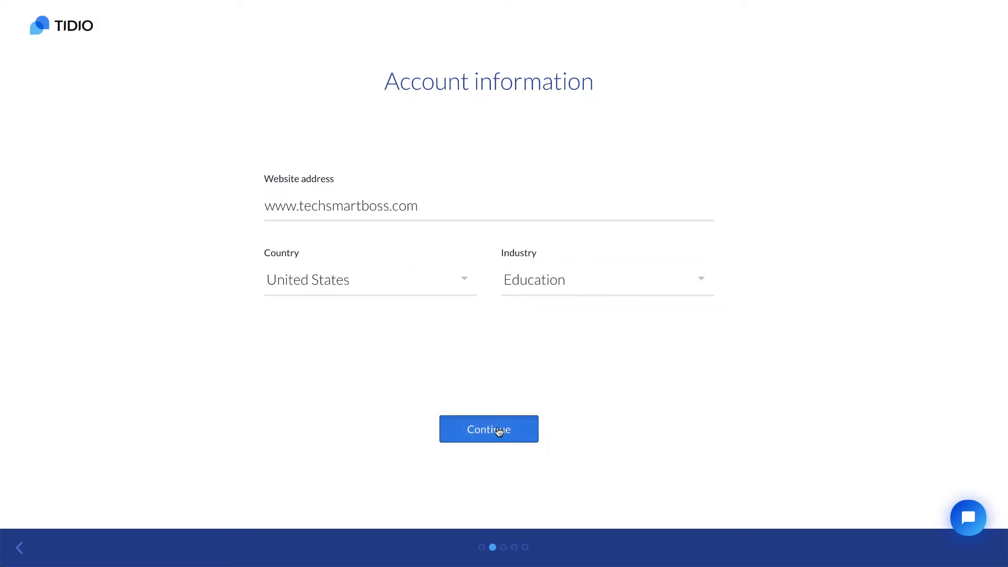
{"action": "left_click", "coordinate": [489, 429]}
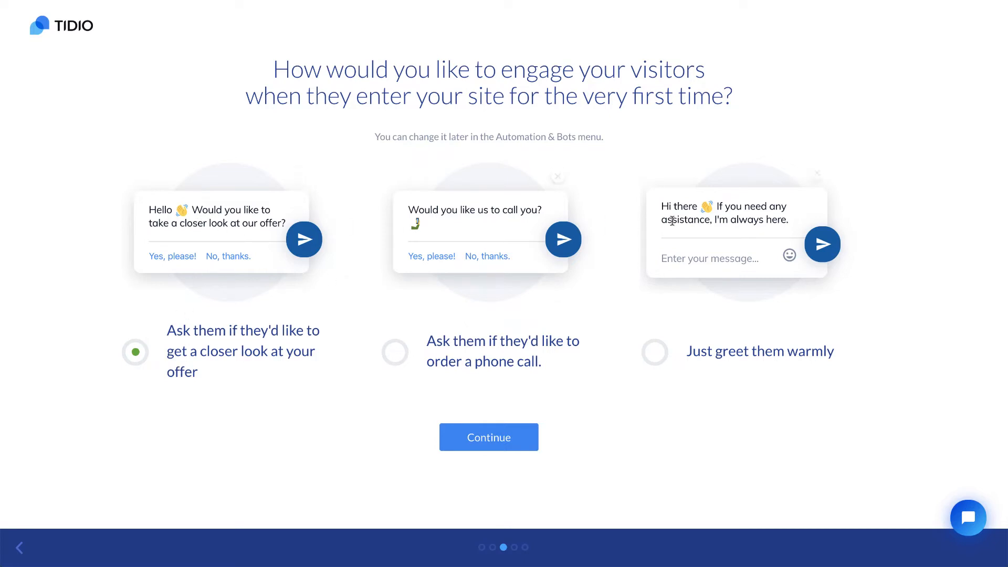
Choose 'Just greet them warmly' and prepend 'Hello, is it me you're looking for?' to the greeting.
{"action": "left_click", "coordinate": [655, 353]}
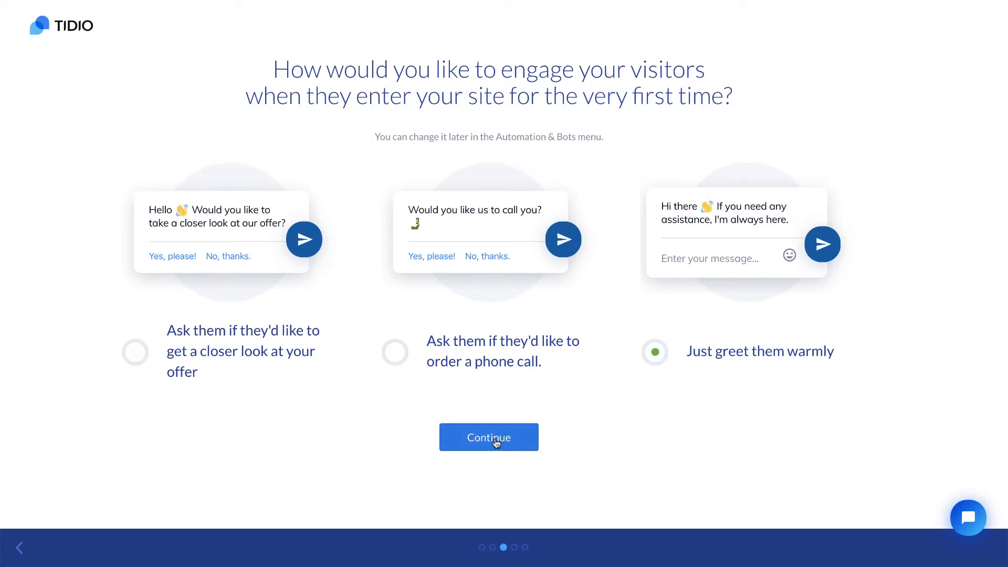
{"action": "left_click", "coordinate": [488, 437]}
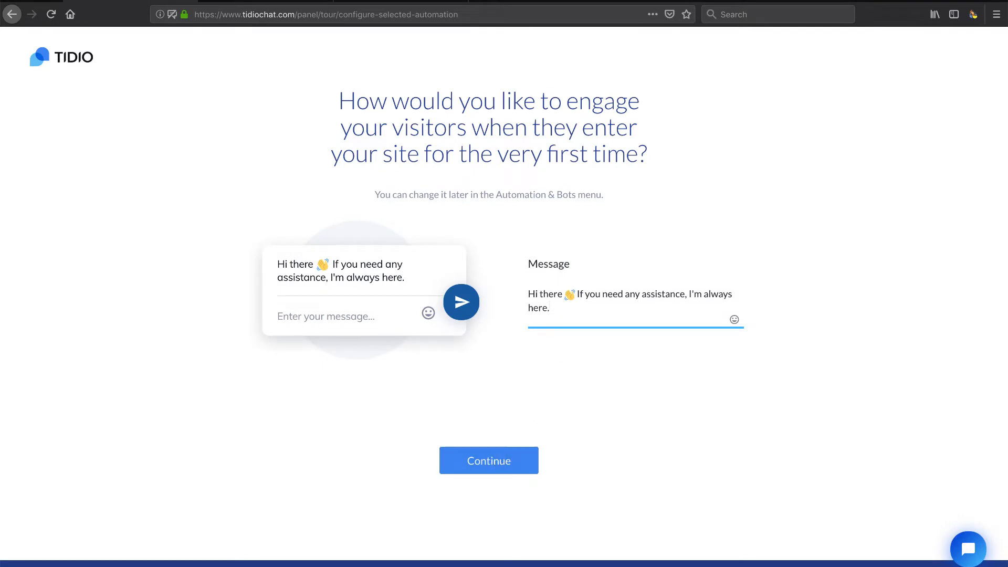
{"action": "left_click", "coordinate": [552, 308]}
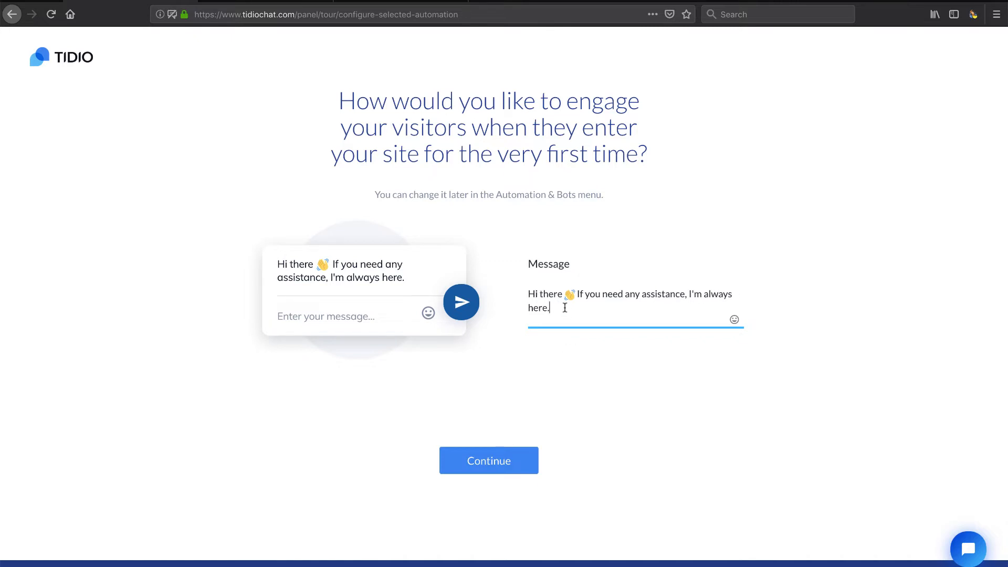
{"action": "type", "text": "Hello, is it me you're looking for?"}
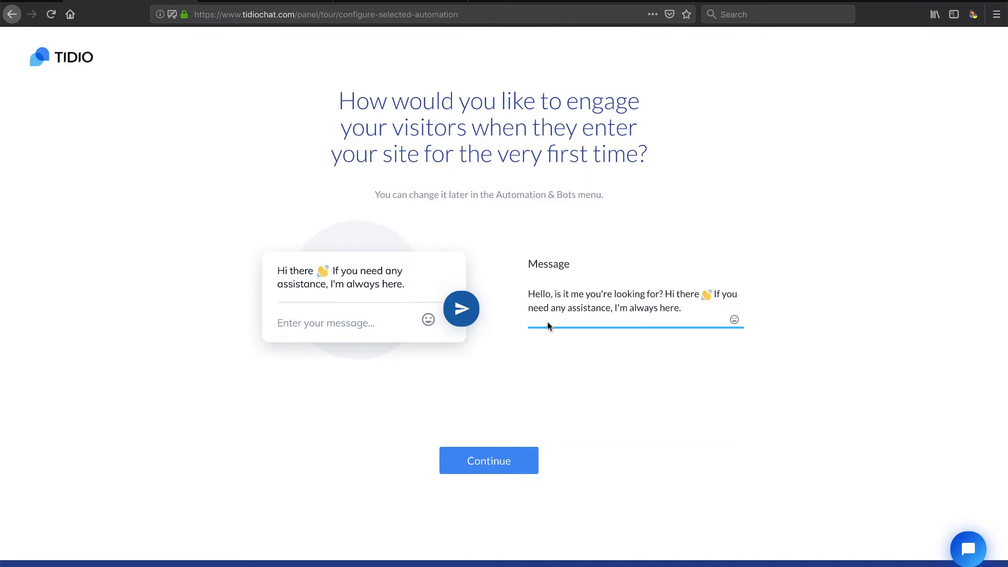
{"action": "left_click", "coordinate": [489, 460]}
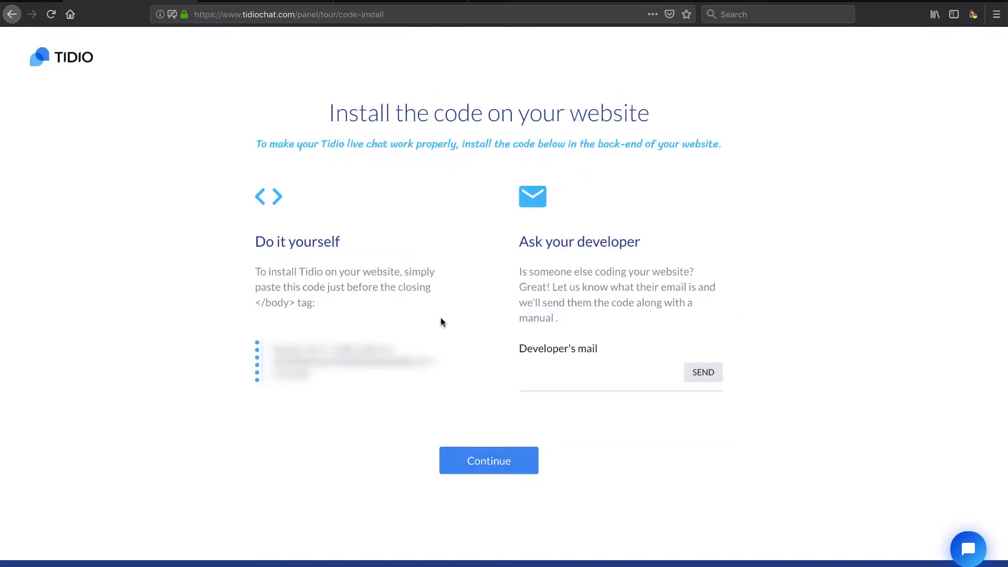
{"action": "mouse_move", "coordinate": [439, 311]}
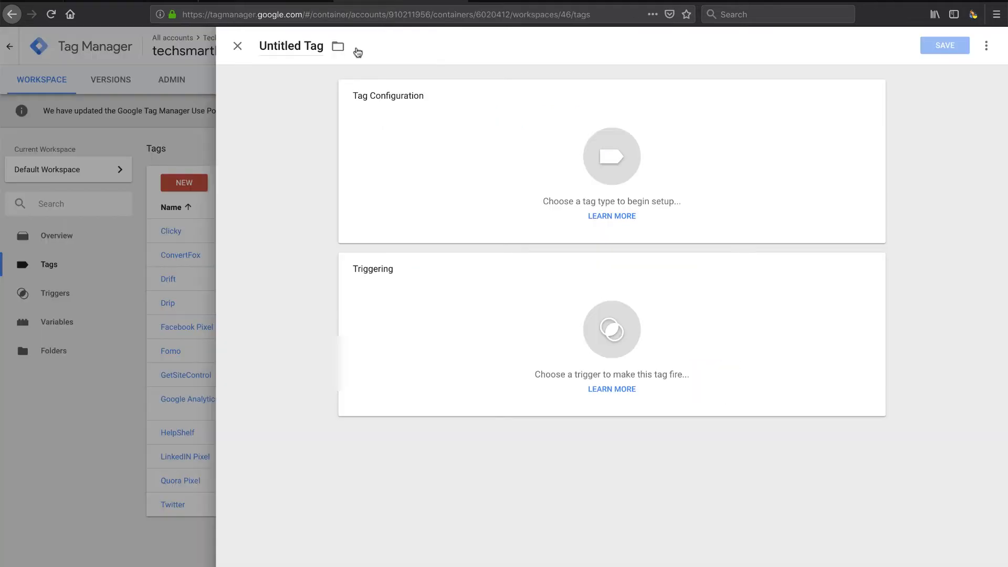
Create a Custom HTML tag named Tidio holding only the chat code, save it and publish without a description.
{"action": "type", "text": "Tidio"}
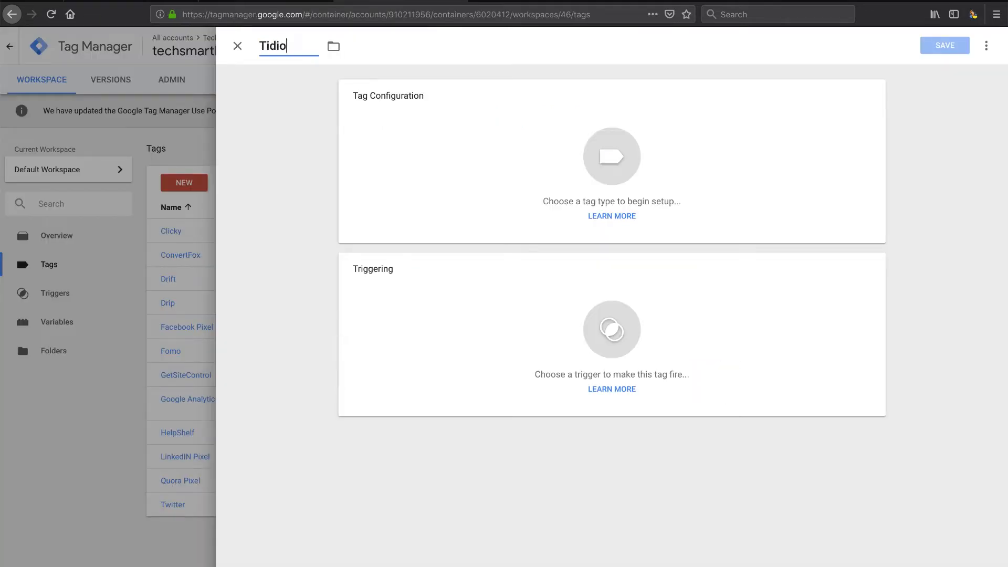
{"action": "left_click", "coordinate": [611, 157]}
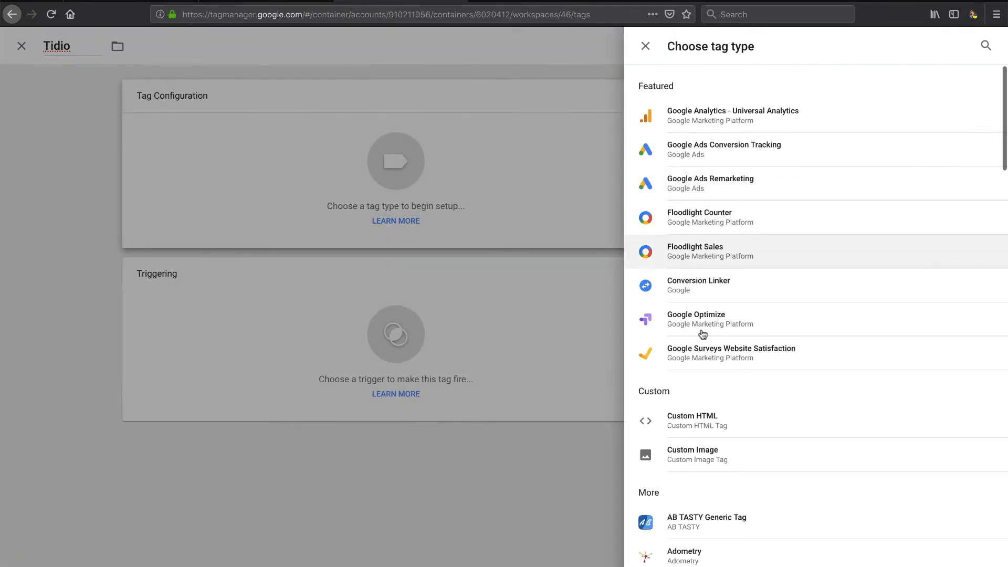
{"action": "left_click", "coordinate": [692, 416]}
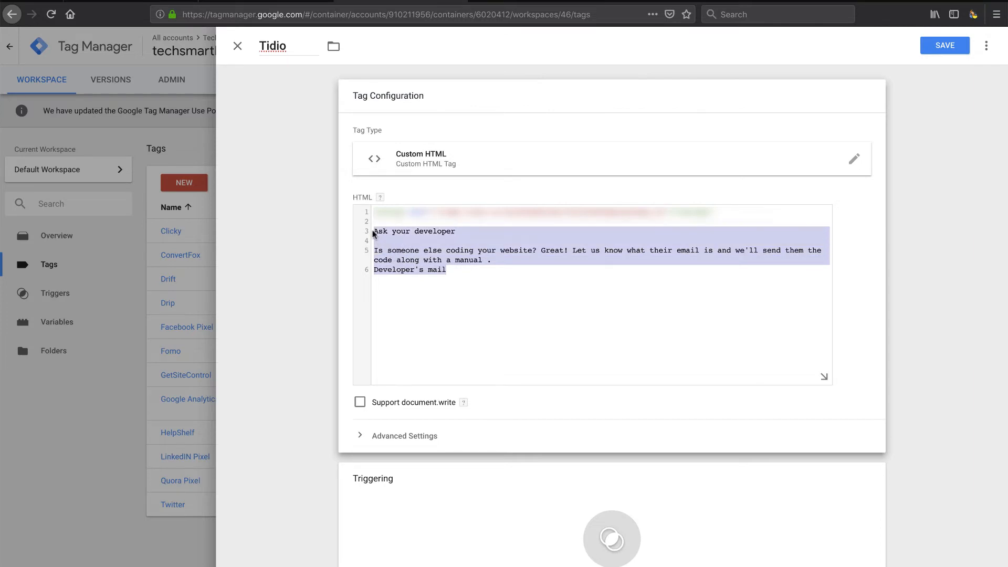
{"action": "key", "text": "Delete"}
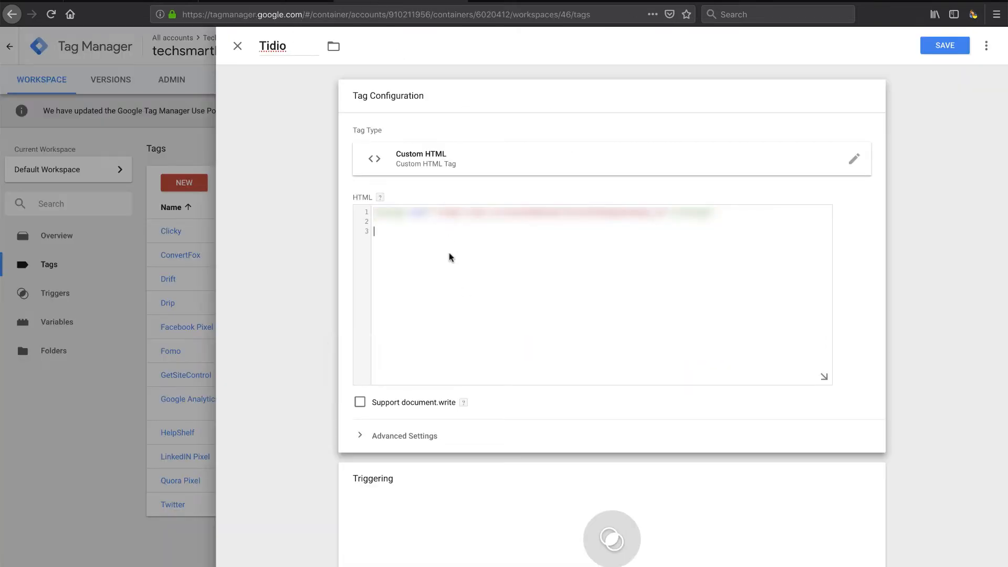
{"action": "left_click", "coordinate": [610, 538]}
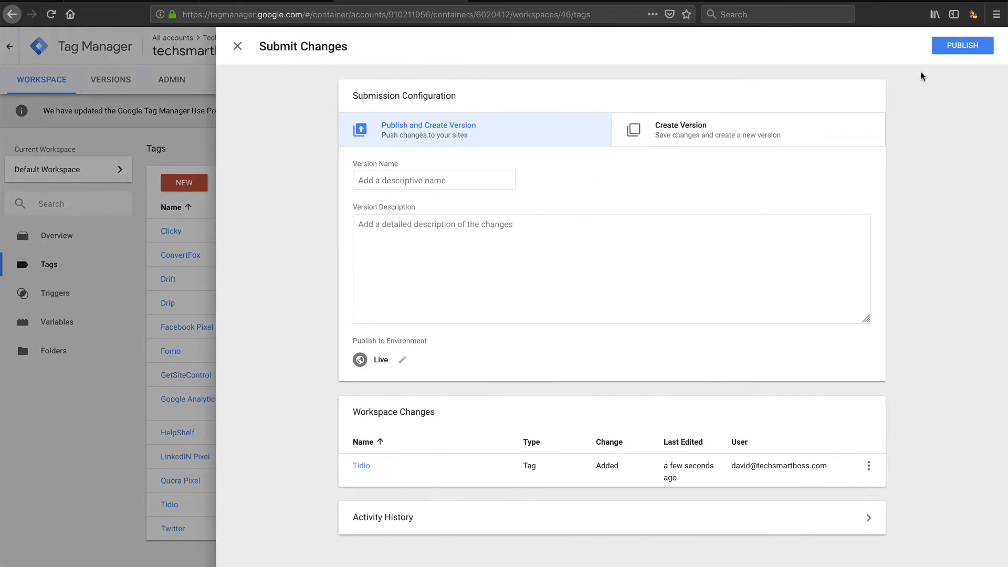
{"action": "left_click", "coordinate": [964, 45]}
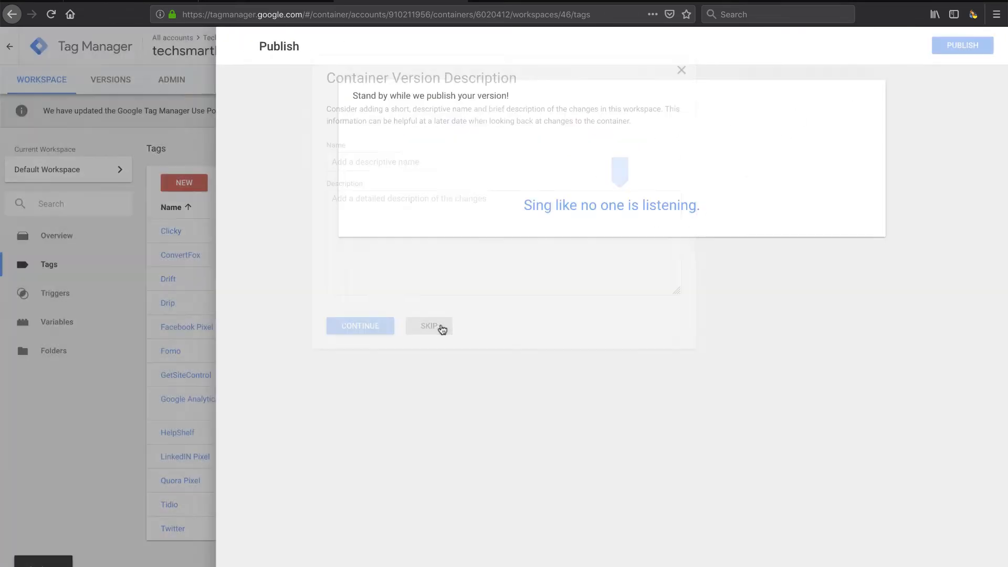
{"action": "left_click", "coordinate": [429, 326]}
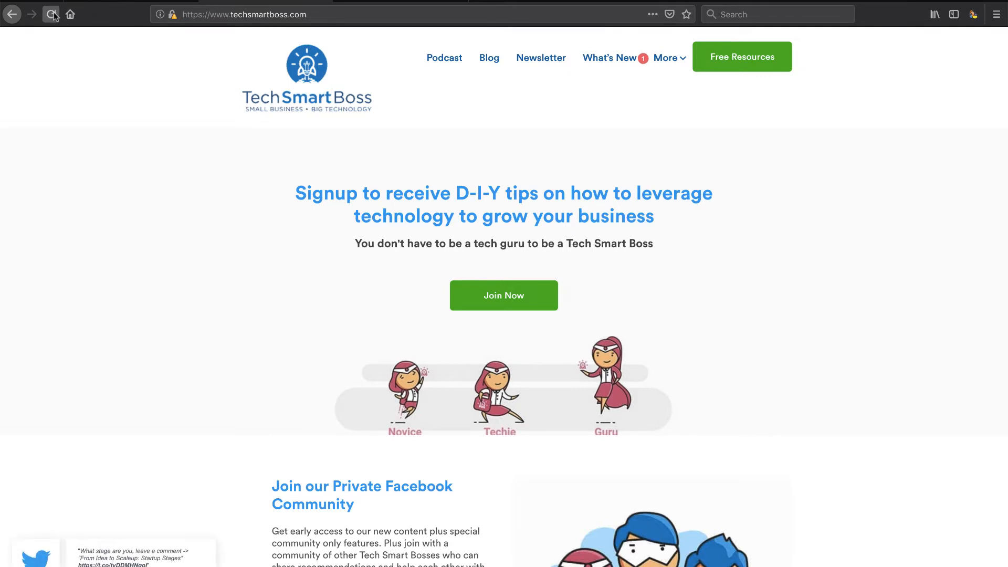
Reload techsmartboss, check the chat widget shows its Hi there greeting, then close it.
{"action": "left_click", "coordinate": [52, 13]}
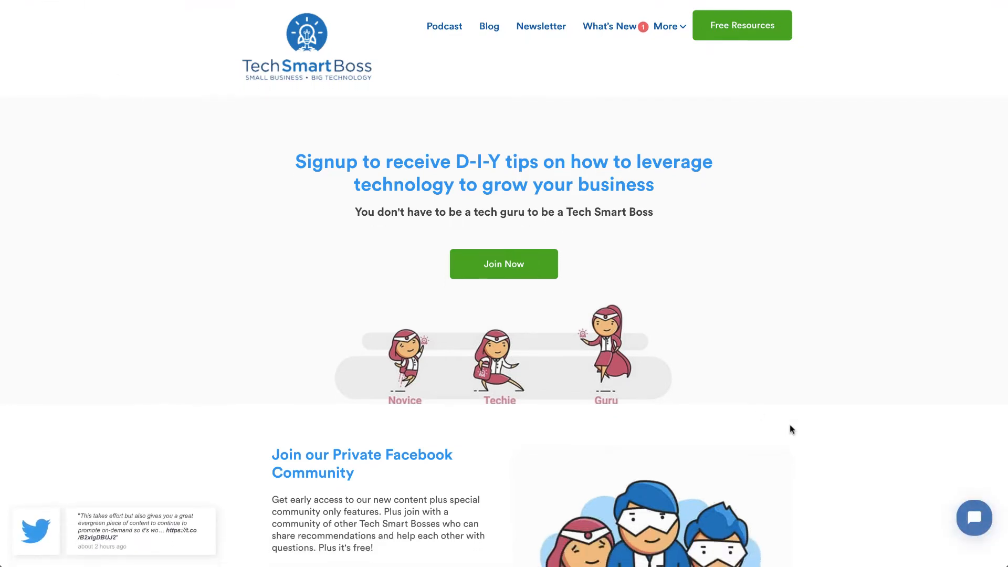
{"action": "mouse_move", "coordinate": [848, 475]}
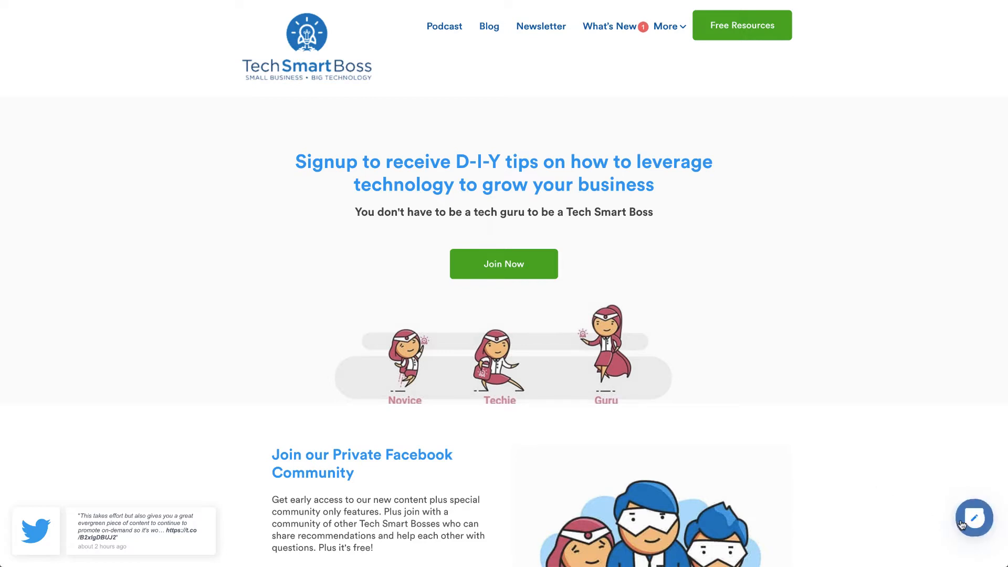
{"action": "left_click", "coordinate": [974, 518]}
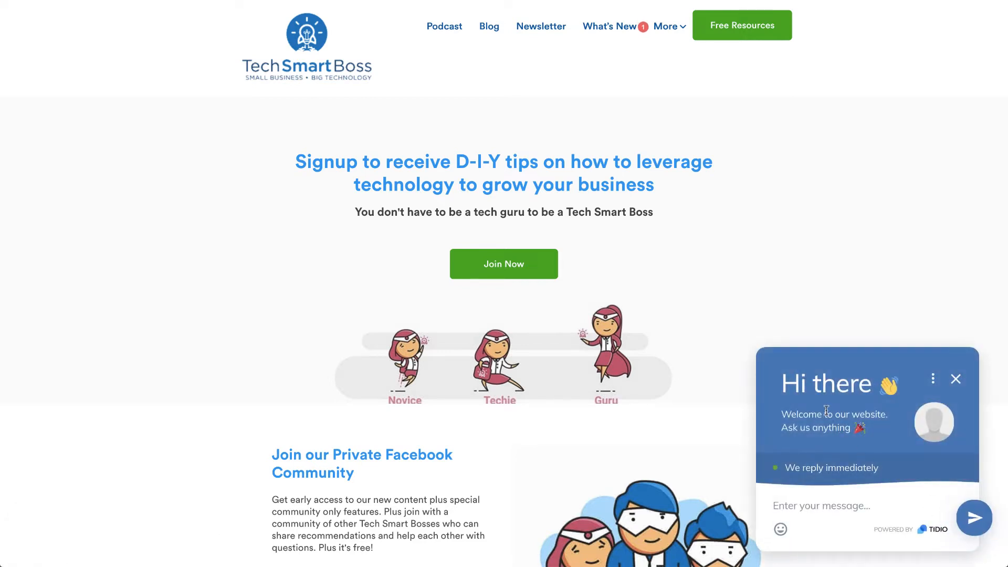
{"action": "scroll", "scroll_direction": "down", "scroll_amount": 3}
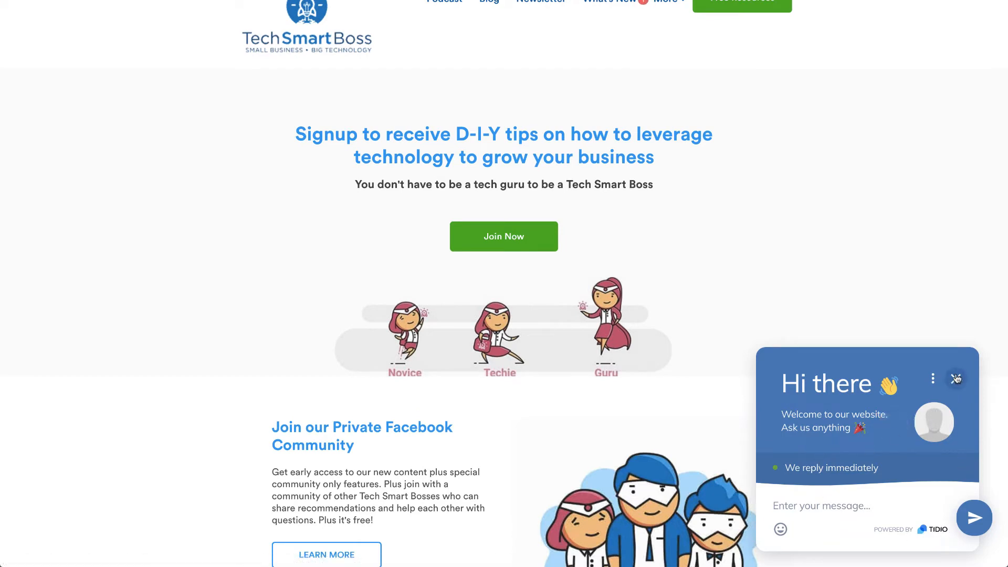
{"action": "left_click", "coordinate": [956, 379]}
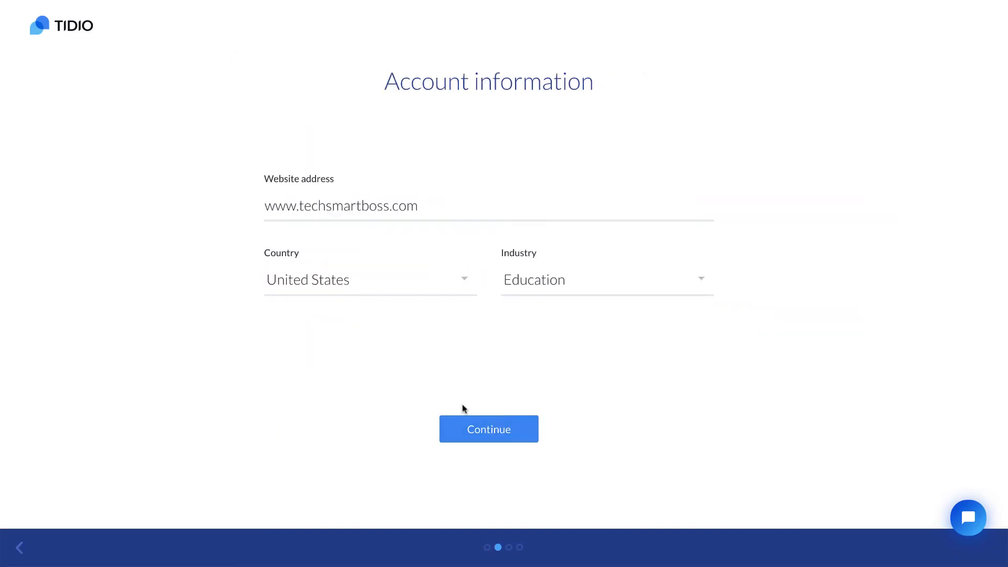
Continue through the remaining onboarding steps and open the Tidio Support welcome conversation.
{"action": "left_click", "coordinate": [488, 429]}
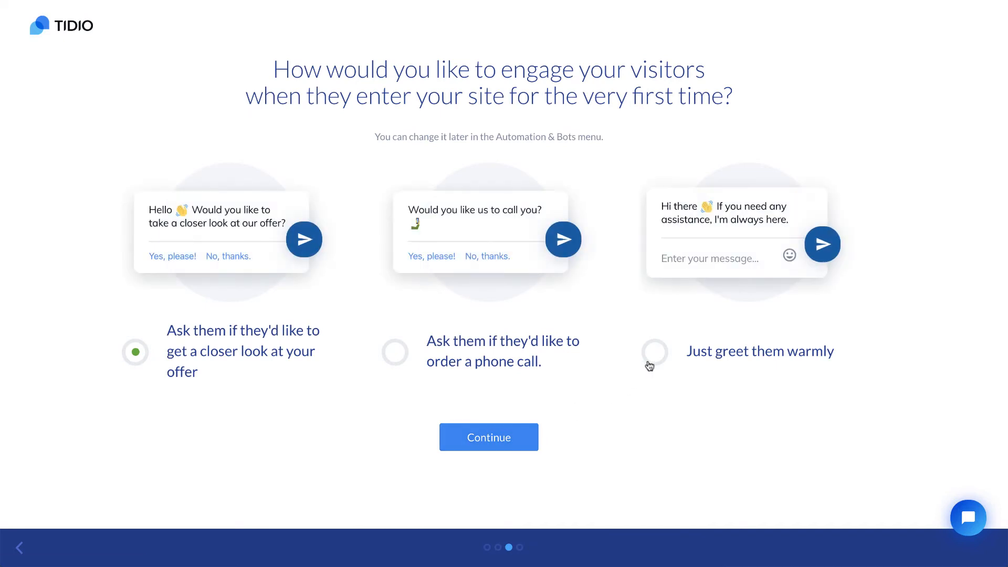
{"action": "left_click", "coordinate": [489, 437]}
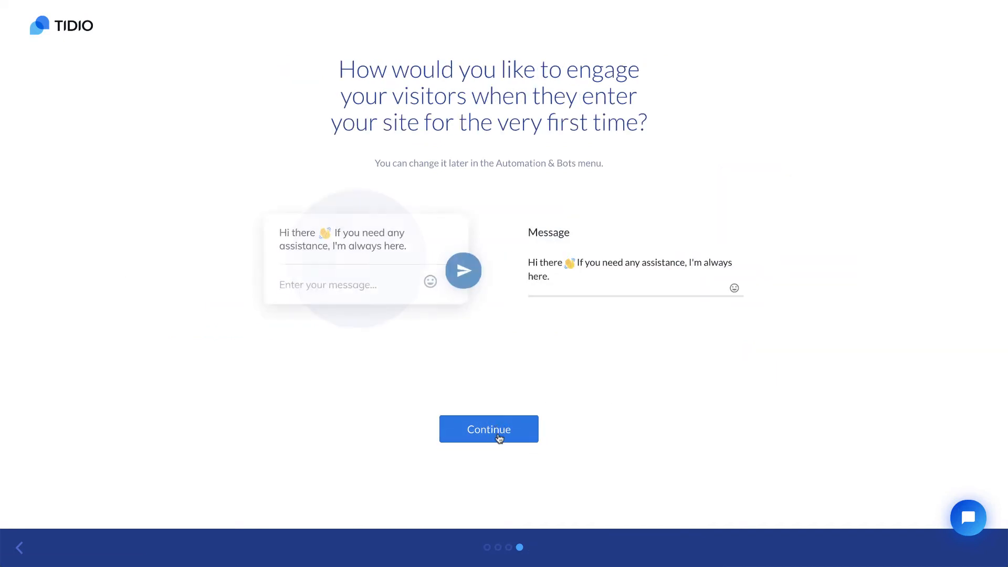
{"action": "left_click", "coordinate": [489, 429]}
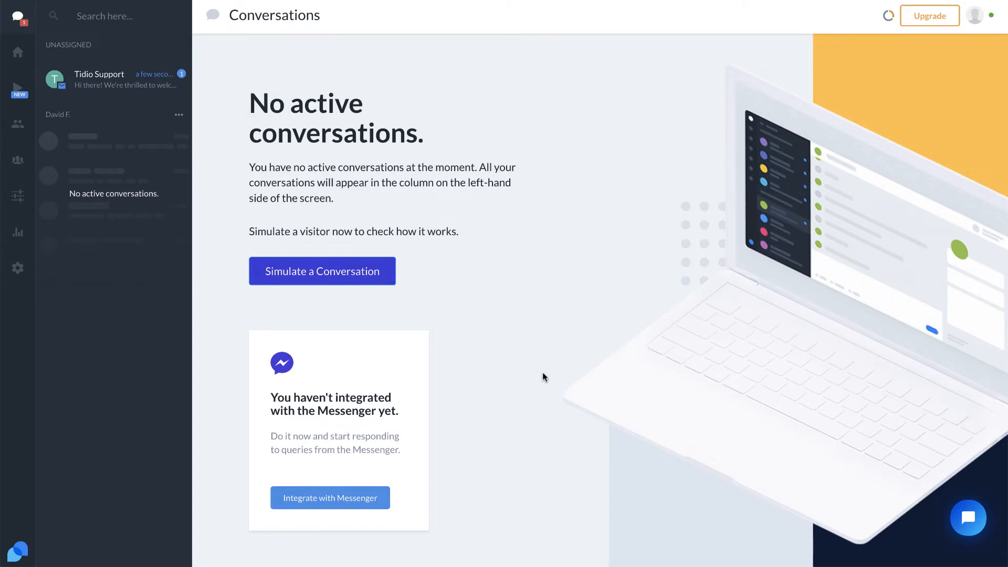
{"action": "mouse_move", "coordinate": [405, 256]}
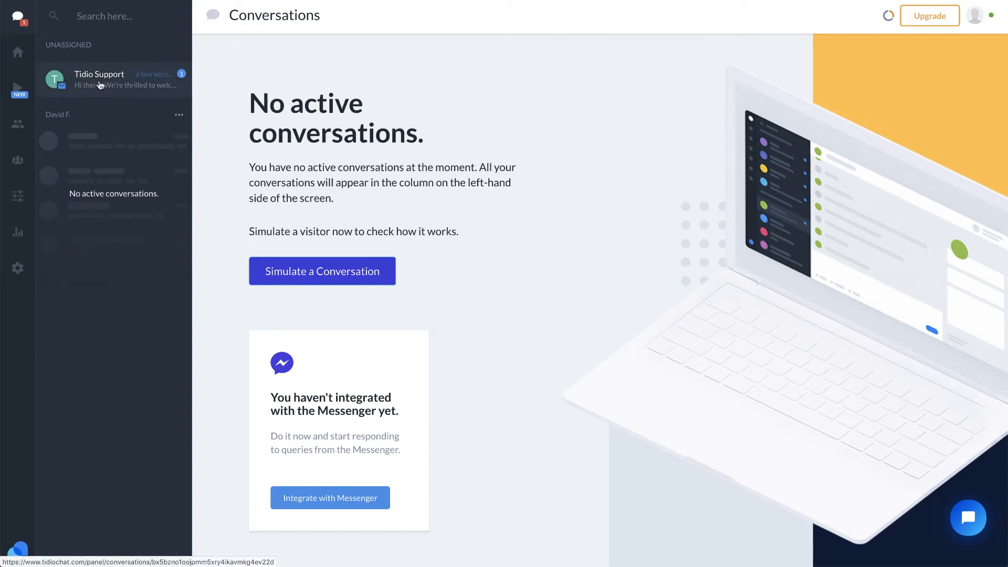
{"action": "left_click", "coordinate": [113, 79]}
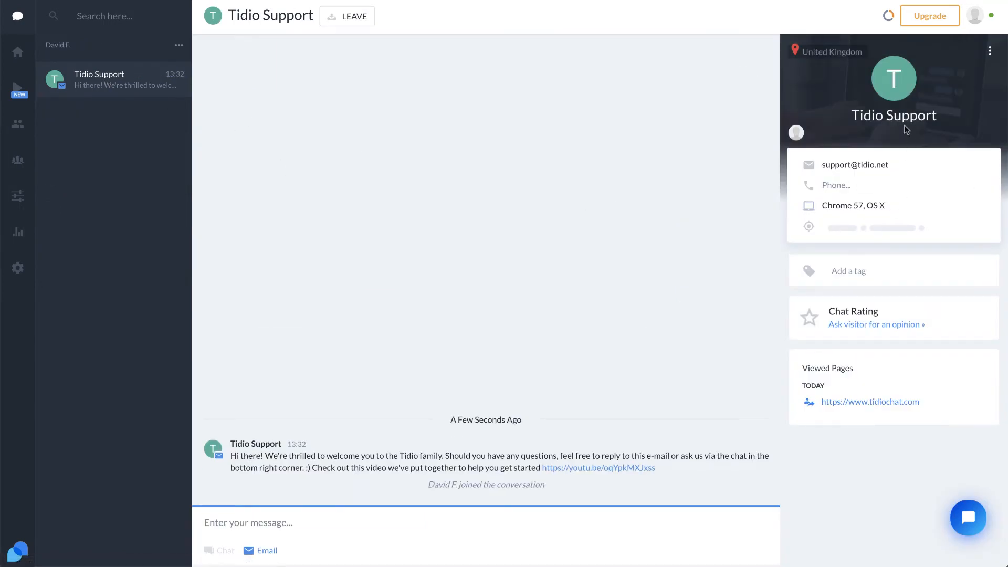
{"action": "mouse_move", "coordinate": [872, 300]}
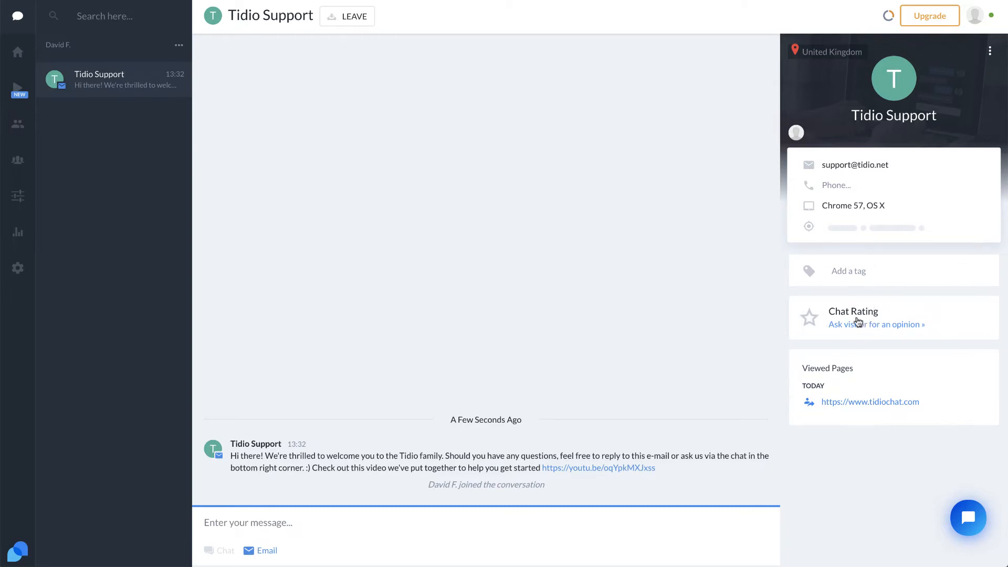
{"action": "mouse_move", "coordinate": [905, 332]}
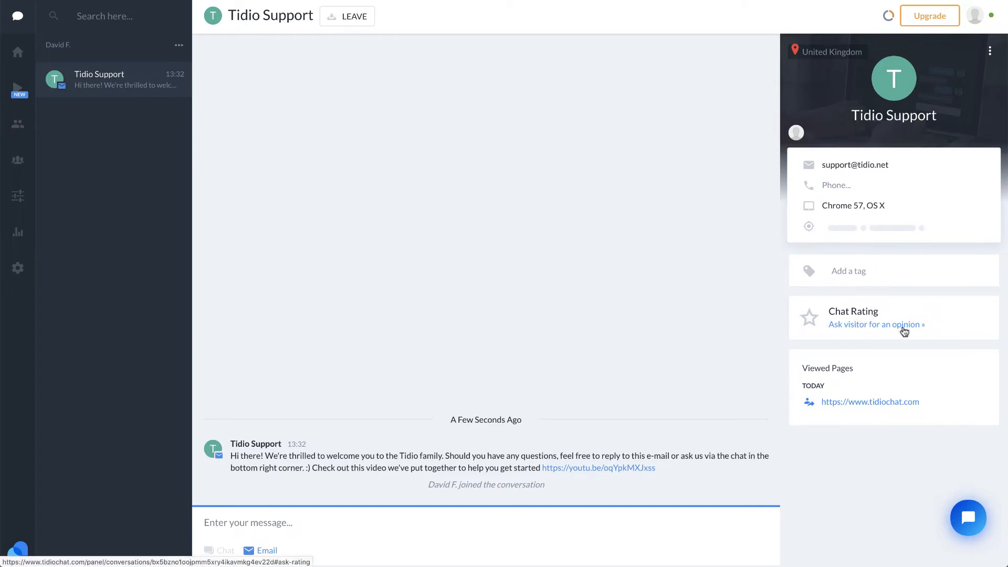
{"action": "mouse_move", "coordinate": [31, 52]}
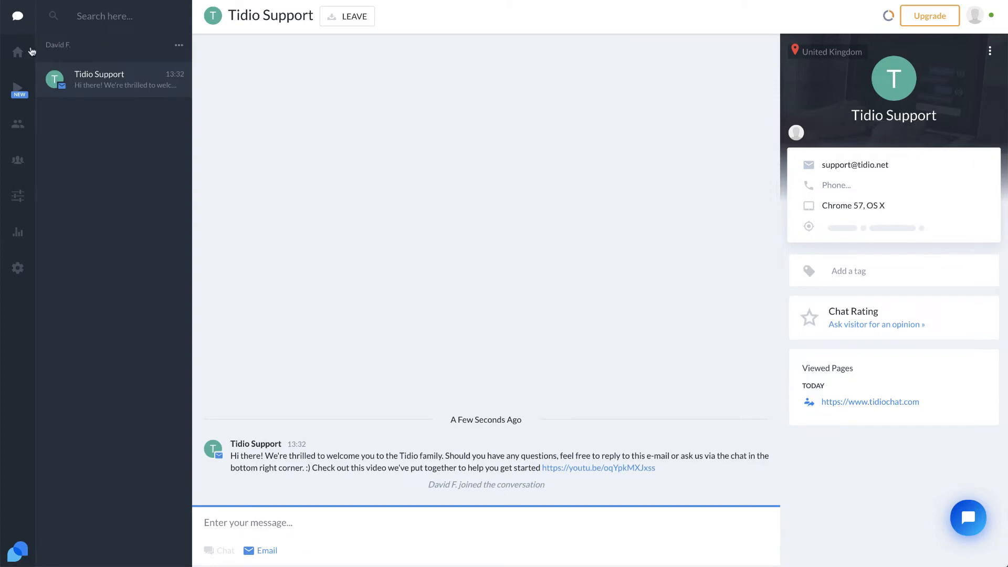
Return to the Dashboard and review its Messenger, app download and email integration cards.
{"action": "left_click", "coordinate": [17, 52]}
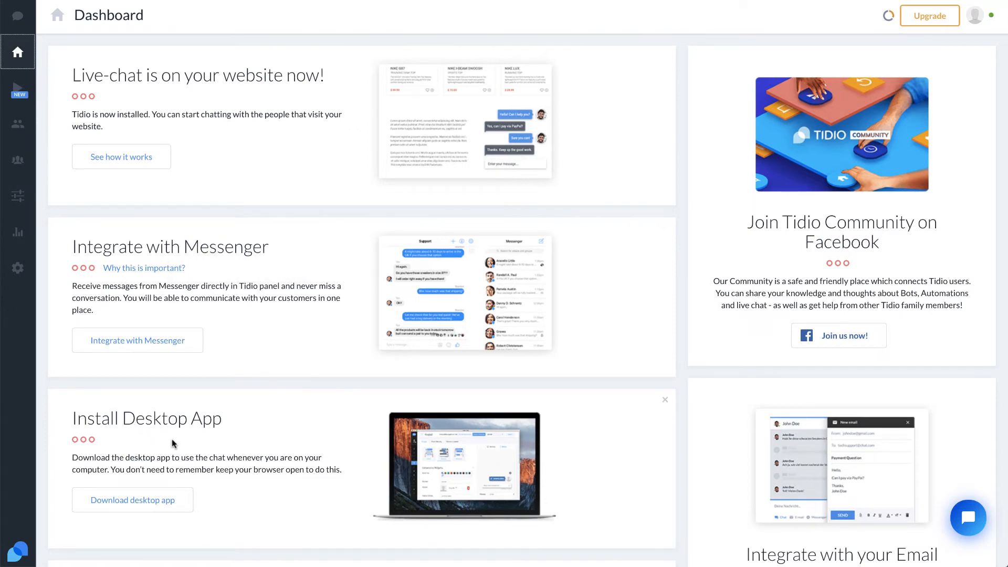
{"action": "scroll", "scroll_direction": "down", "scroll_amount": 3}
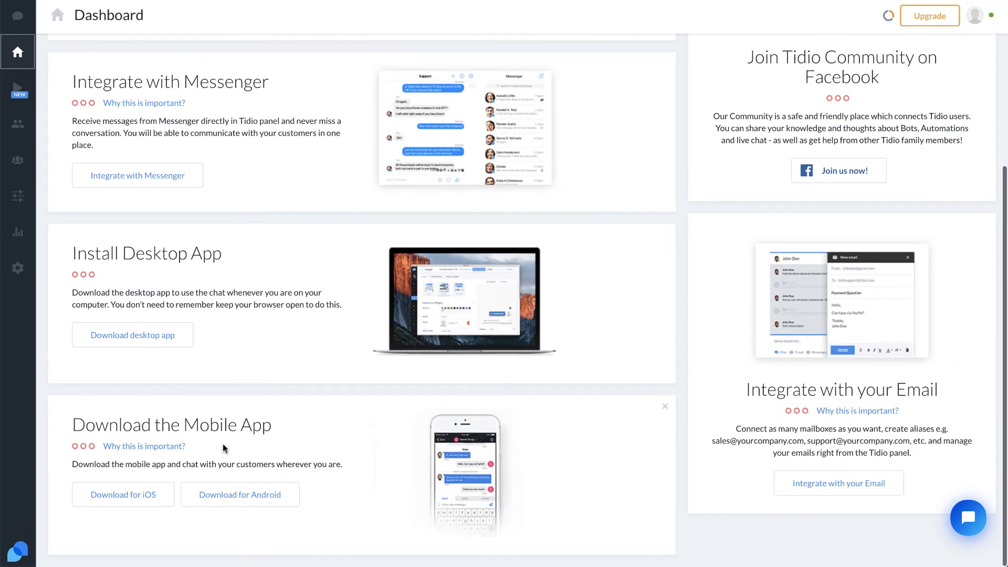
{"action": "mouse_move", "coordinate": [262, 360]}
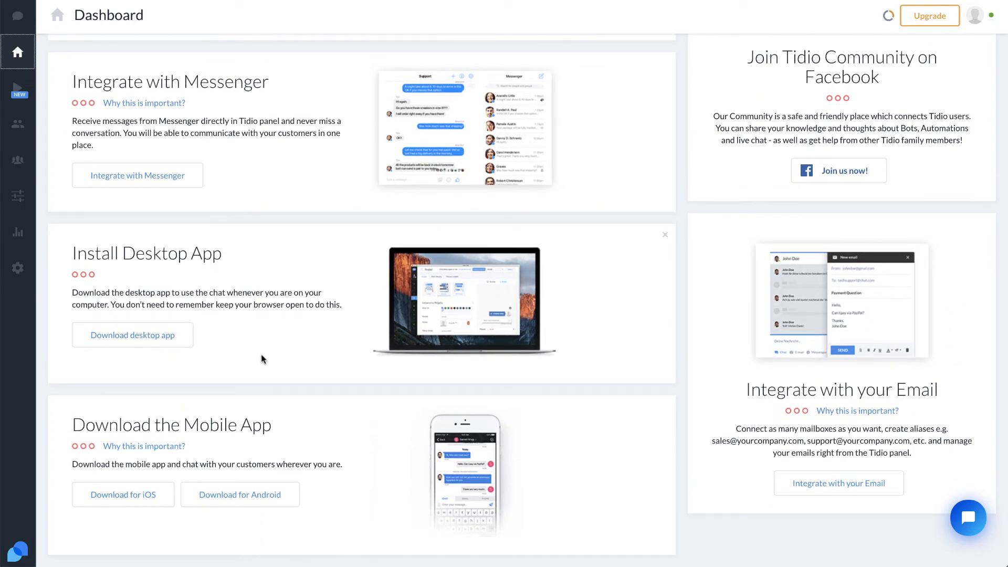
{"action": "mouse_move", "coordinate": [538, 376]}
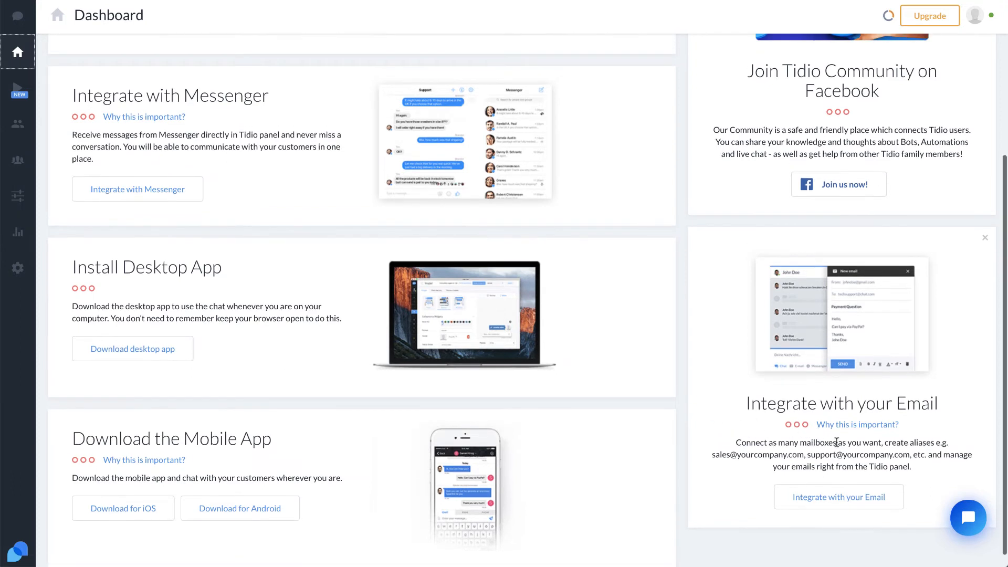
{"action": "scroll", "scroll_direction": "down", "scroll_amount": 3}
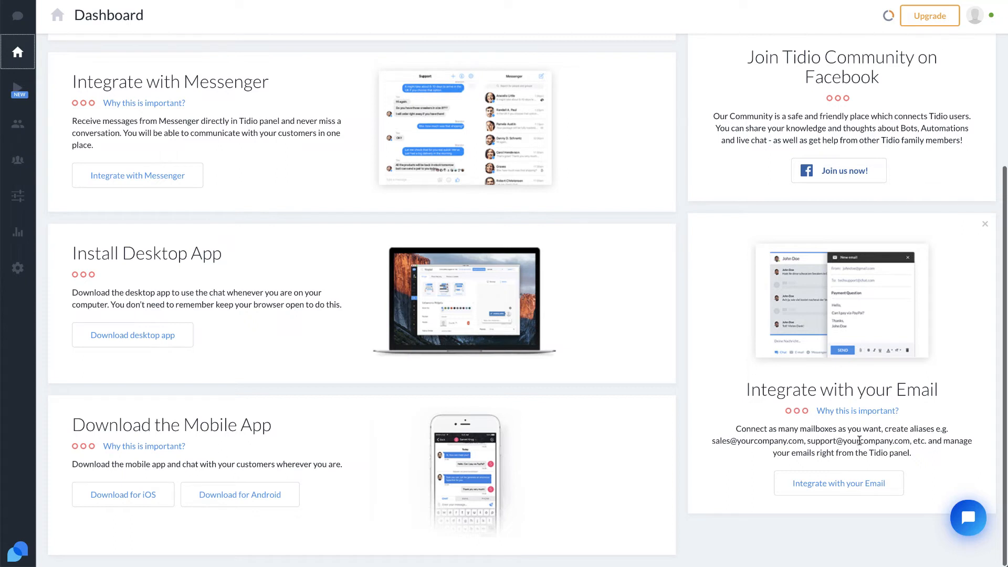
{"action": "mouse_move", "coordinate": [880, 443]}
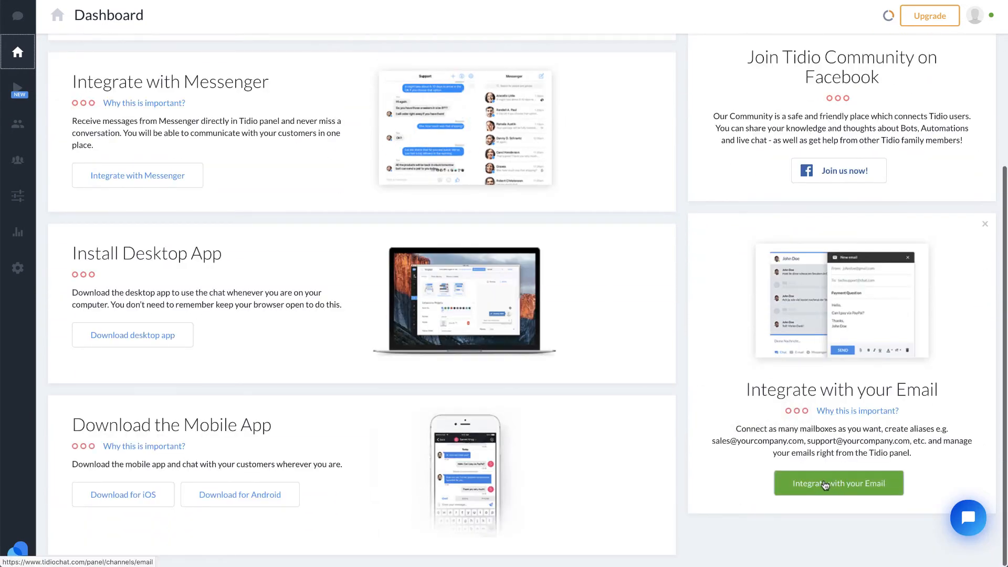
Go from the email integration card into the live chat widget settings.
{"action": "left_click", "coordinate": [838, 483]}
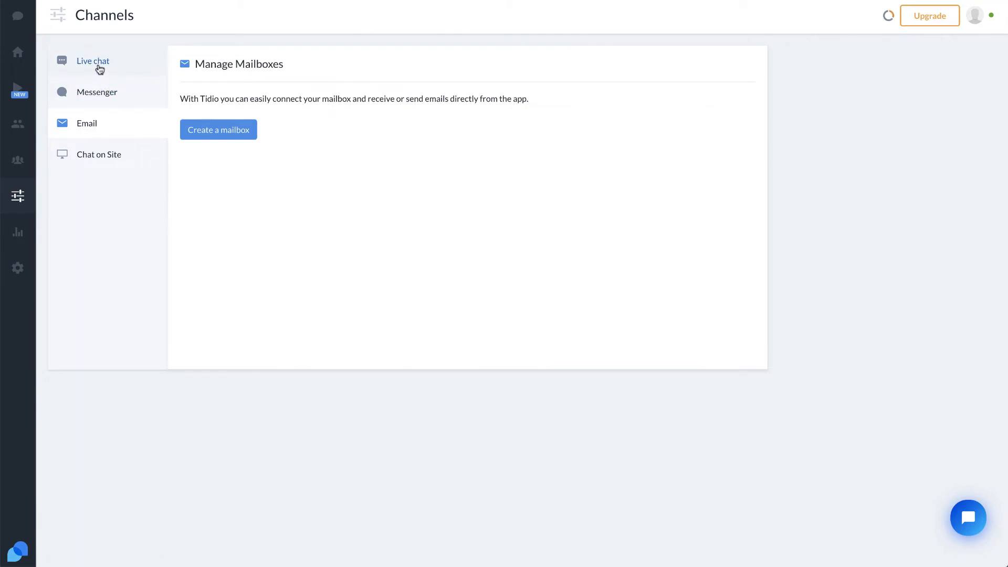
{"action": "left_click", "coordinate": [93, 61]}
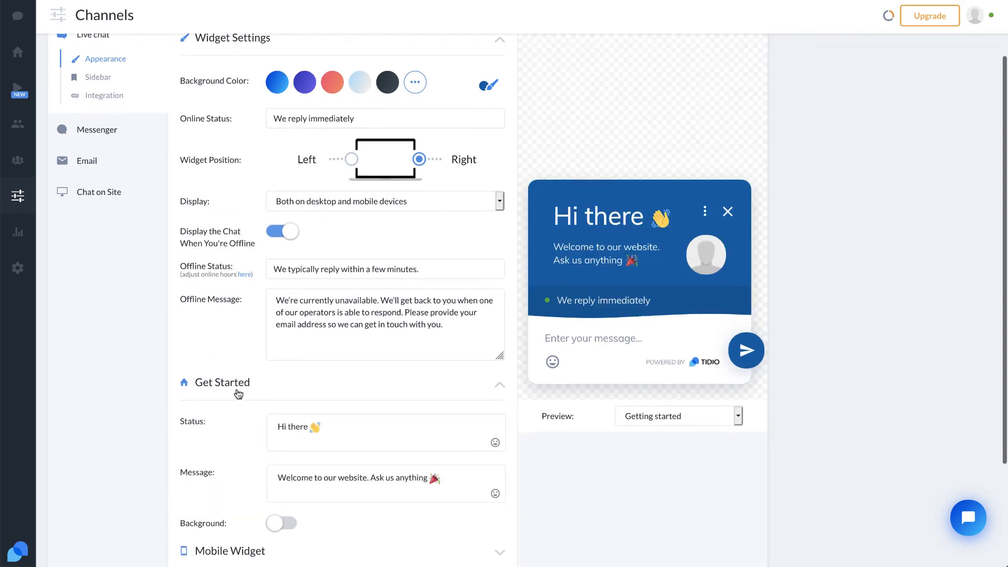
{"action": "scroll", "scroll_direction": "down", "scroll_amount": 3}
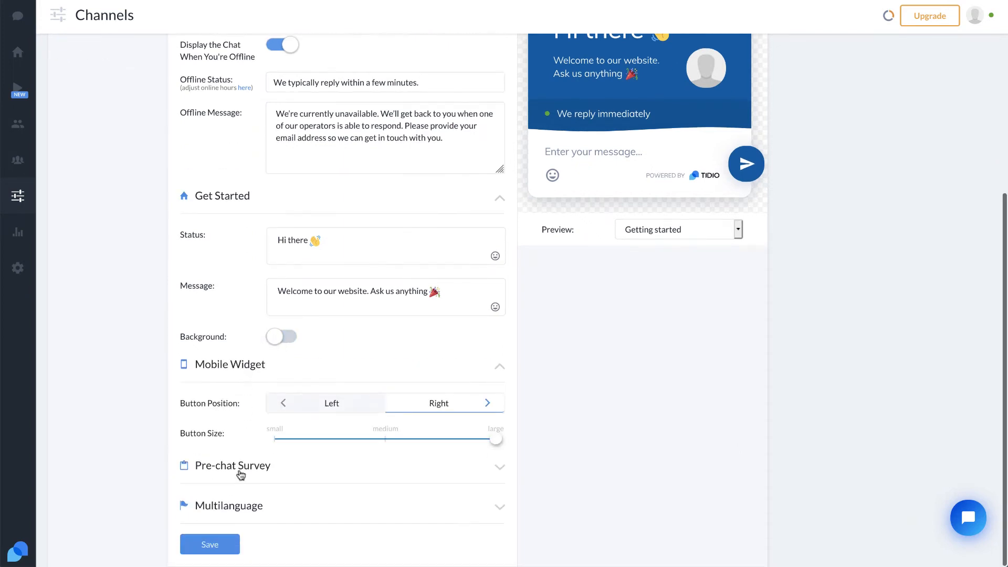
Switch on the Pre-chat Survey display and list the survey fields that can be added.
{"action": "left_click", "coordinate": [233, 465]}
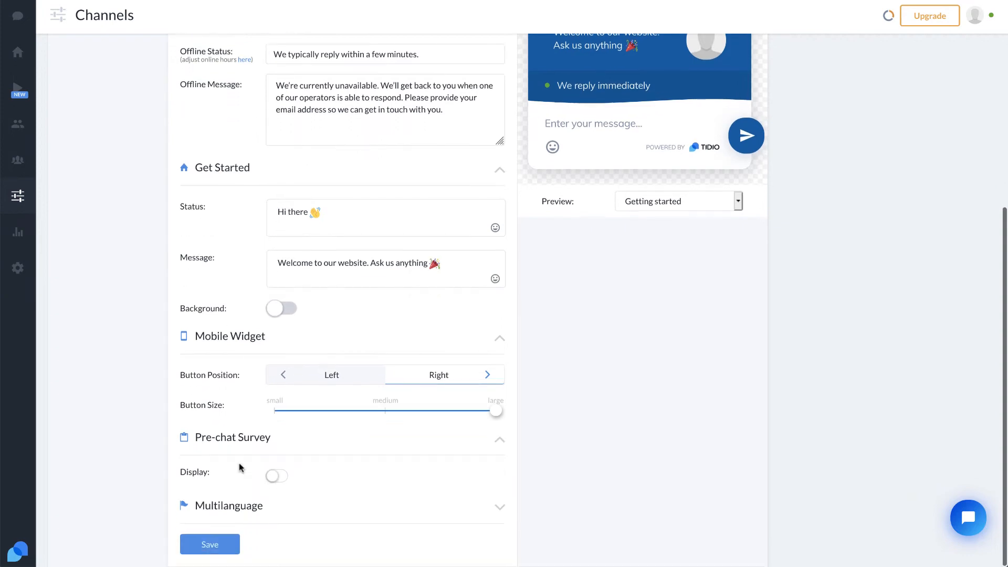
{"action": "left_click", "coordinate": [277, 475]}
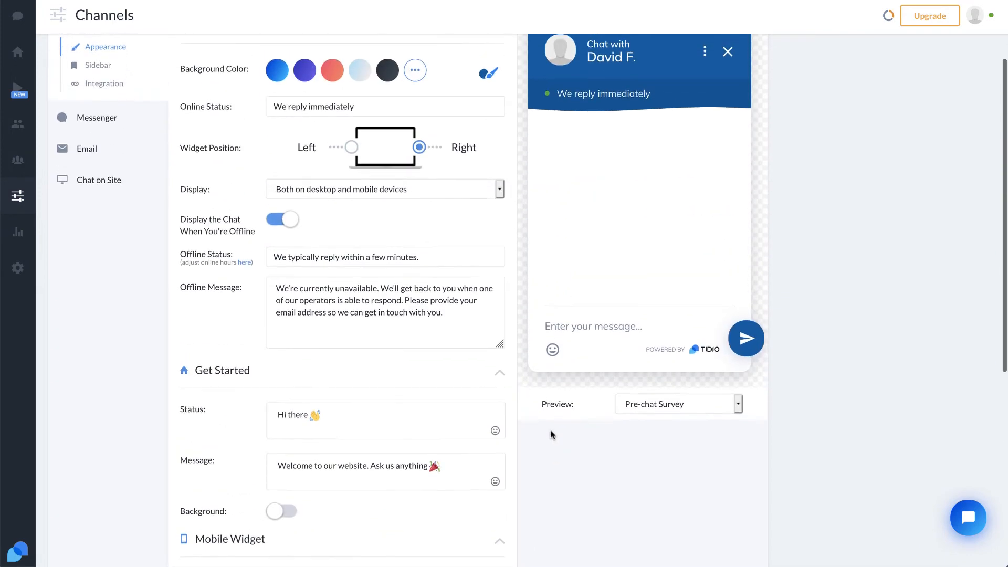
{"action": "scroll", "scroll_direction": "down", "scroll_amount": 3}
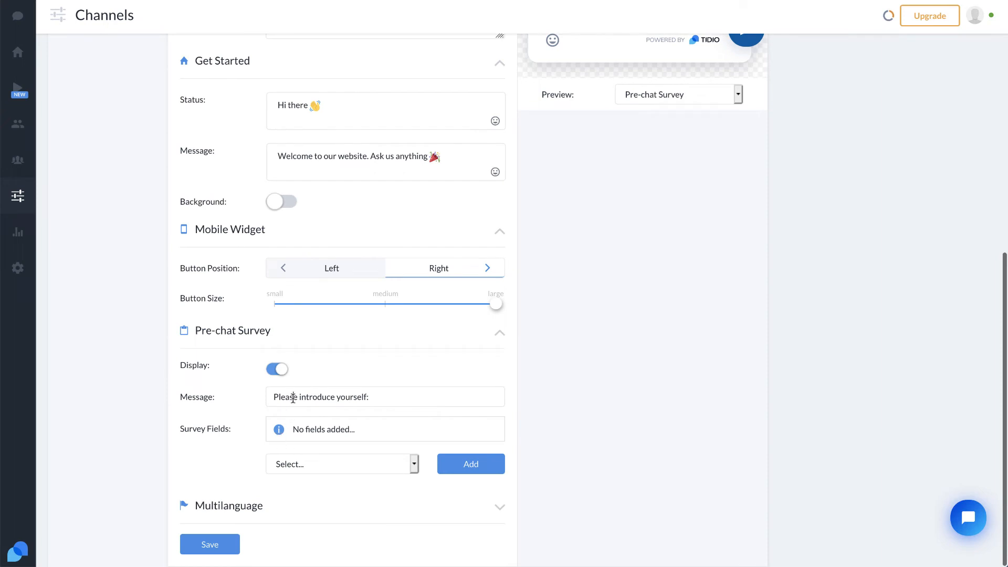
{"action": "left_click", "coordinate": [343, 464]}
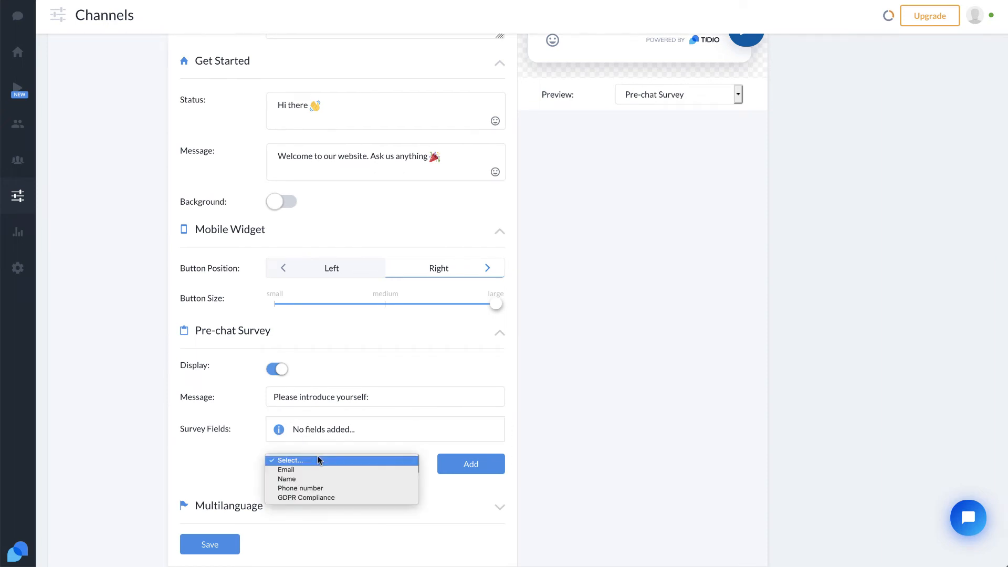
{"action": "mouse_move", "coordinate": [306, 496]}
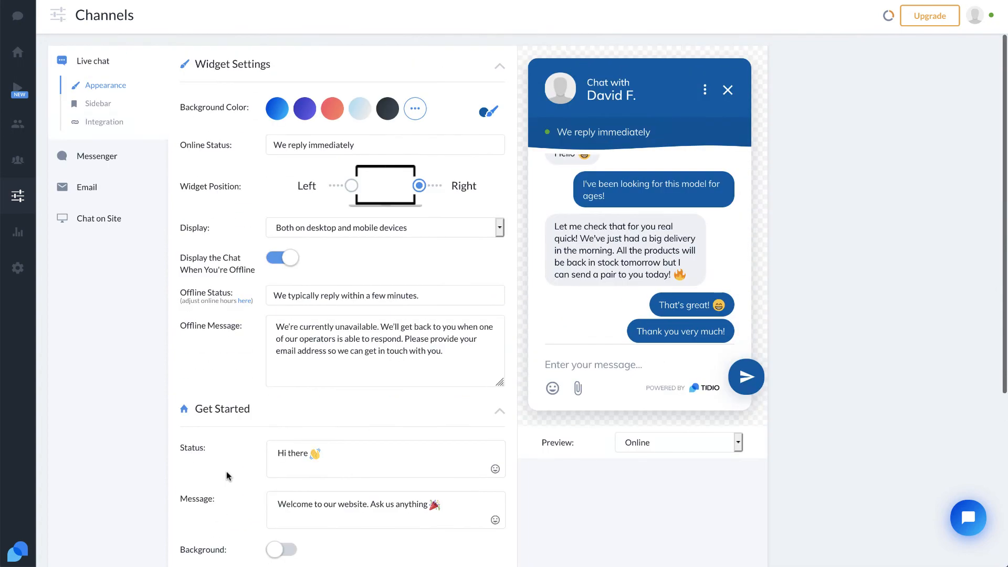
Enable the Chat with us sidebar in the live chat Sidebar settings.
{"action": "left_click", "coordinate": [98, 104]}
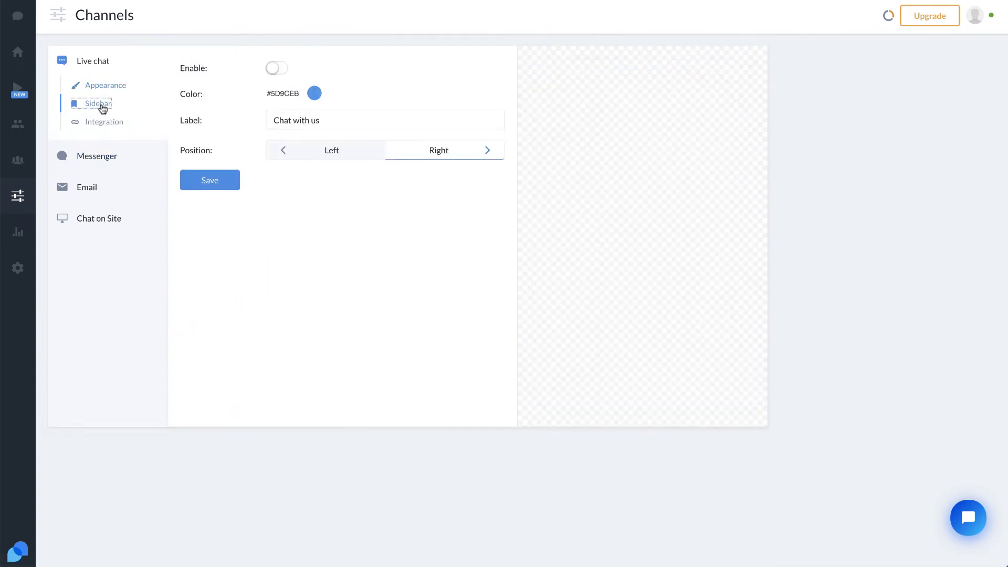
{"action": "mouse_move", "coordinate": [242, 84]}
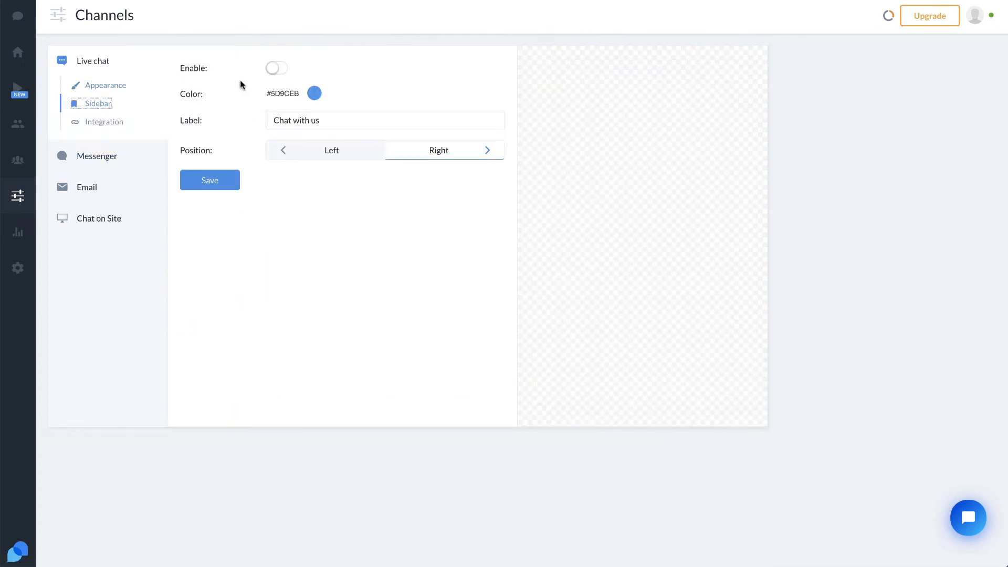
{"action": "left_click", "coordinate": [276, 68]}
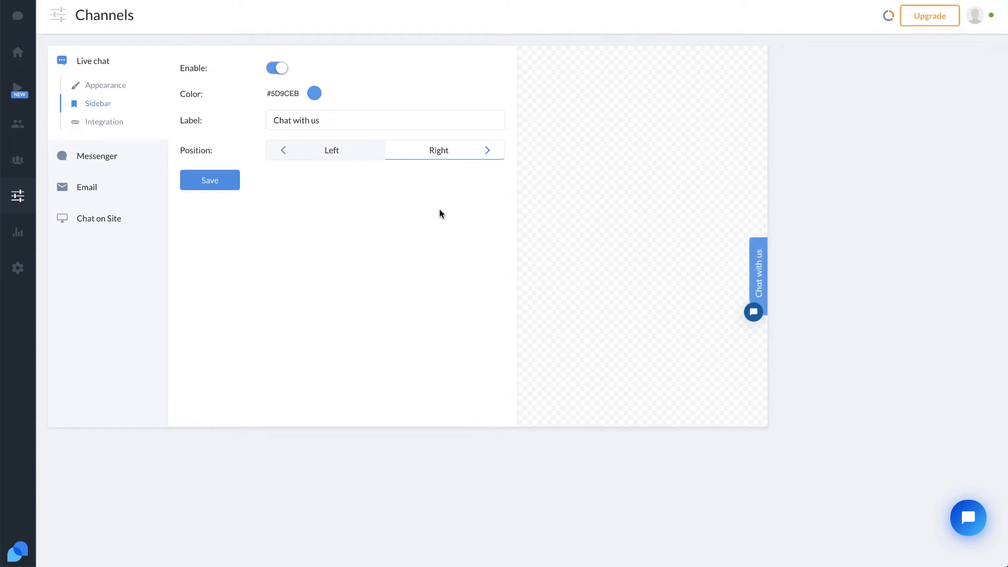
{"action": "mouse_move", "coordinate": [753, 313]}
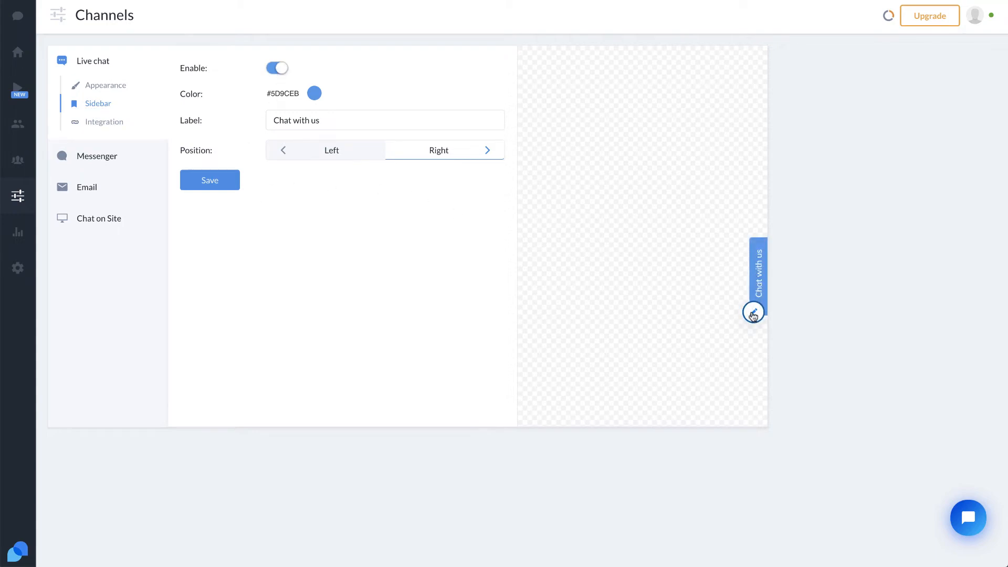
{"action": "mouse_move", "coordinate": [385, 223]}
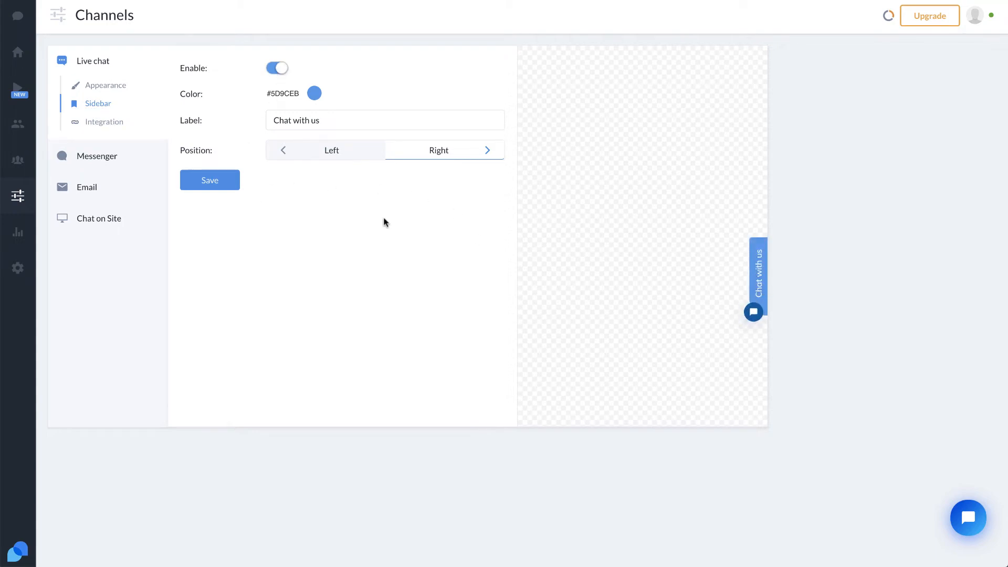
Review the Messenger, Email and Chat on Site channel pages, ending back at Widget Settings.
{"action": "left_click", "coordinate": [104, 122]}
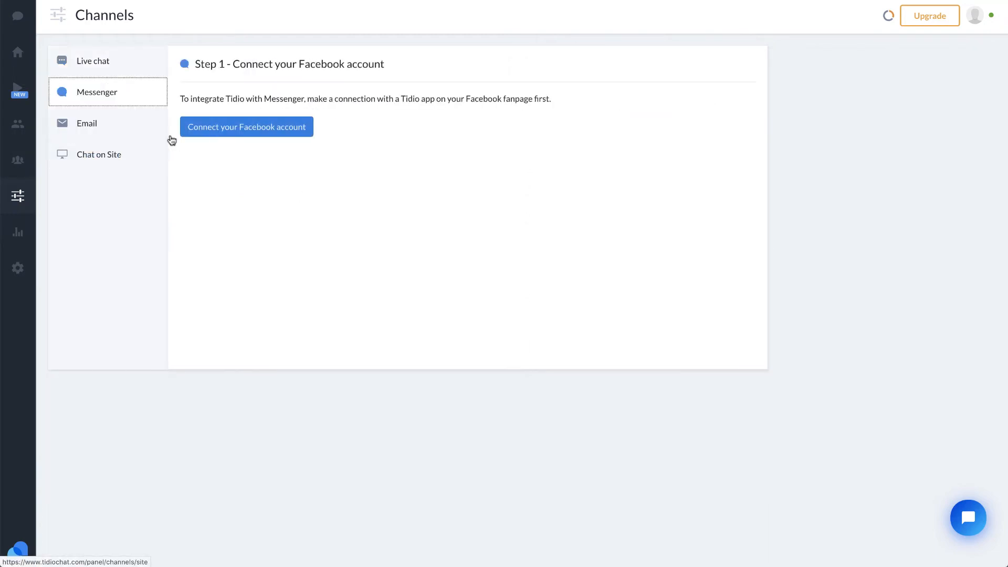
{"action": "left_click", "coordinate": [86, 123]}
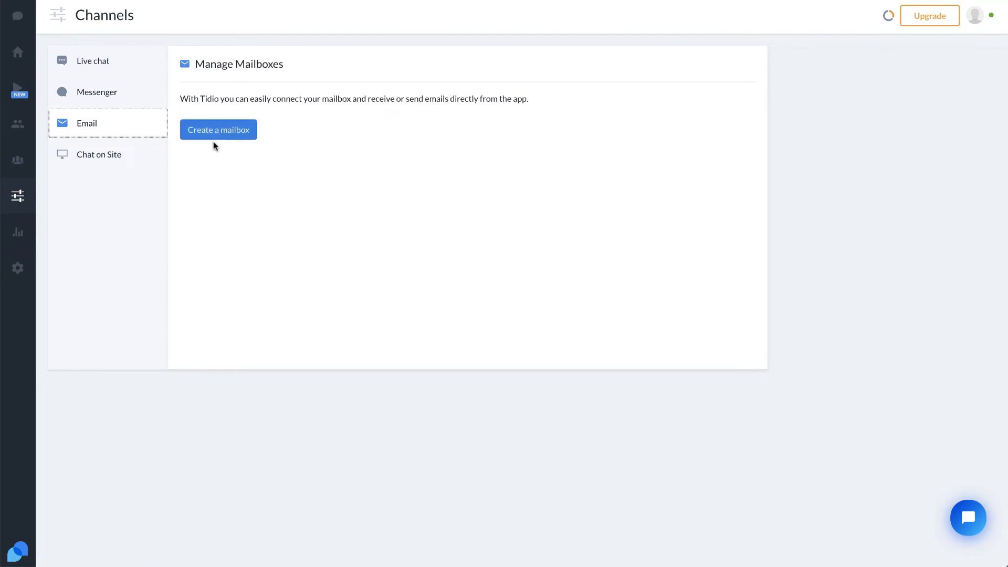
{"action": "left_click", "coordinate": [99, 154]}
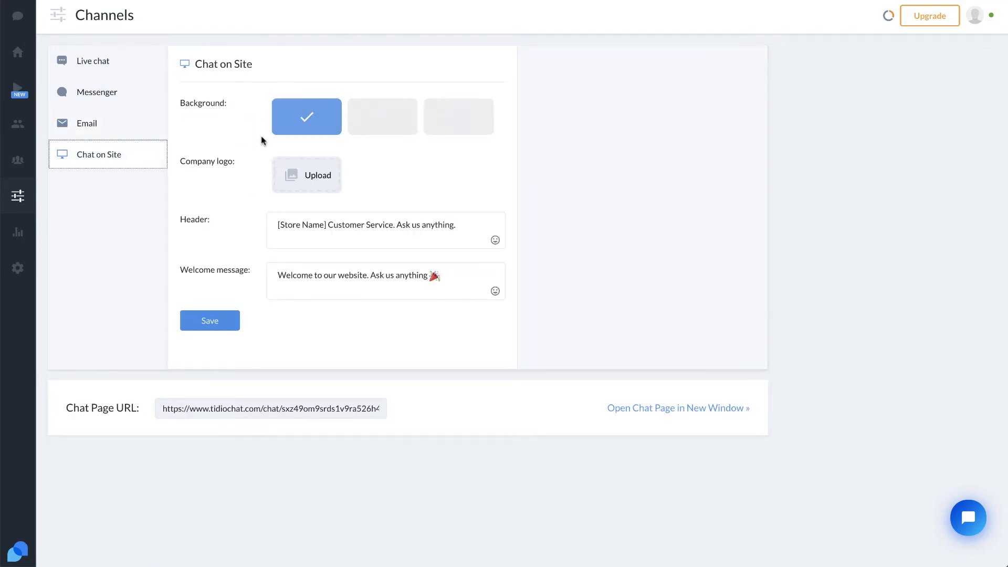
{"action": "mouse_move", "coordinate": [326, 233]}
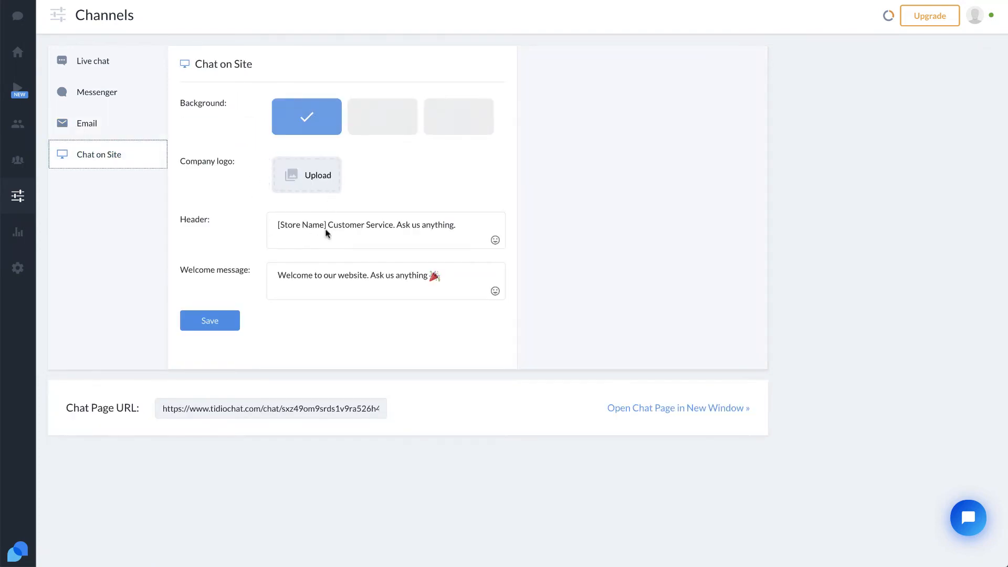
{"action": "mouse_move", "coordinate": [311, 183]}
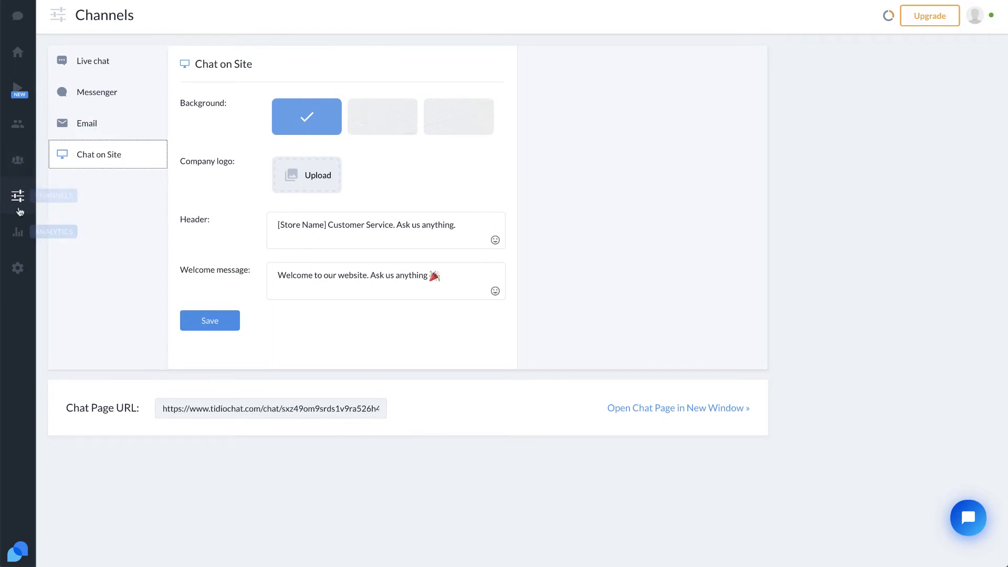
{"action": "left_click", "coordinate": [93, 61]}
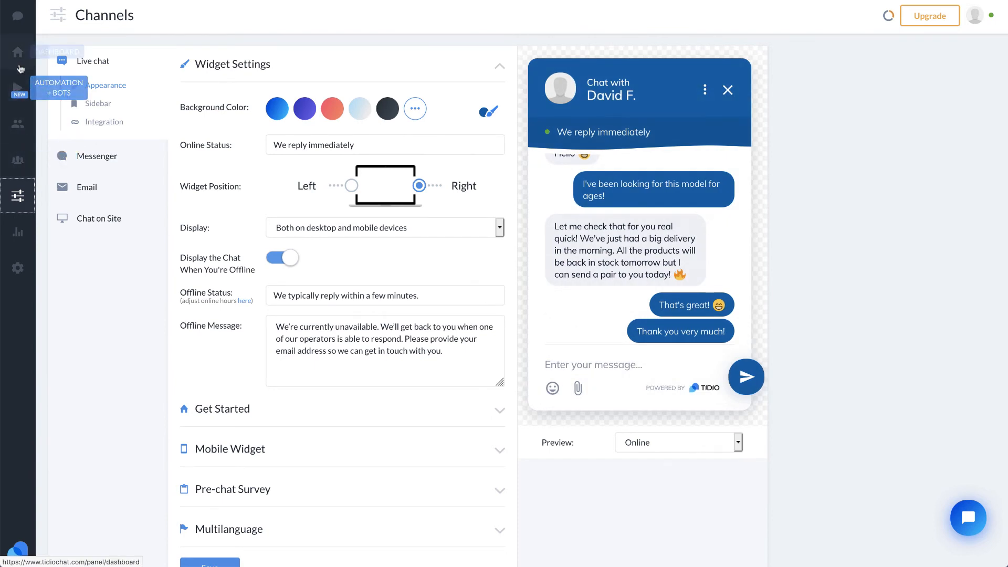
In Automation + Bots, preview and add the Discount for new visitors bot from Other bots.
{"action": "left_click", "coordinate": [18, 88]}
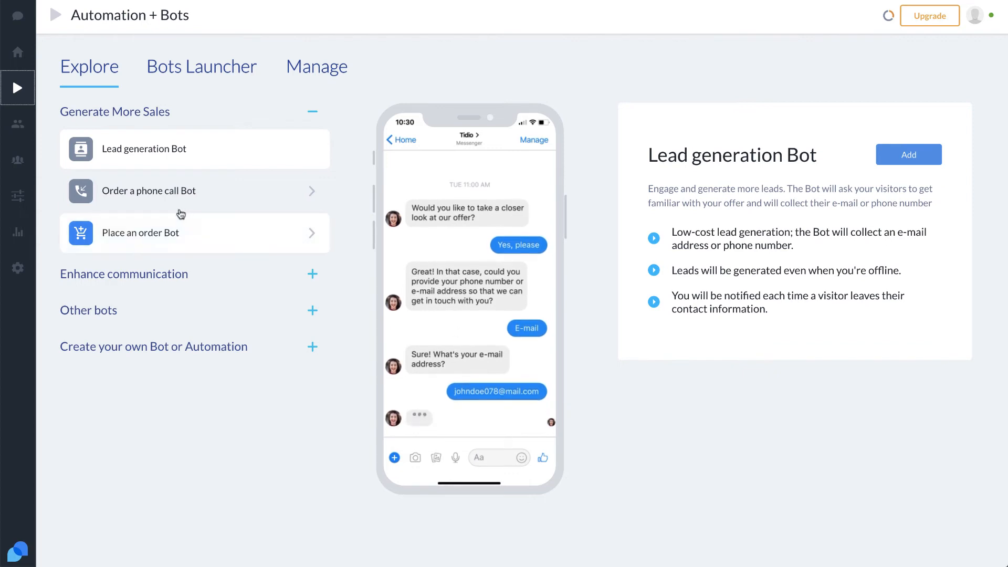
{"action": "left_click", "coordinate": [162, 191]}
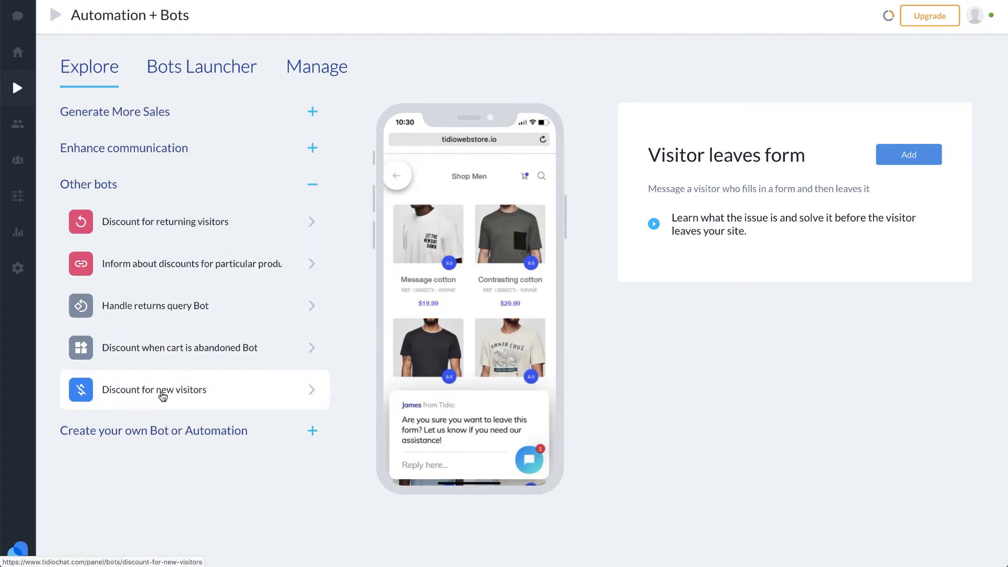
{"action": "left_click", "coordinate": [154, 388]}
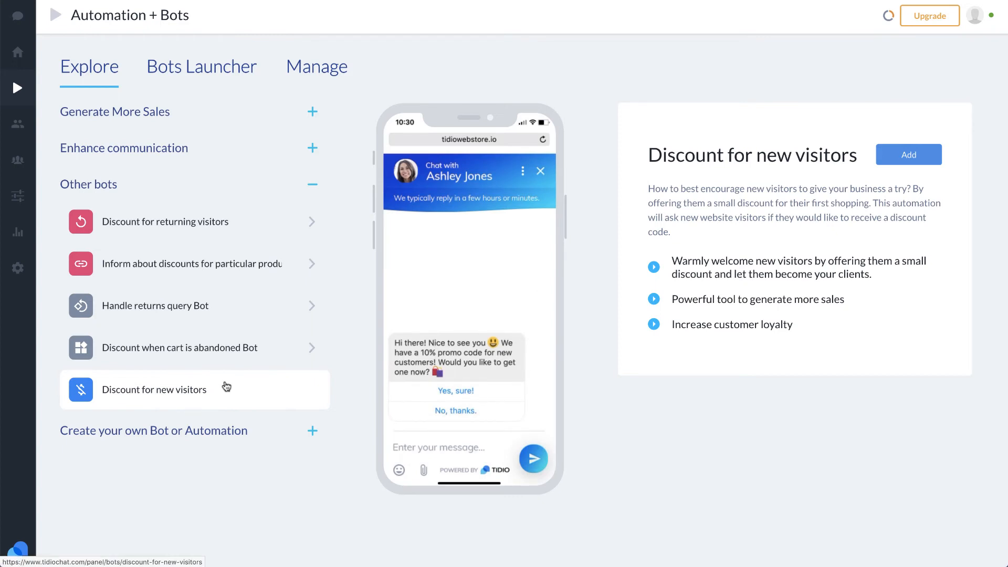
{"action": "left_click", "coordinate": [455, 390]}
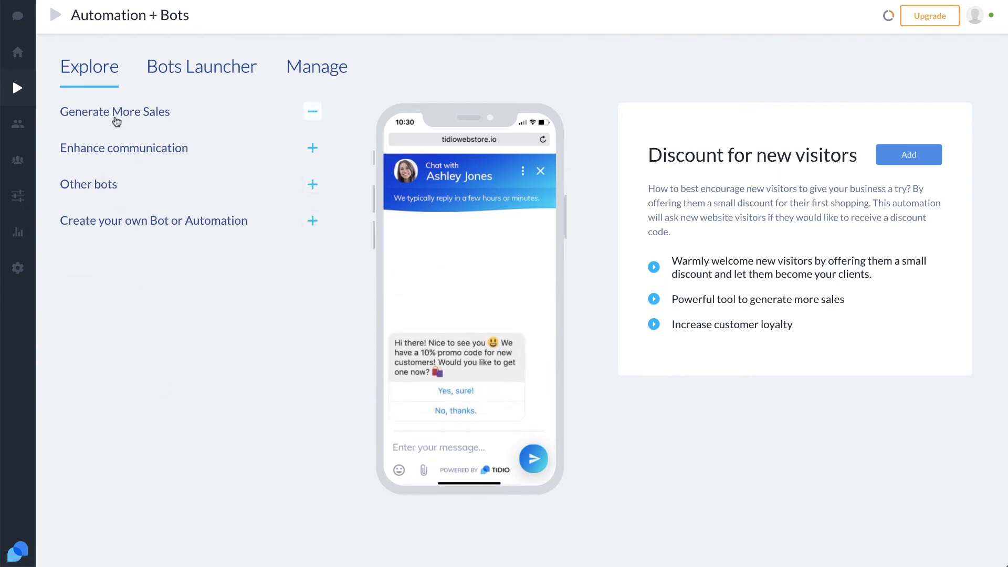
Expand the Generate More Sales templates and the create-your-own bot category.
{"action": "left_click", "coordinate": [115, 111]}
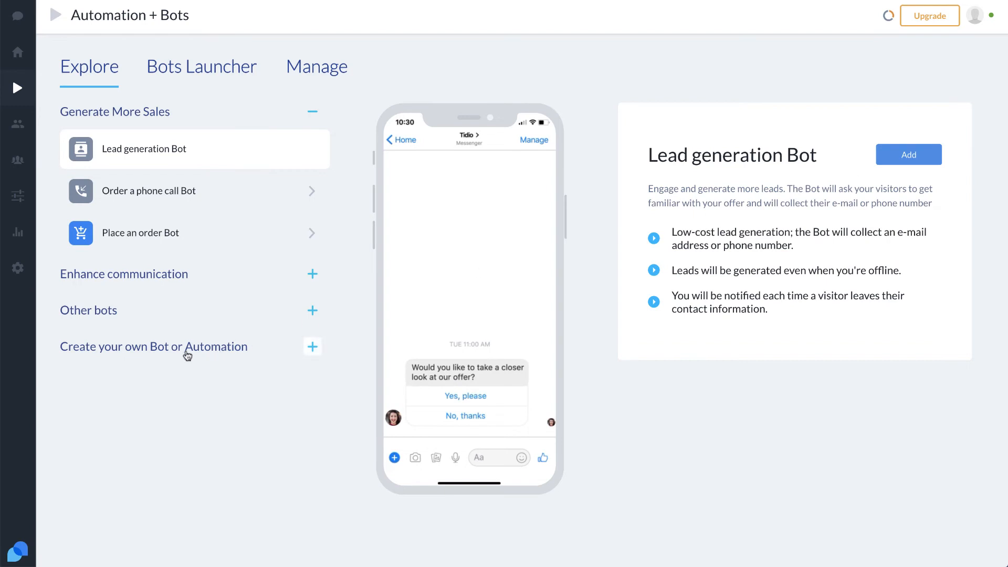
{"action": "left_click", "coordinate": [312, 346]}
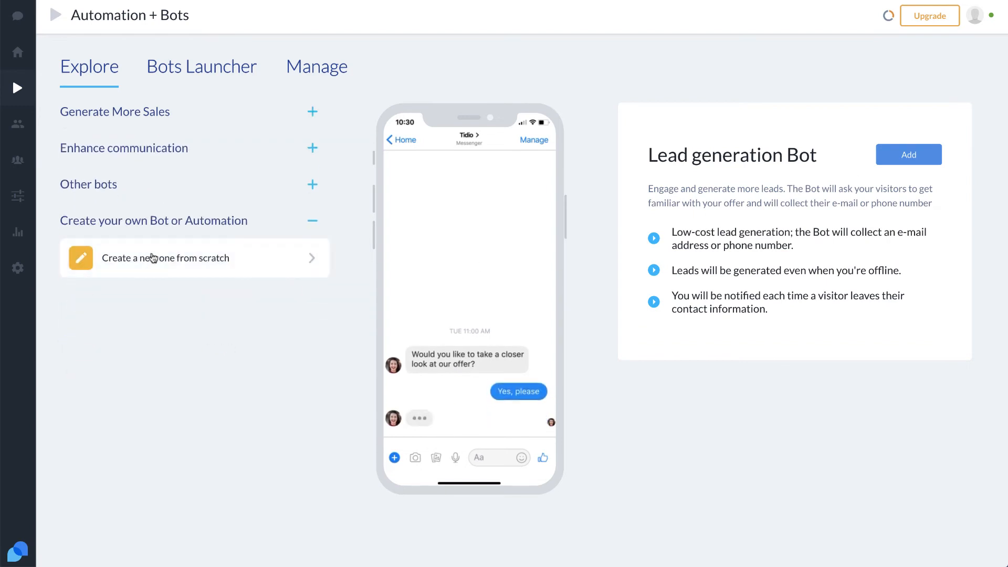
Create a new automation from scratch with an On certain days trigger set to Monday.
{"action": "left_click", "coordinate": [165, 258]}
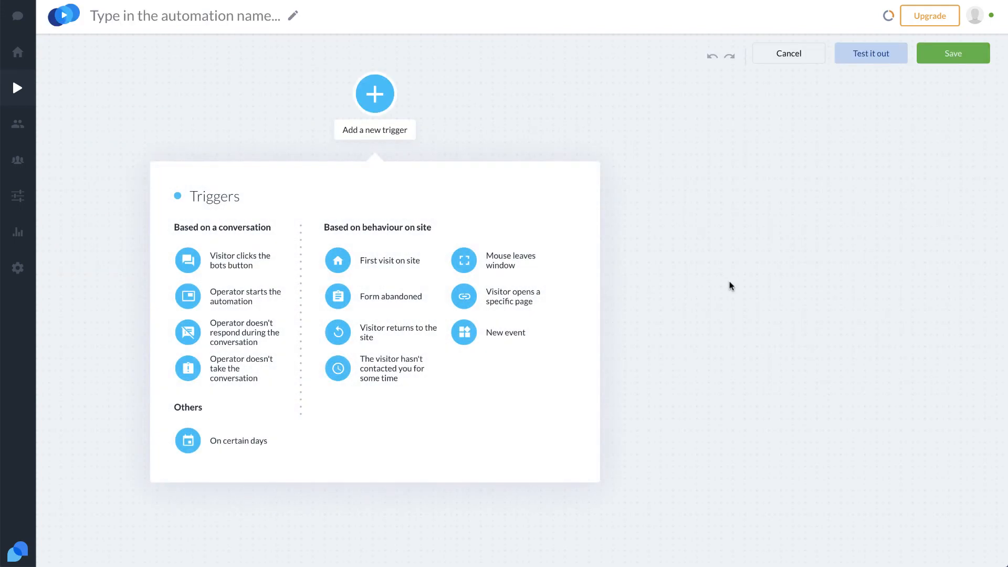
{"action": "mouse_move", "coordinate": [400, 118]}
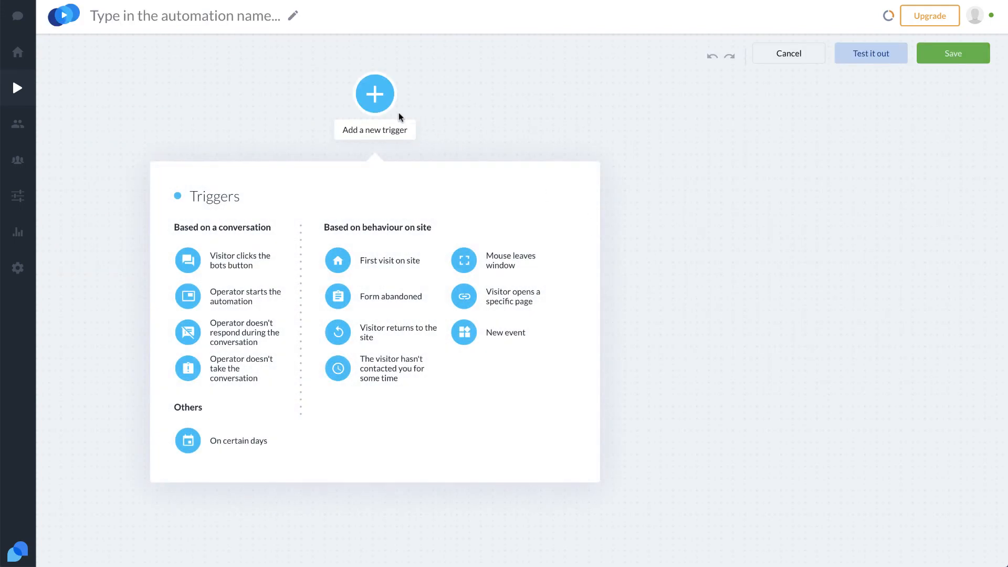
{"action": "mouse_move", "coordinate": [217, 264]}
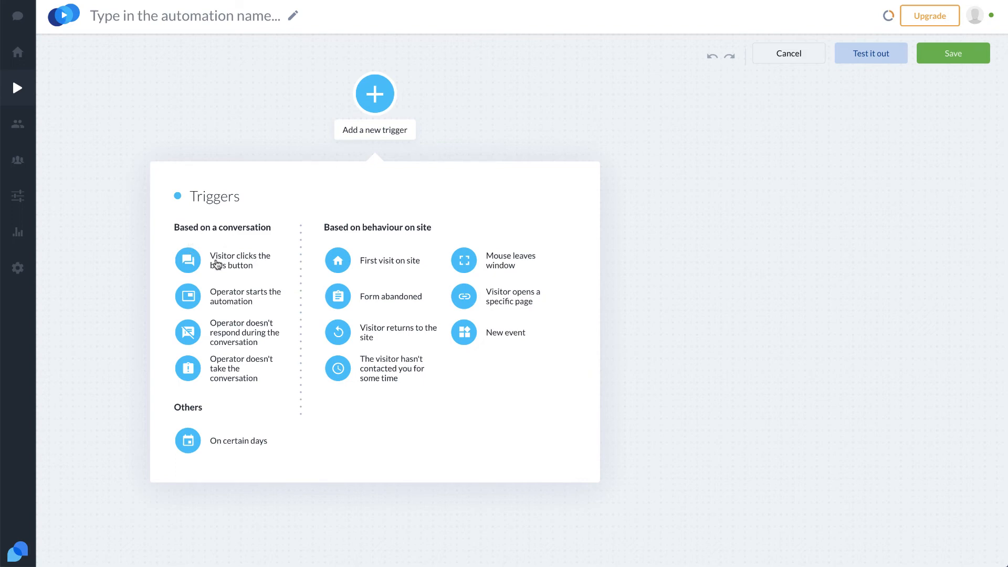
{"action": "mouse_move", "coordinate": [222, 273]}
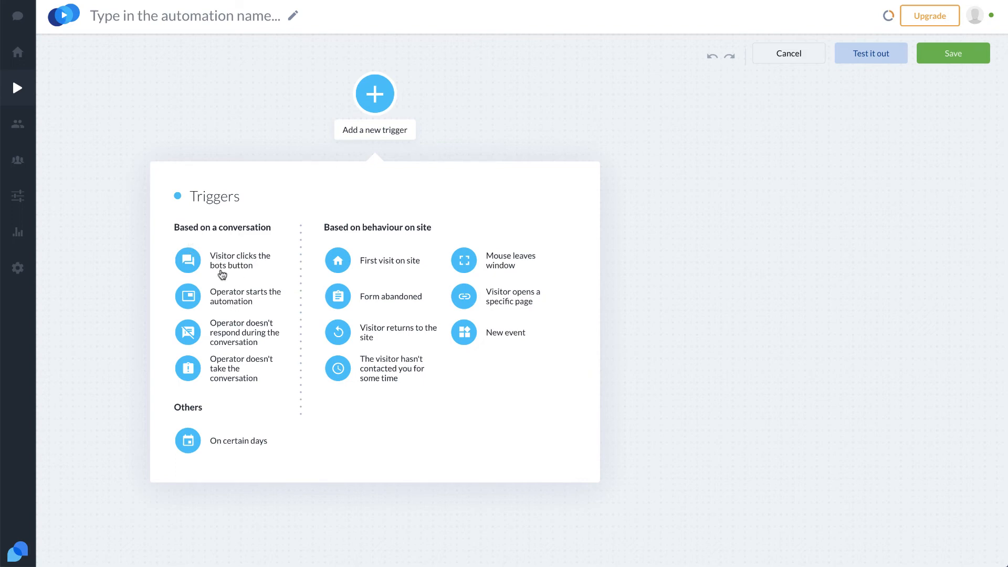
{"action": "mouse_move", "coordinate": [243, 346]}
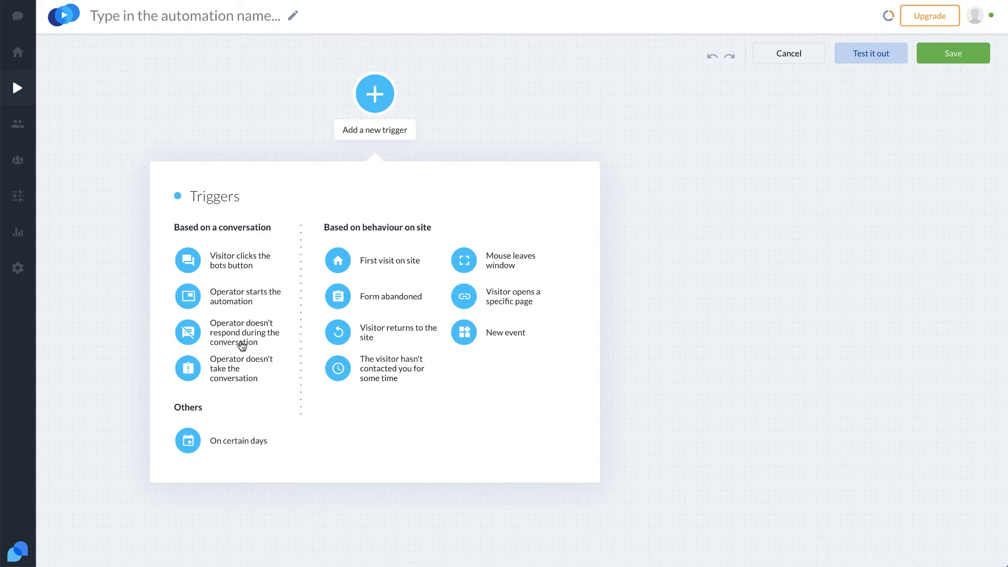
{"action": "mouse_move", "coordinate": [230, 448]}
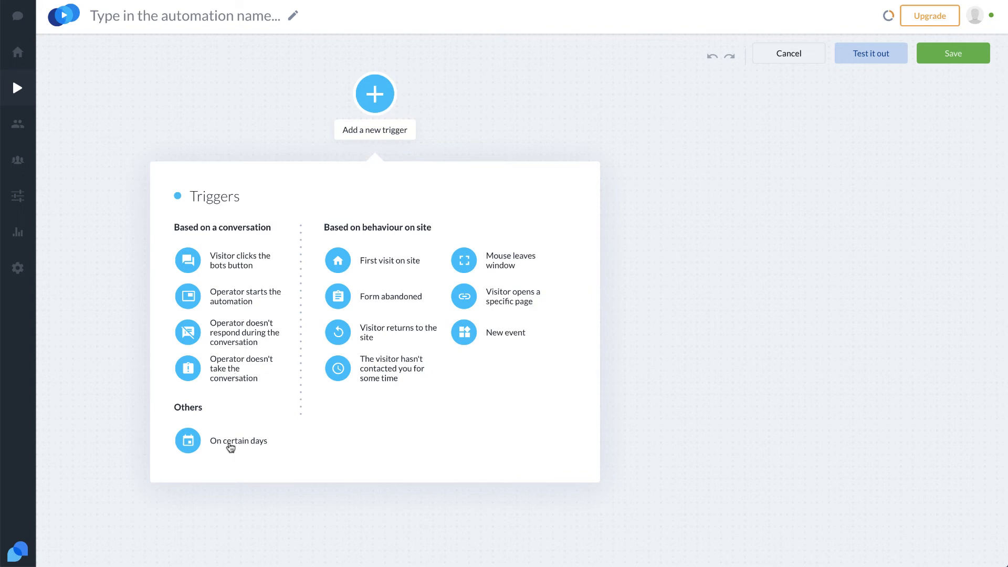
{"action": "mouse_move", "coordinate": [382, 270]}
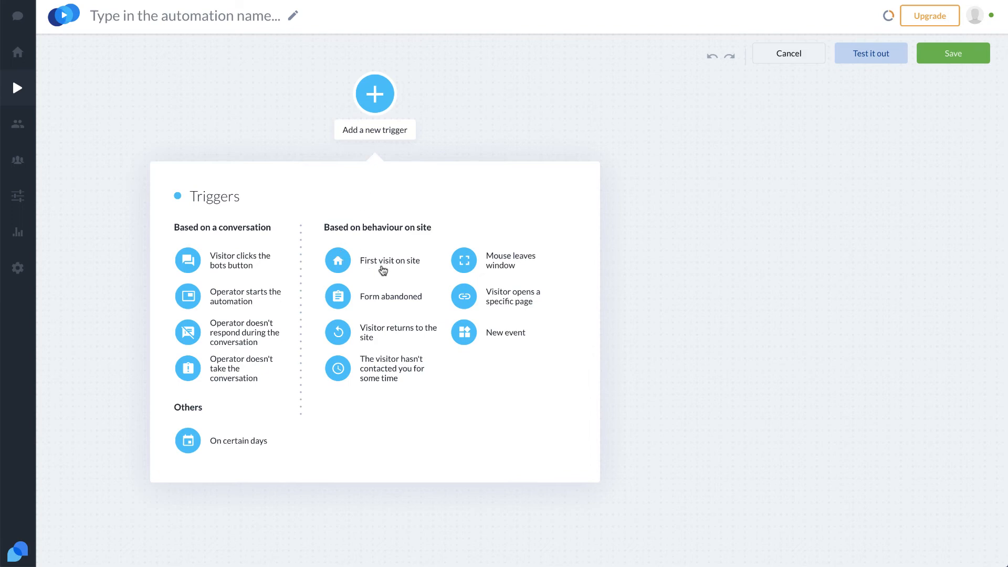
{"action": "mouse_move", "coordinate": [520, 267]}
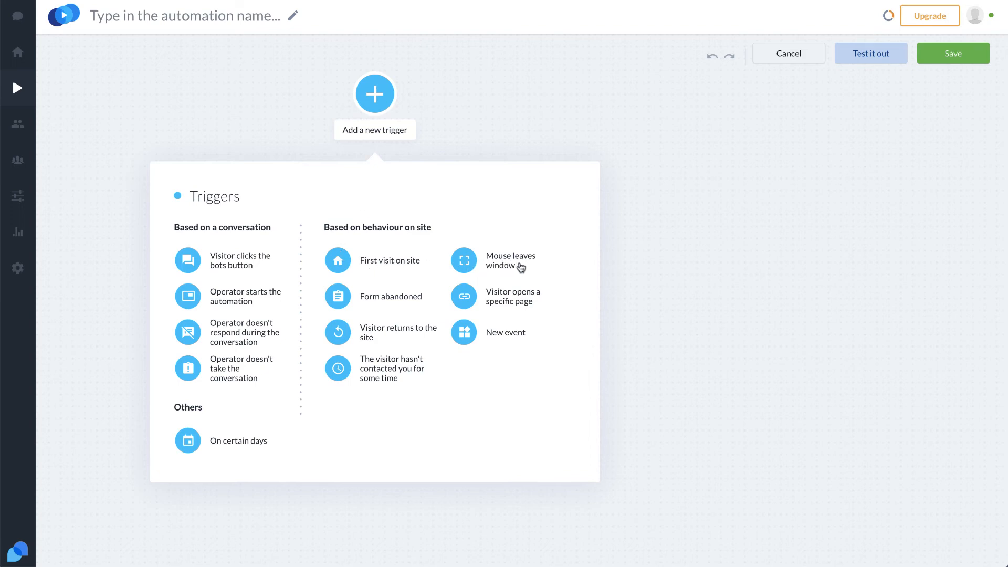
{"action": "mouse_move", "coordinate": [382, 305]}
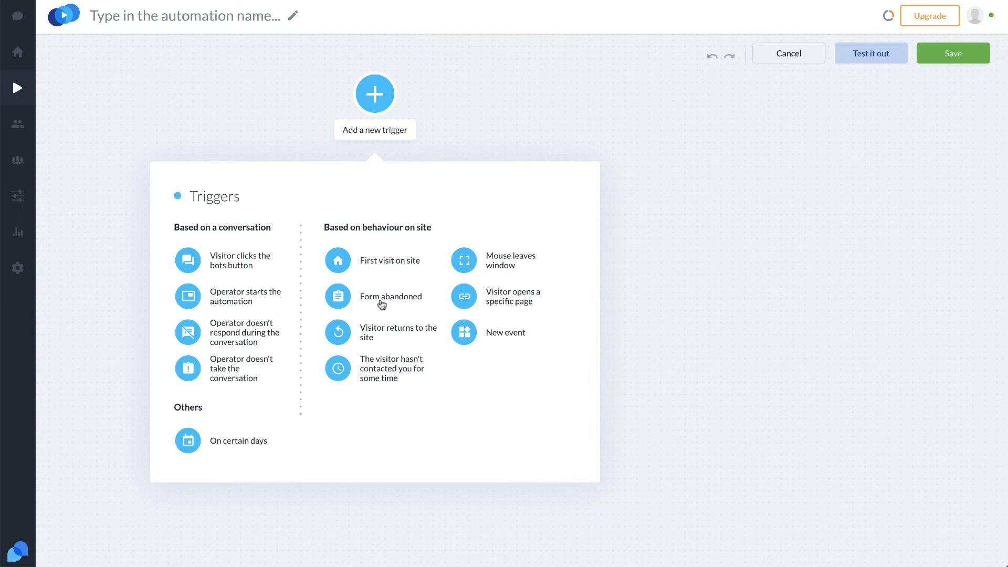
{"action": "mouse_move", "coordinate": [397, 348]}
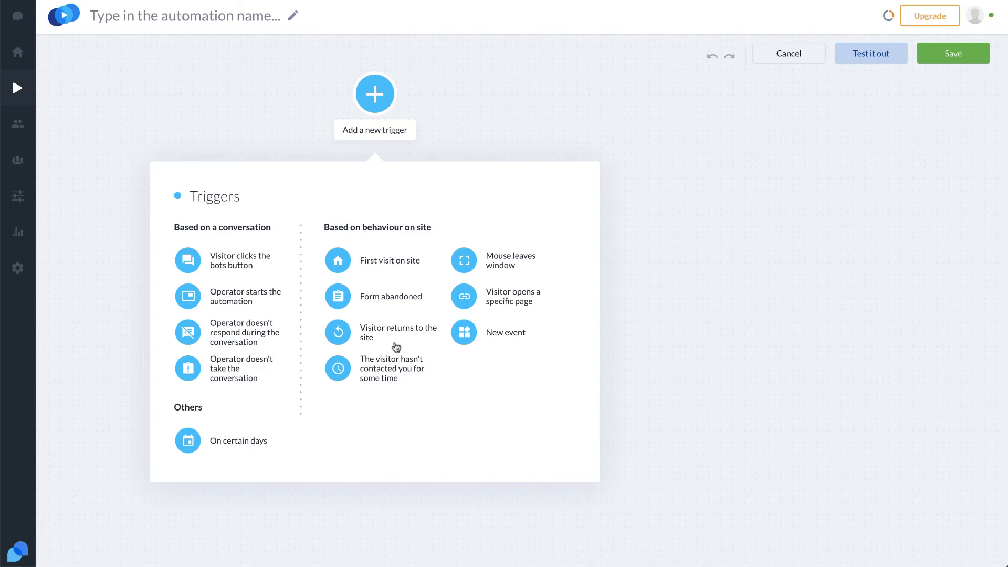
{"action": "mouse_move", "coordinate": [271, 363]}
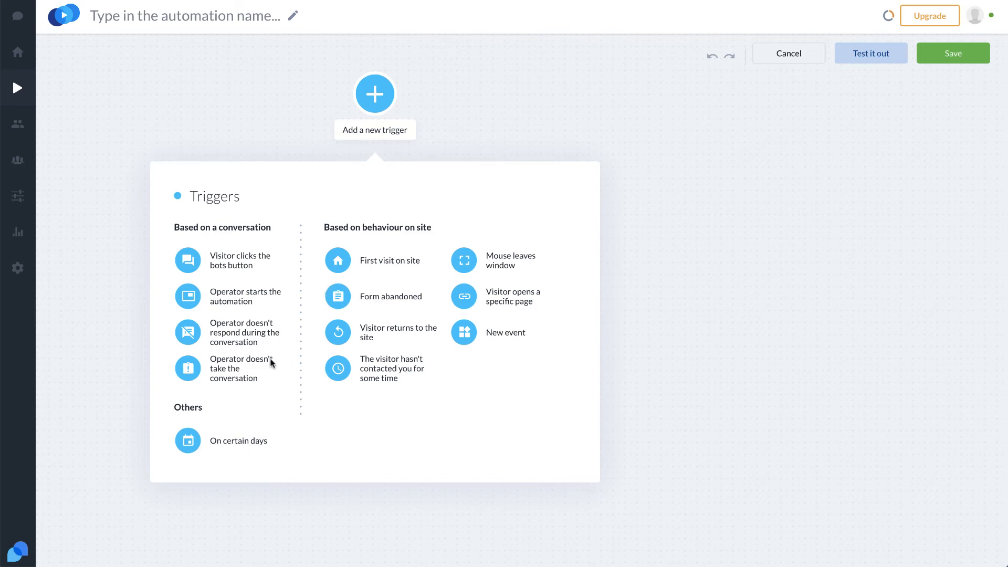
{"action": "left_click", "coordinate": [187, 440]}
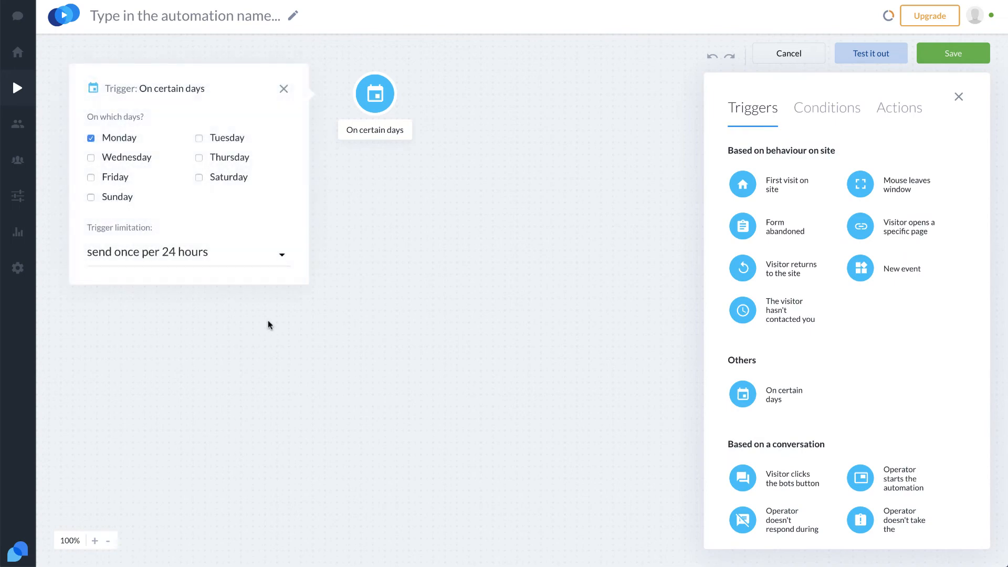
{"action": "mouse_move", "coordinate": [296, 219]}
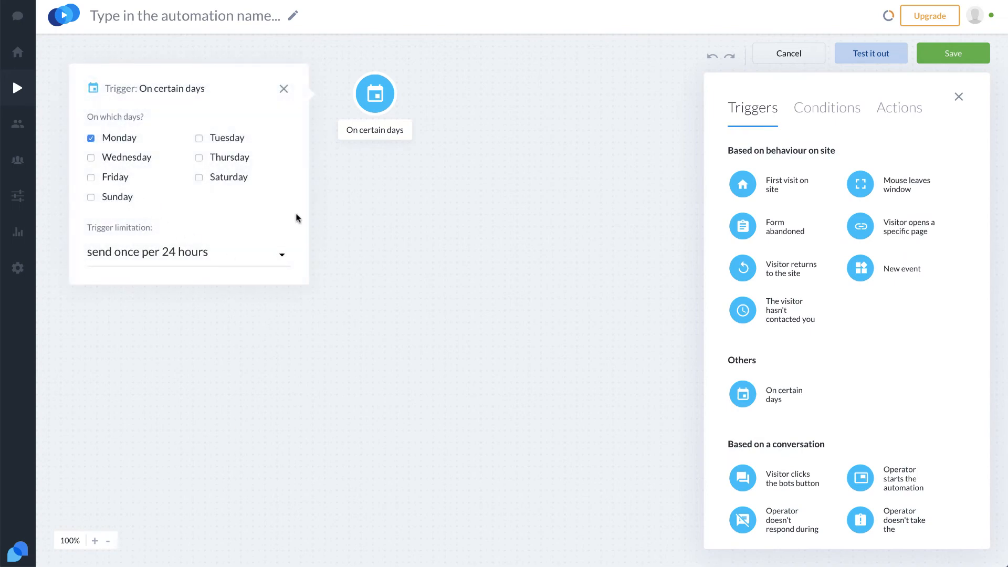
{"action": "mouse_move", "coordinate": [284, 93]}
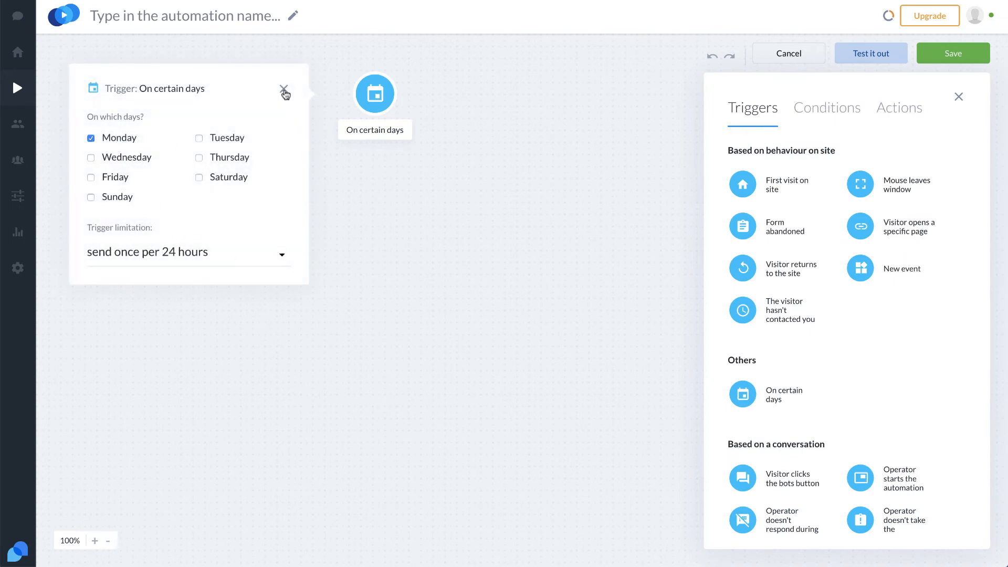
{"action": "left_click", "coordinate": [283, 90]}
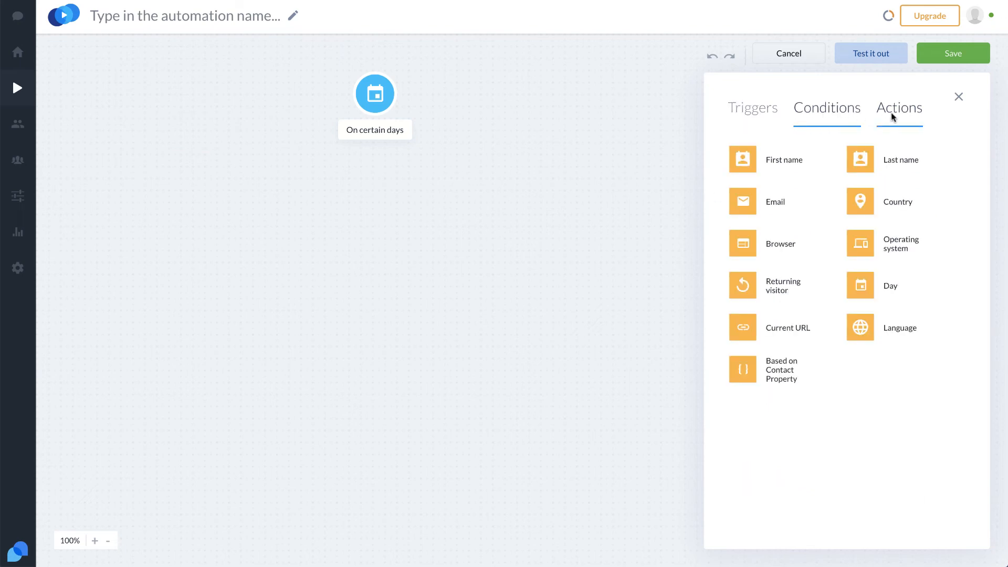
Add Send to Zapier, Send a chat message with an image block, and Notify Operators under the trigger.
{"action": "left_click", "coordinate": [899, 107]}
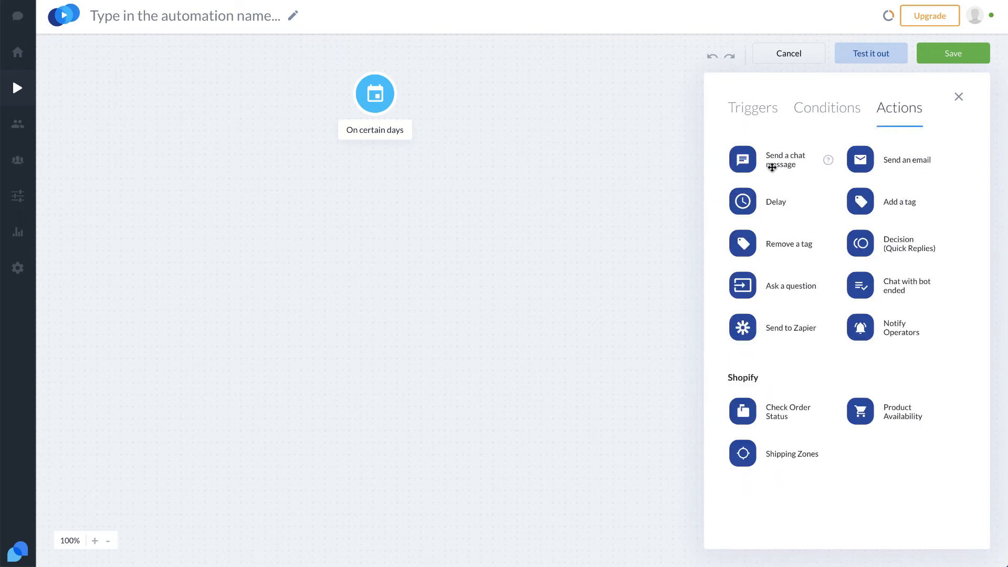
{"action": "mouse_move", "coordinate": [847, 281]}
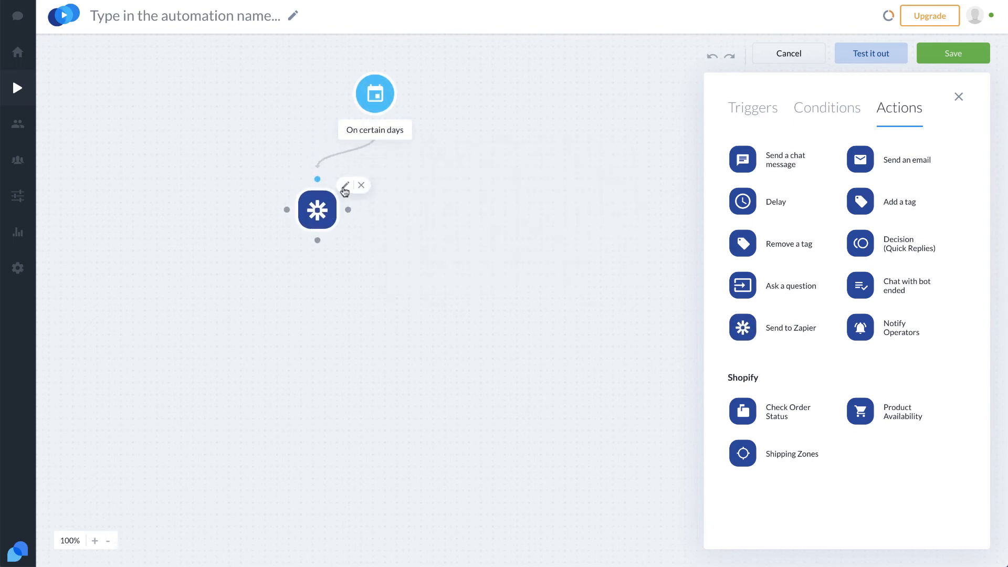
{"action": "left_click", "coordinate": [344, 191]}
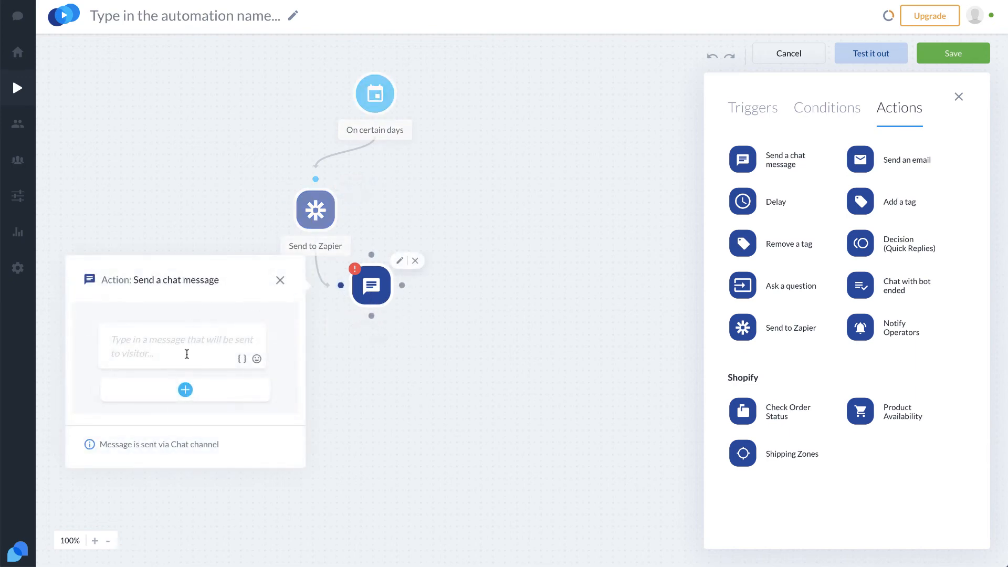
{"action": "left_click", "coordinate": [185, 390]}
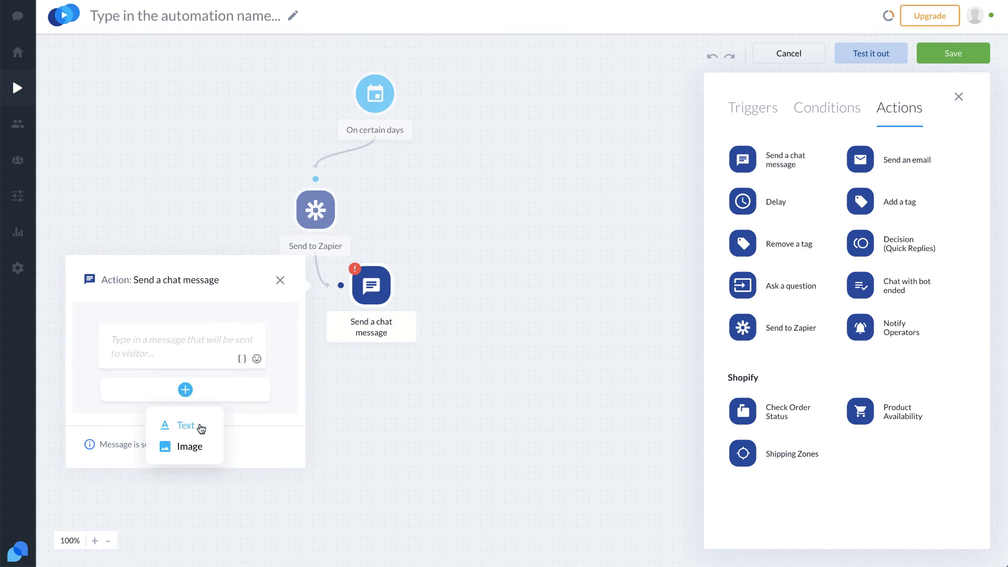
{"action": "left_click", "coordinate": [191, 447]}
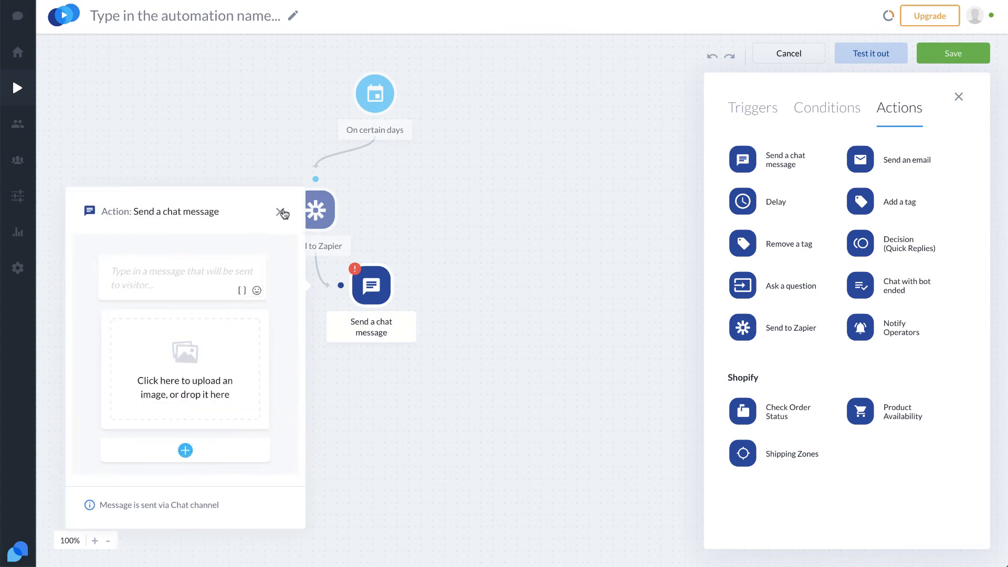
{"action": "left_click", "coordinate": [283, 213]}
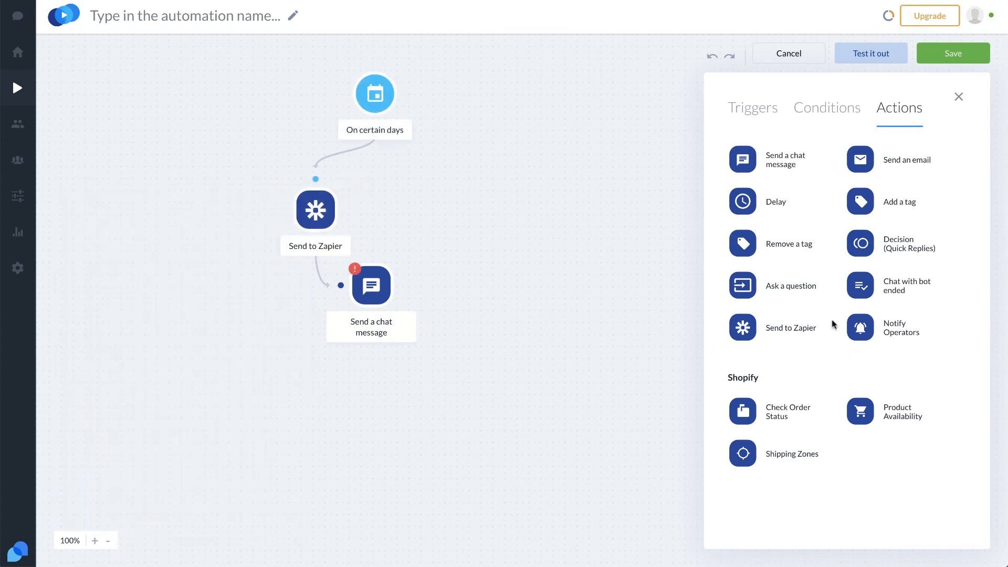
{"action": "mouse_move", "coordinate": [881, 77]}
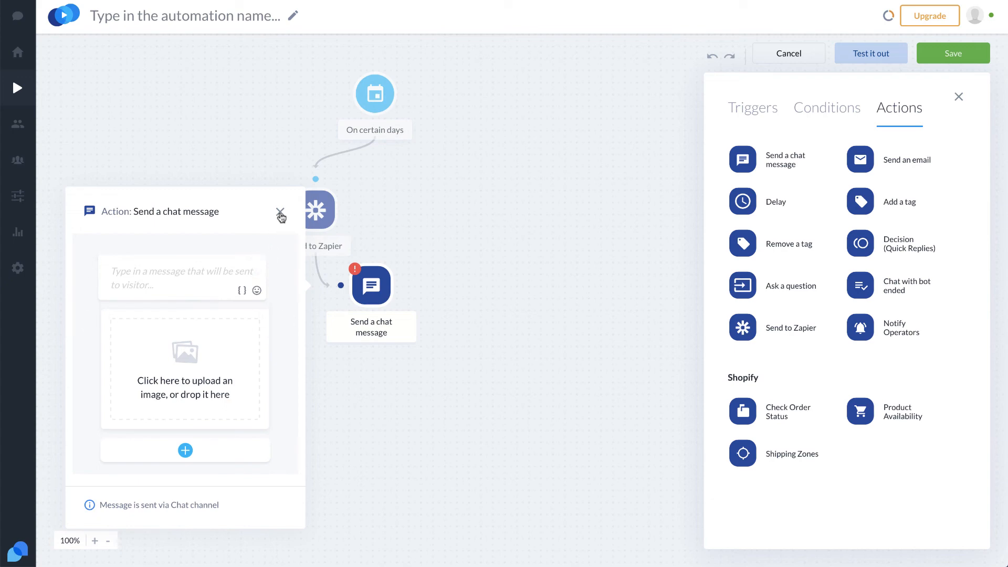
{"action": "left_click", "coordinate": [281, 213]}
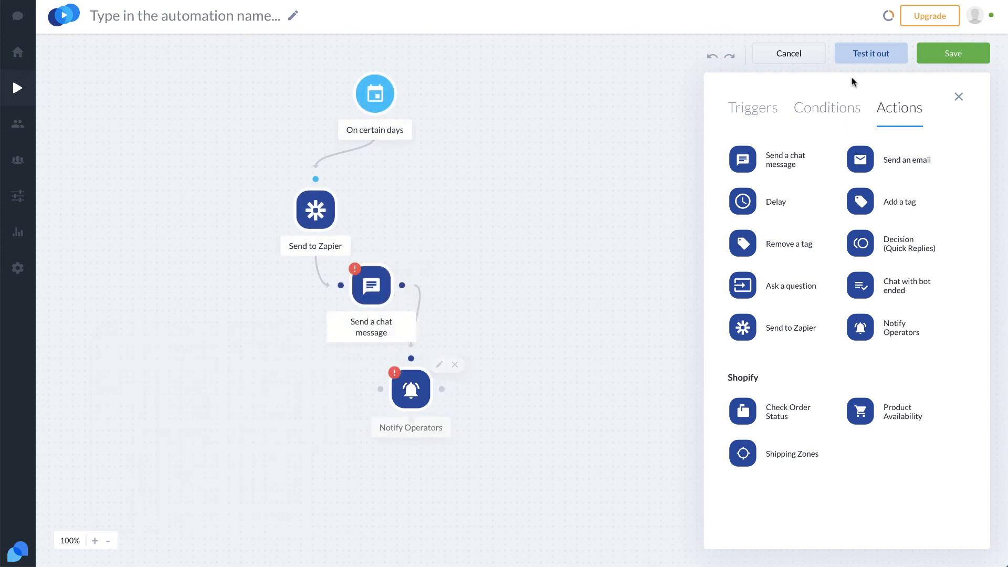
Add a Current URL condition after the chat message, its No branch linking to Notify Operators.
{"action": "left_click", "coordinate": [827, 107]}
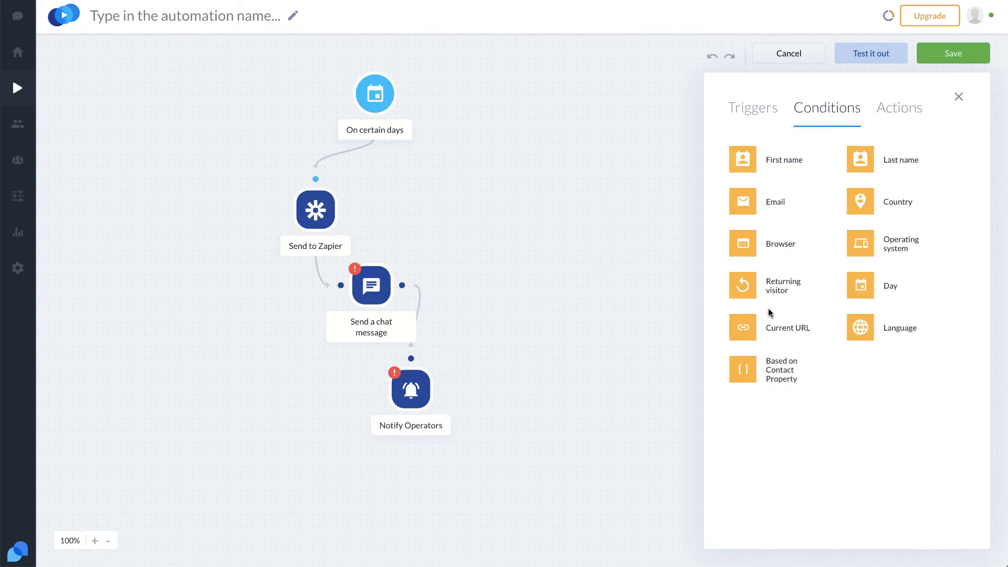
{"action": "mouse_move", "coordinate": [780, 331]}
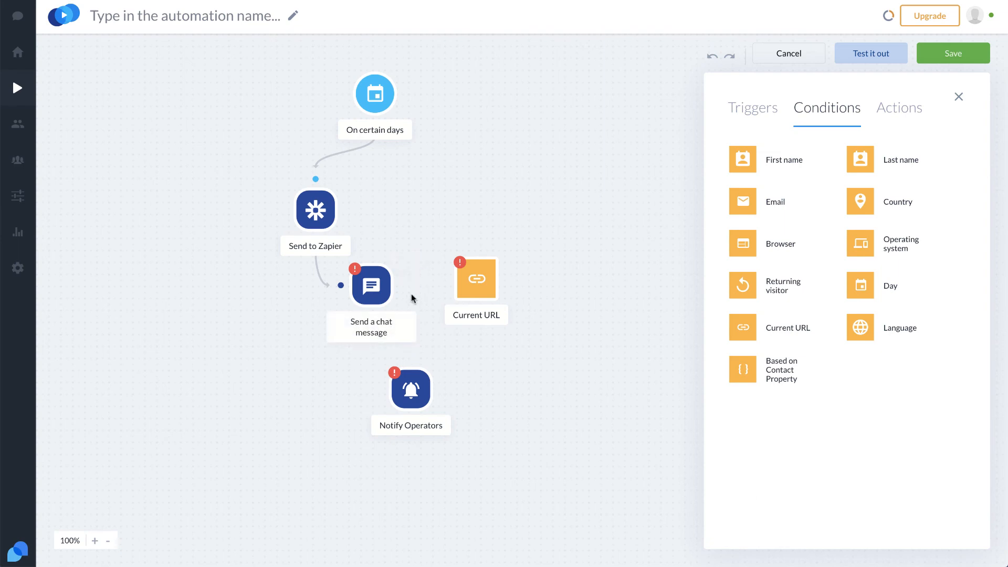
{"action": "left_click", "coordinate": [476, 279]}
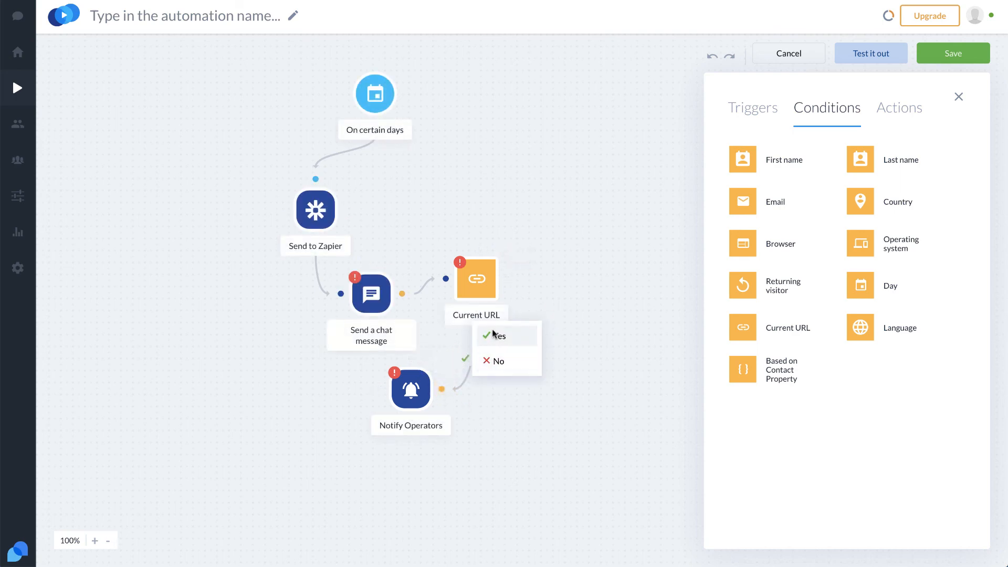
{"action": "left_click", "coordinate": [498, 360]}
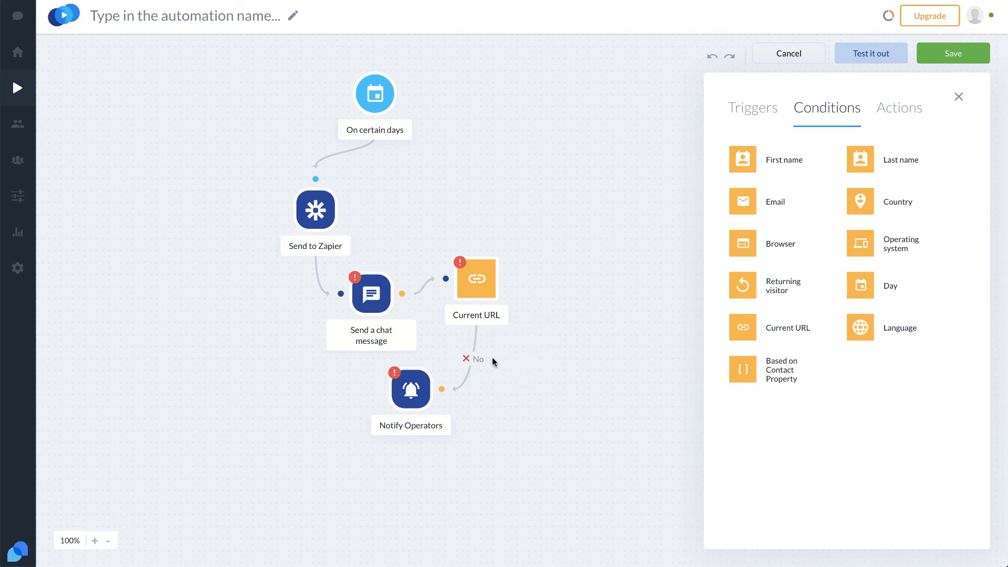
{"action": "mouse_move", "coordinate": [547, 394]}
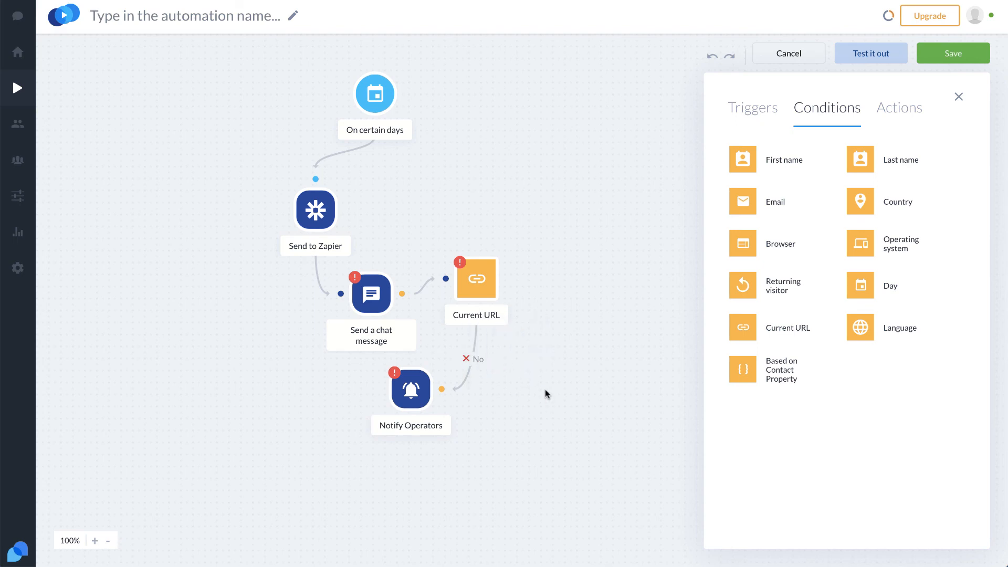
{"action": "mouse_move", "coordinate": [633, 288]}
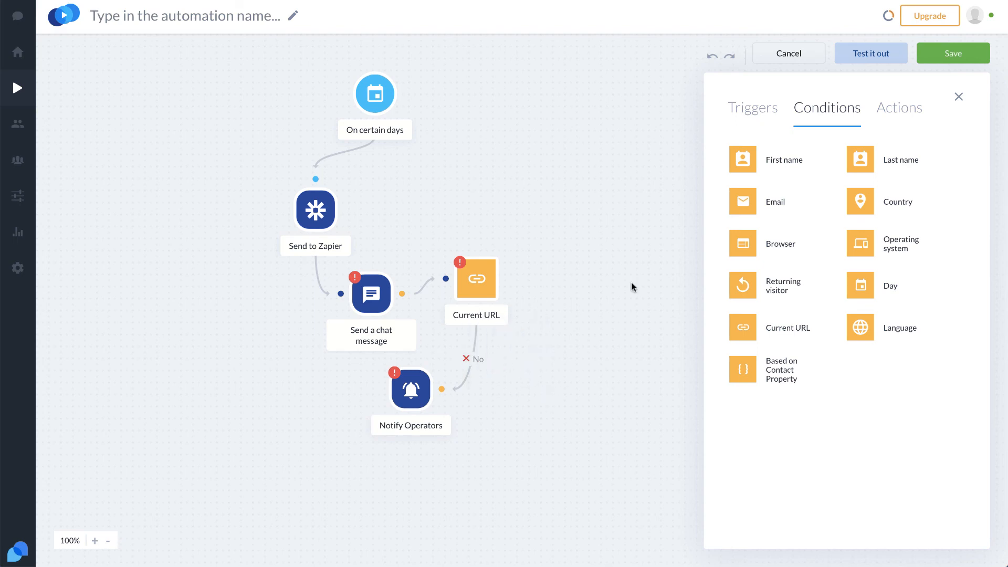
{"action": "mouse_move", "coordinate": [18, 87]}
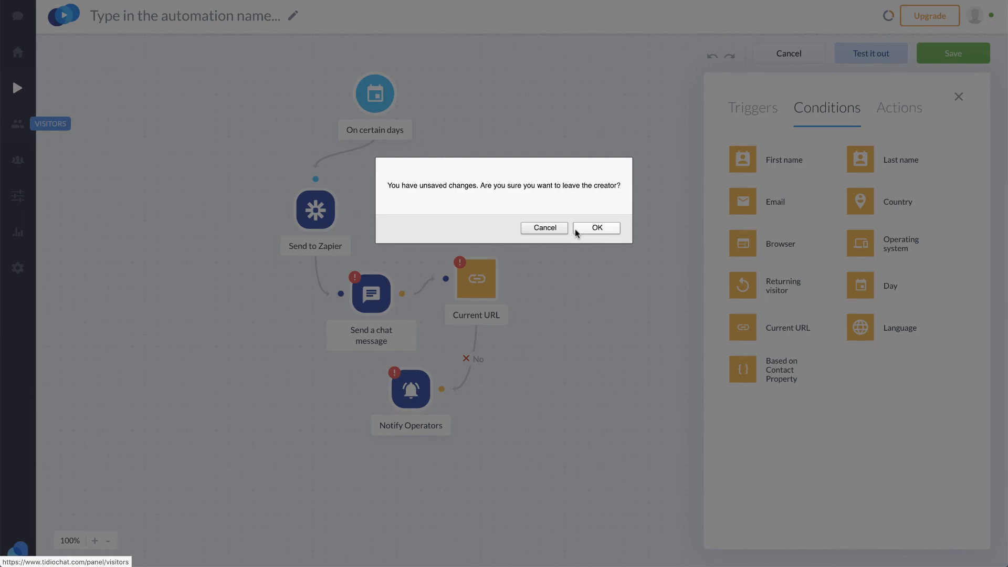
Leave the unsaved automation, switch to the website and send the test chat message hello.
{"action": "left_click", "coordinate": [595, 228]}
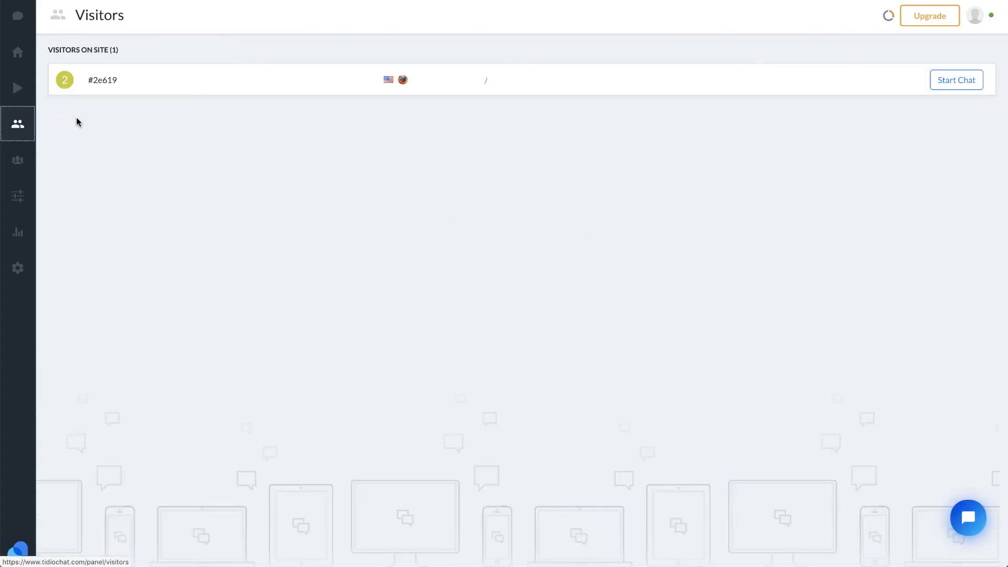
{"action": "left_click", "coordinate": [956, 80]}
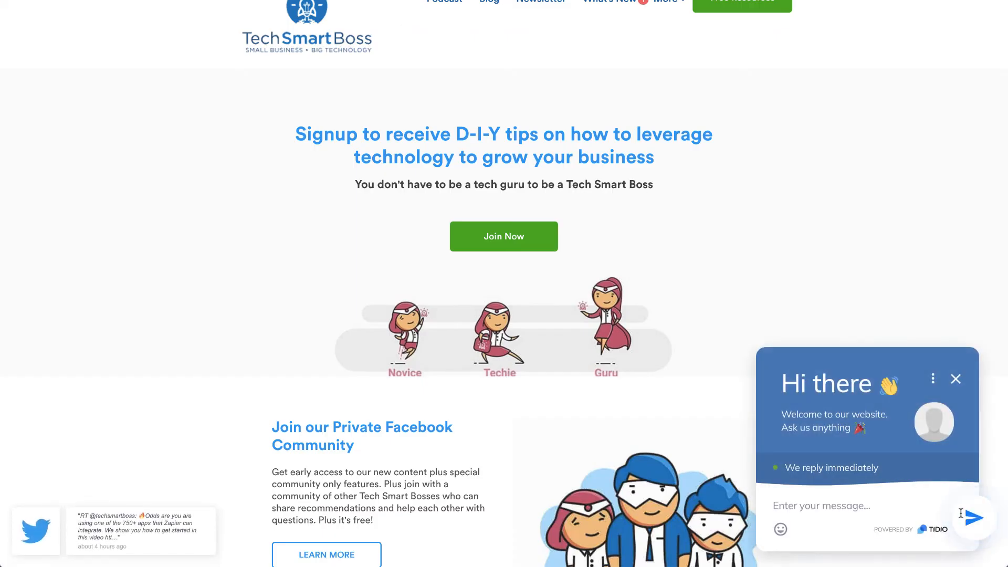
{"action": "type", "text": "hell"}
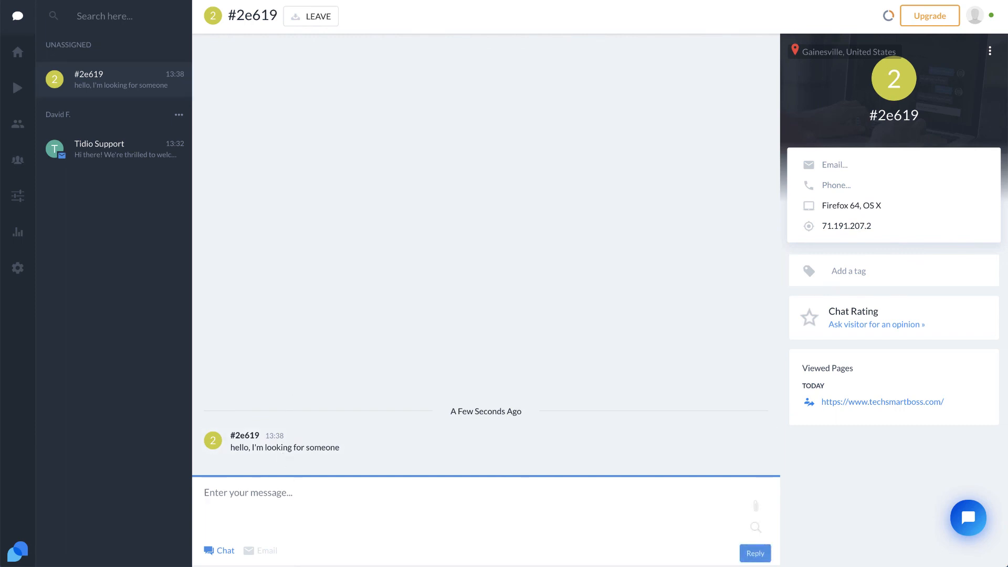
Reply to the visitor with Is it me you're looking for? and go to Settings Preferences.
{"action": "type", "text": "Is it me you're loo"}
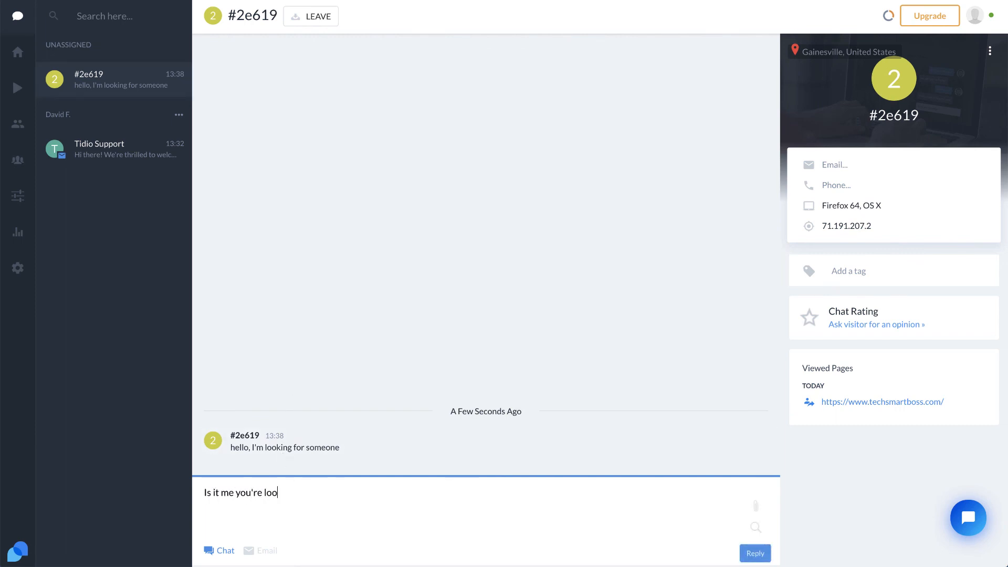
{"action": "left_click", "coordinate": [755, 554]}
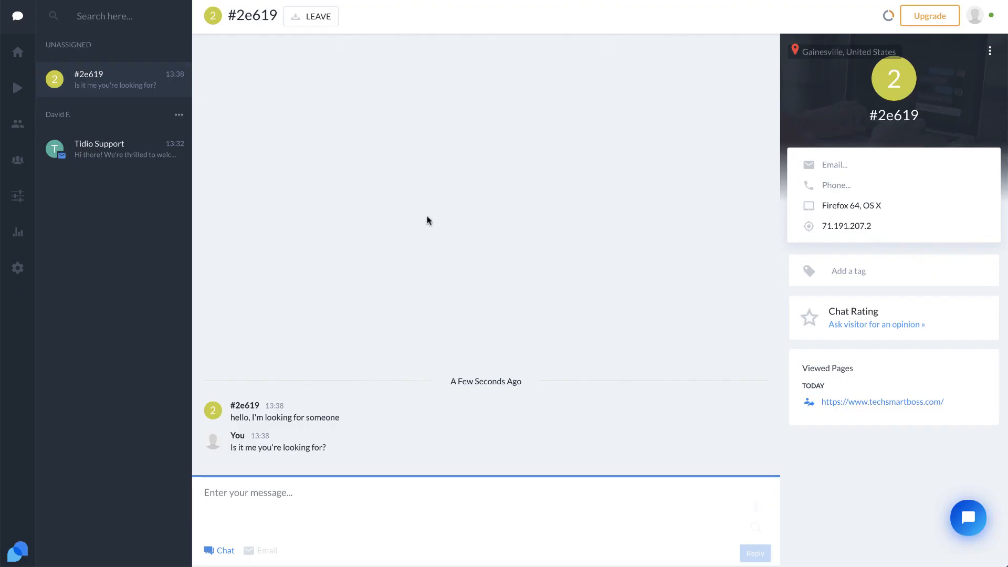
{"action": "left_click", "coordinate": [18, 268]}
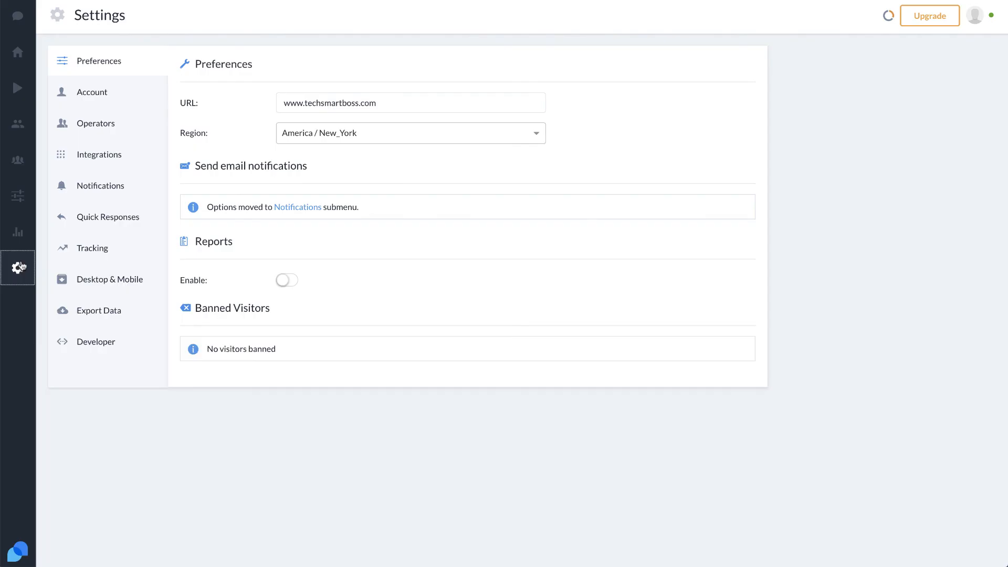
{"action": "mouse_move", "coordinate": [99, 61]}
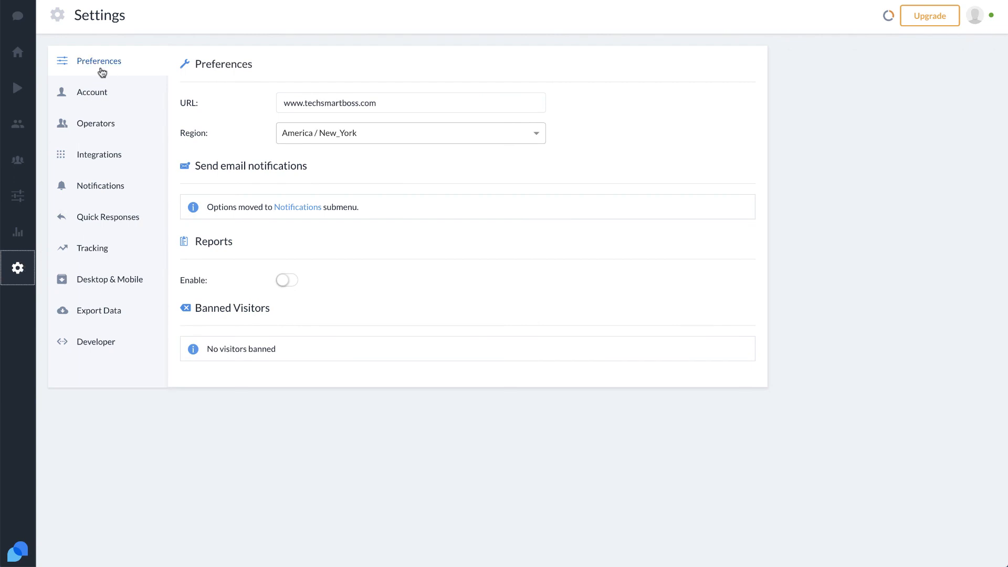
{"action": "left_click", "coordinate": [99, 154]}
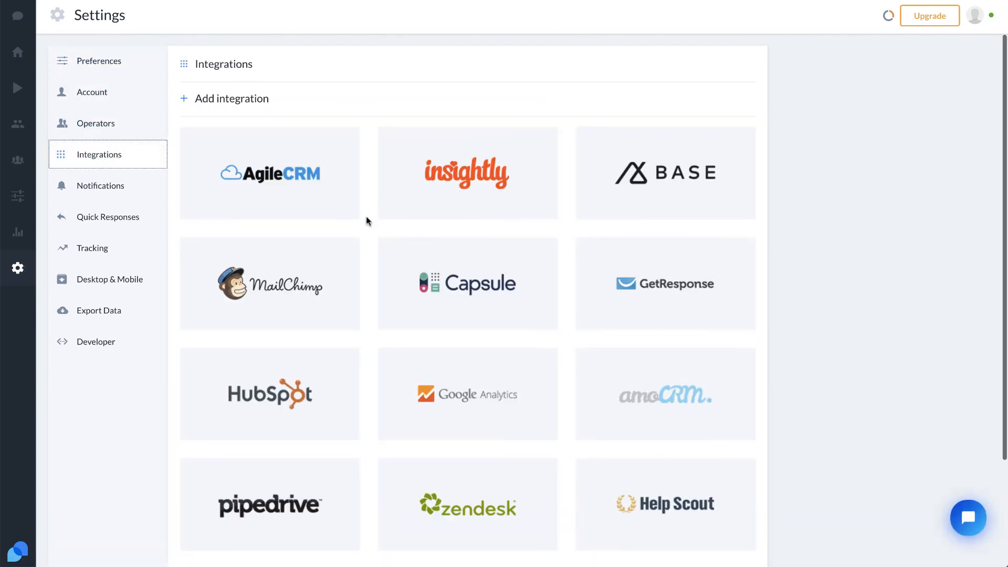
{"action": "scroll", "scroll_direction": "down", "scroll_amount": 3}
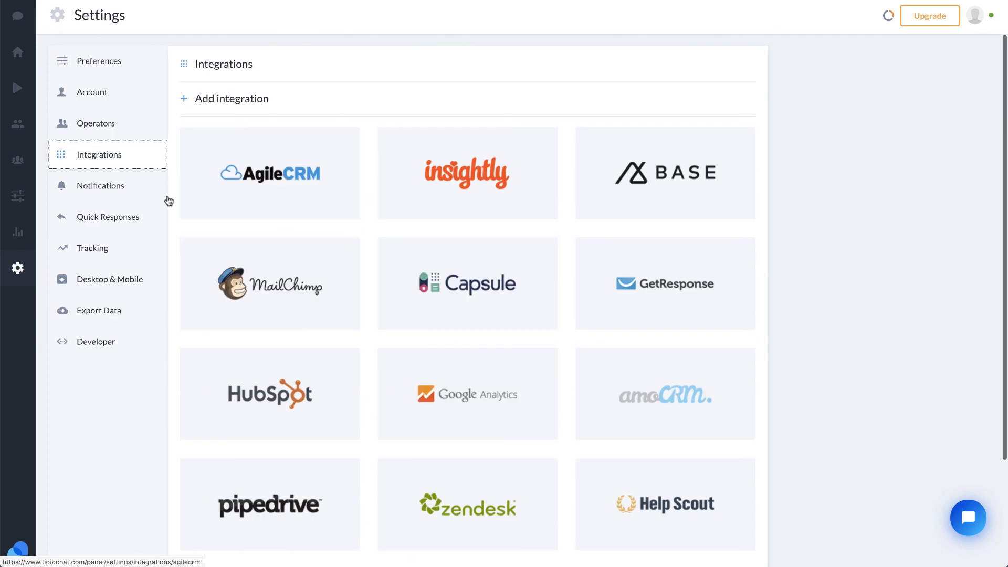
{"action": "left_click", "coordinate": [108, 216]}
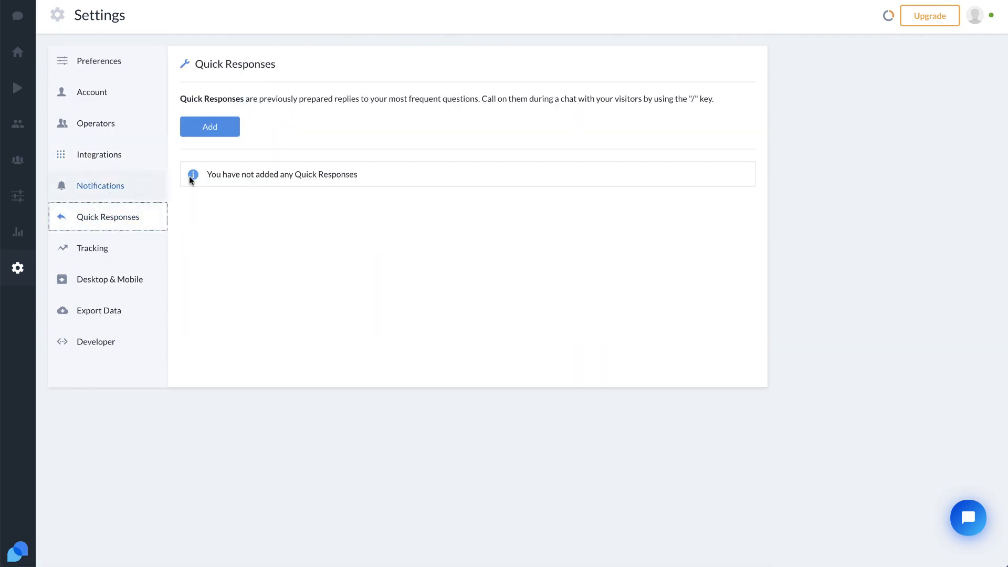
{"action": "left_click", "coordinate": [92, 248]}
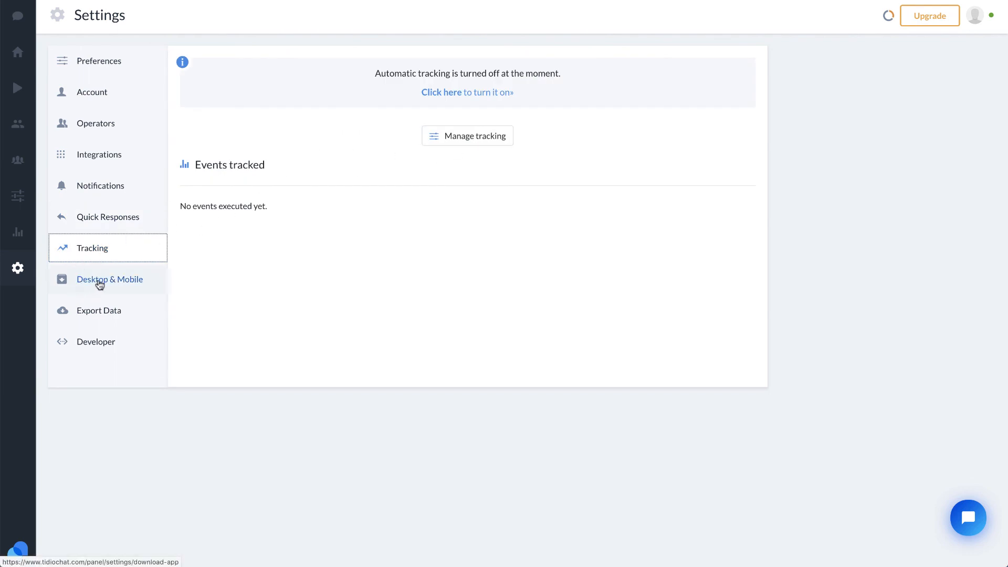
{"action": "left_click", "coordinate": [109, 279]}
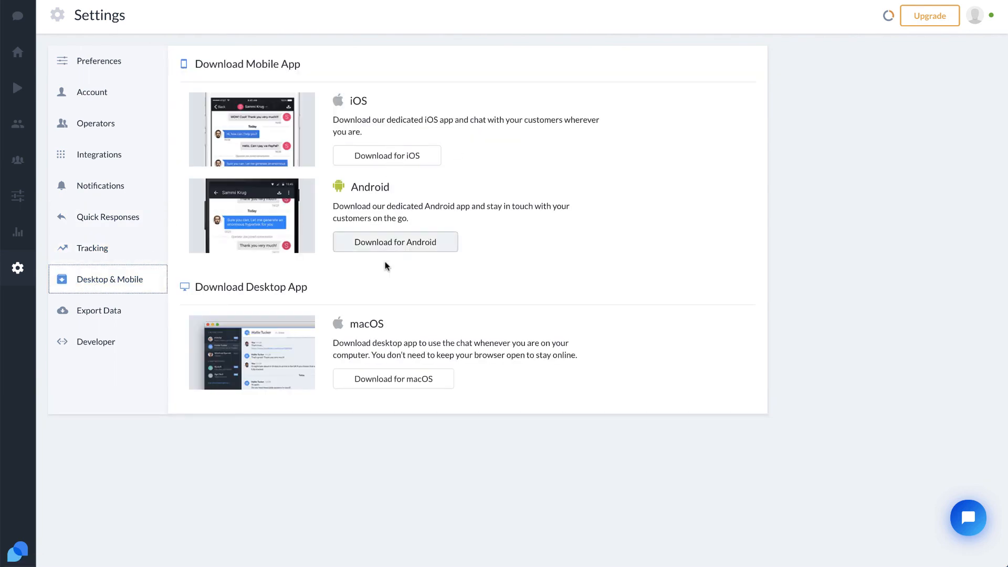
{"action": "left_click", "coordinate": [95, 341]}
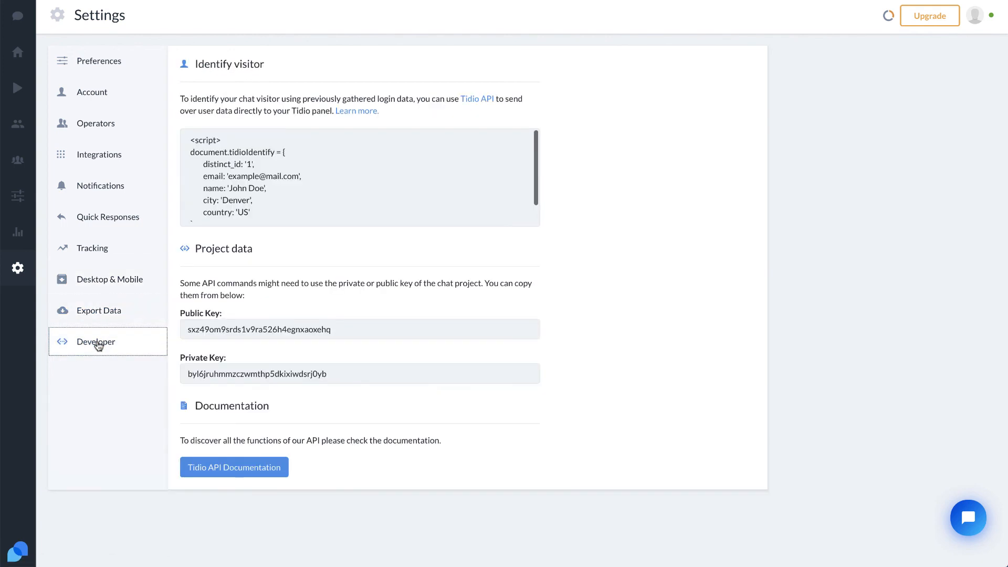
{"action": "left_click", "coordinate": [96, 122]}
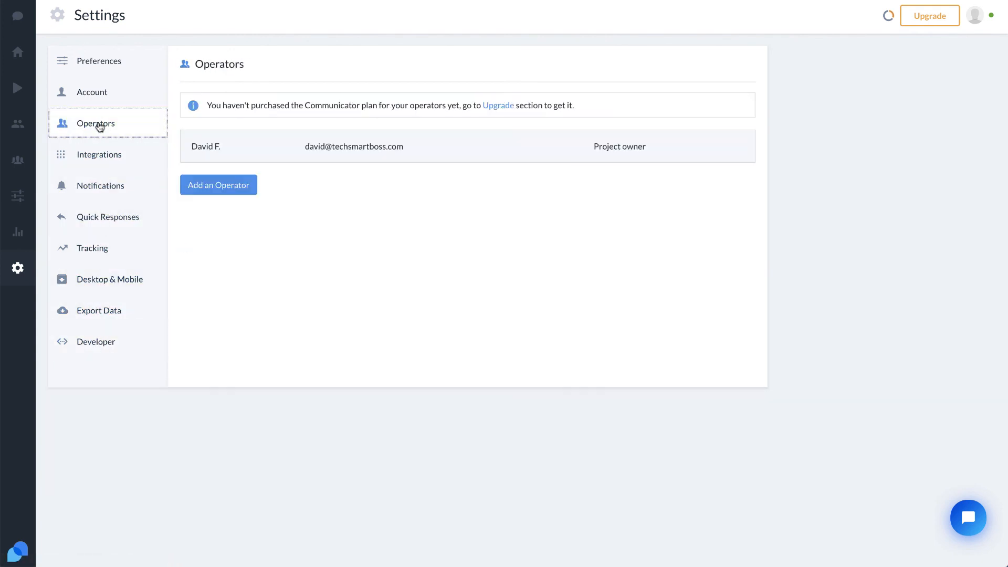
{"action": "left_click", "coordinate": [99, 61]}
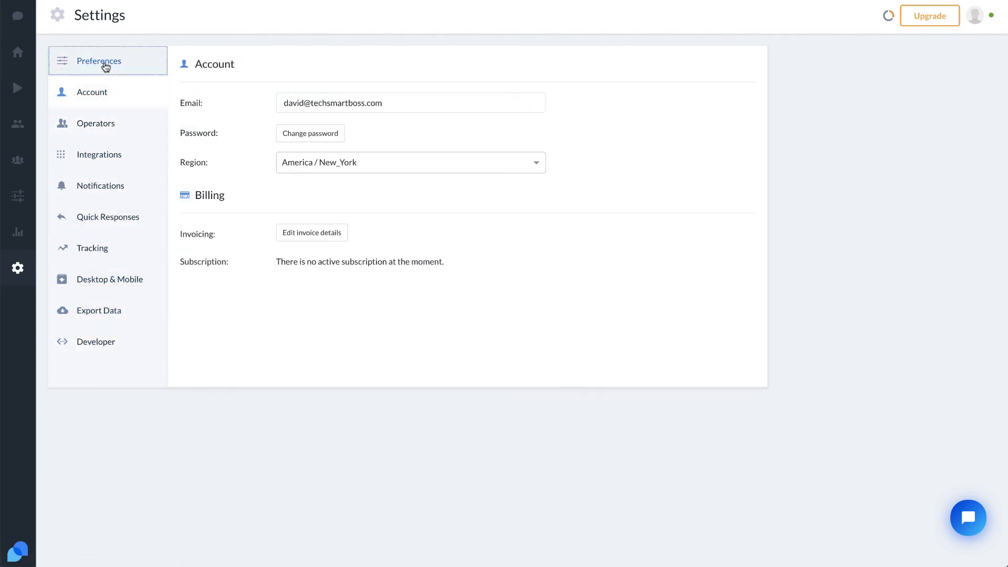
{"action": "left_click", "coordinate": [98, 61]}
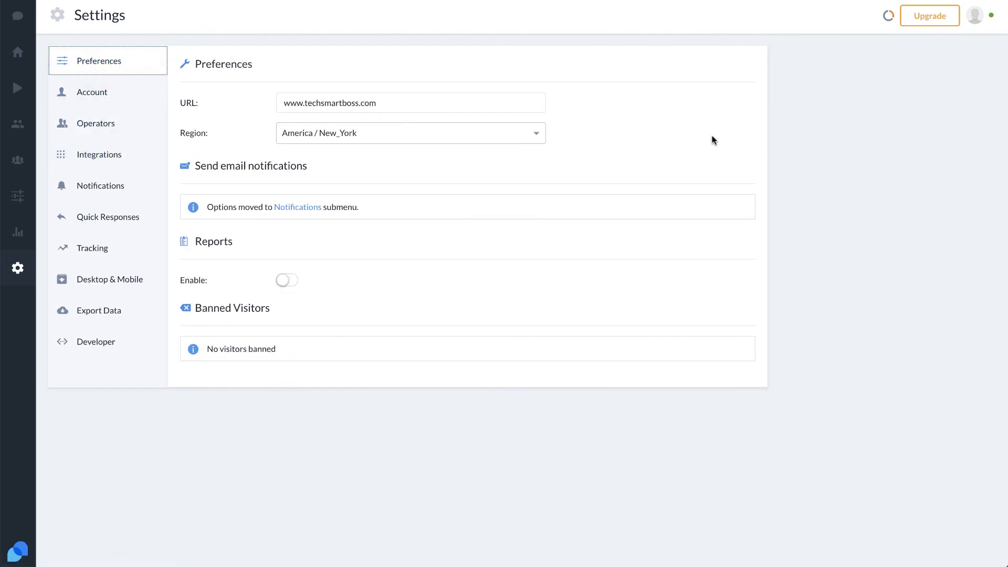
{"action": "mouse_move", "coordinate": [975, 15]}
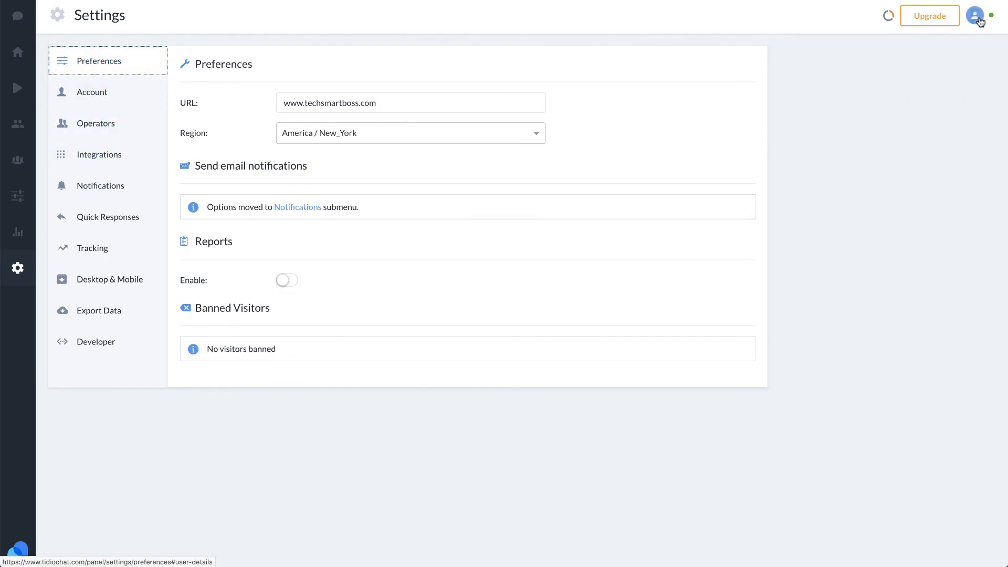
Show the operator profile panel with trial status and online availability.
{"action": "left_click", "coordinate": [974, 16]}
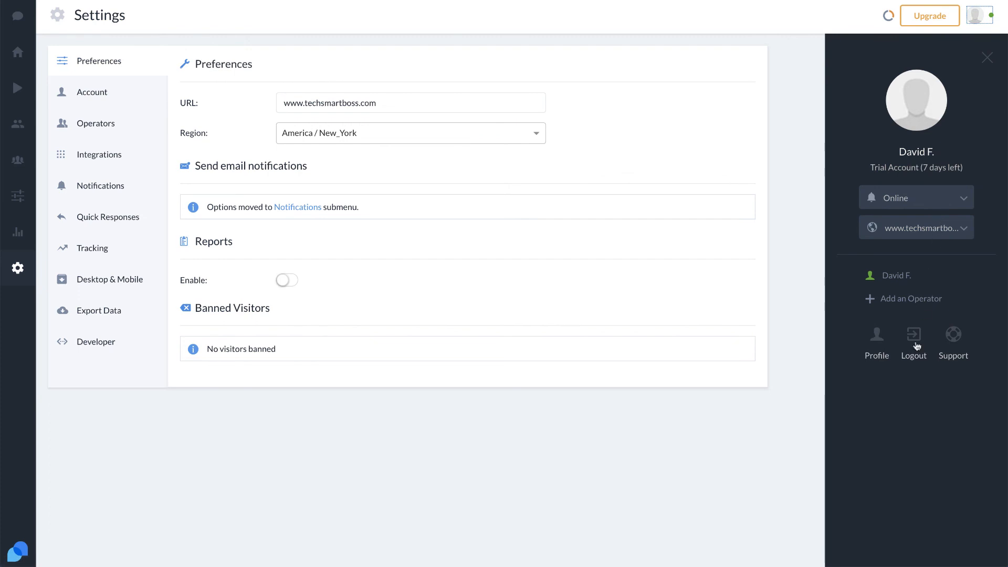
{"action": "mouse_move", "coordinate": [173, 127]}
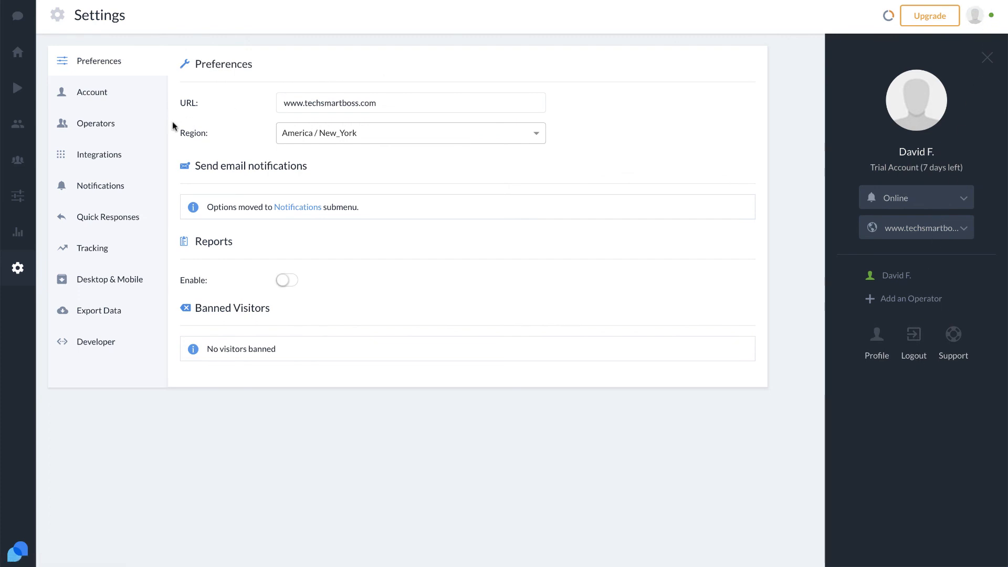
{"action": "mouse_move", "coordinate": [18, 160]}
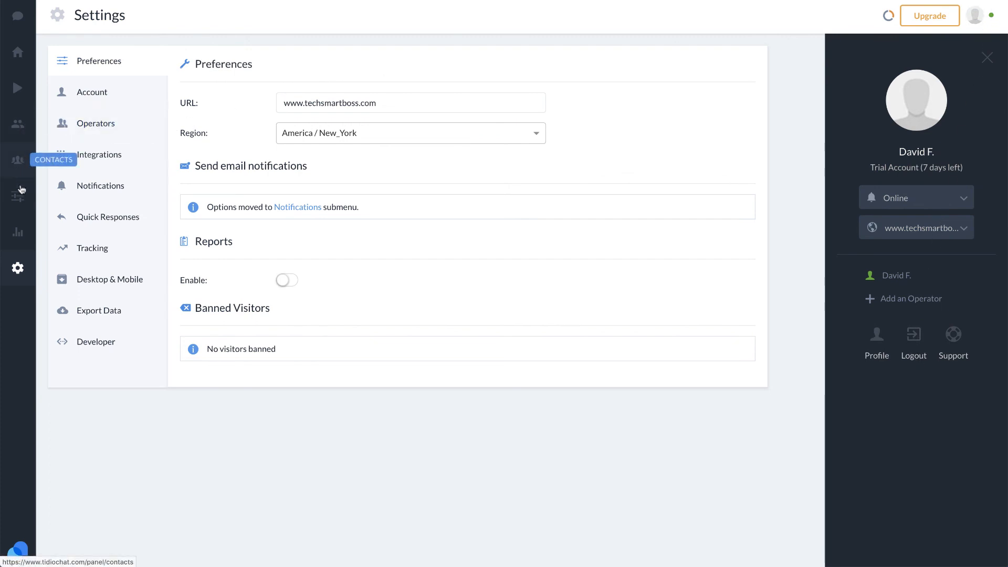